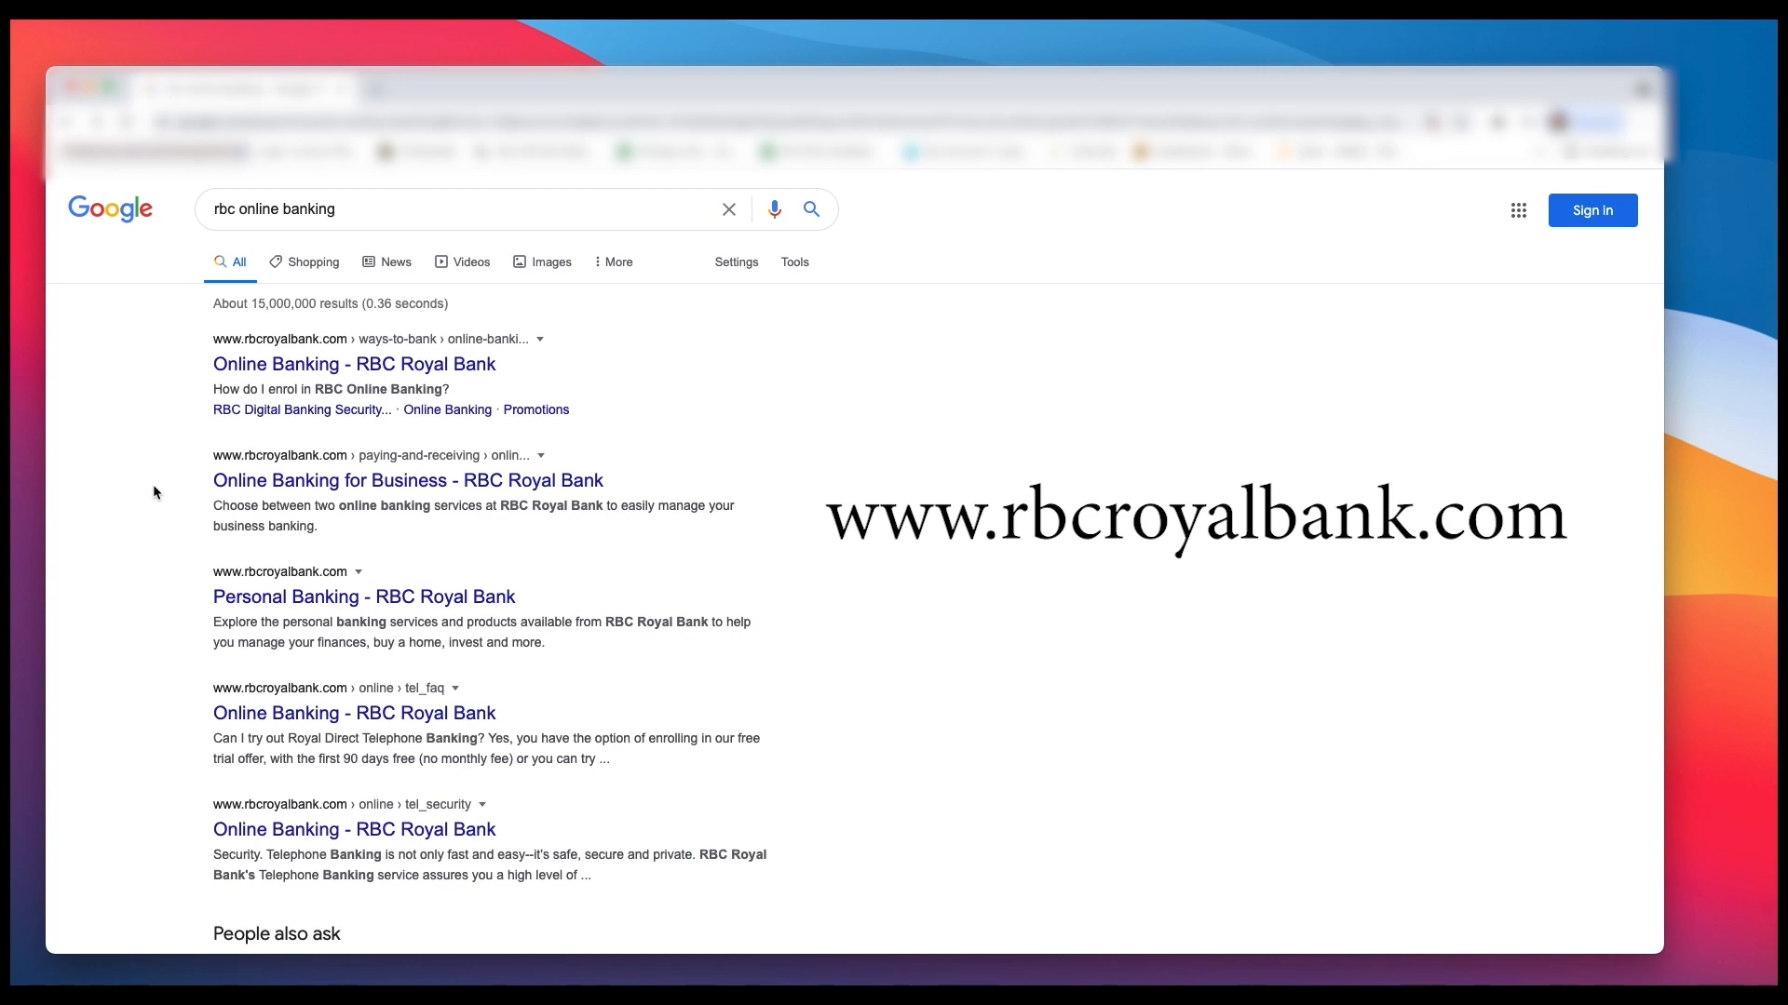
mouse_move(553, 325)
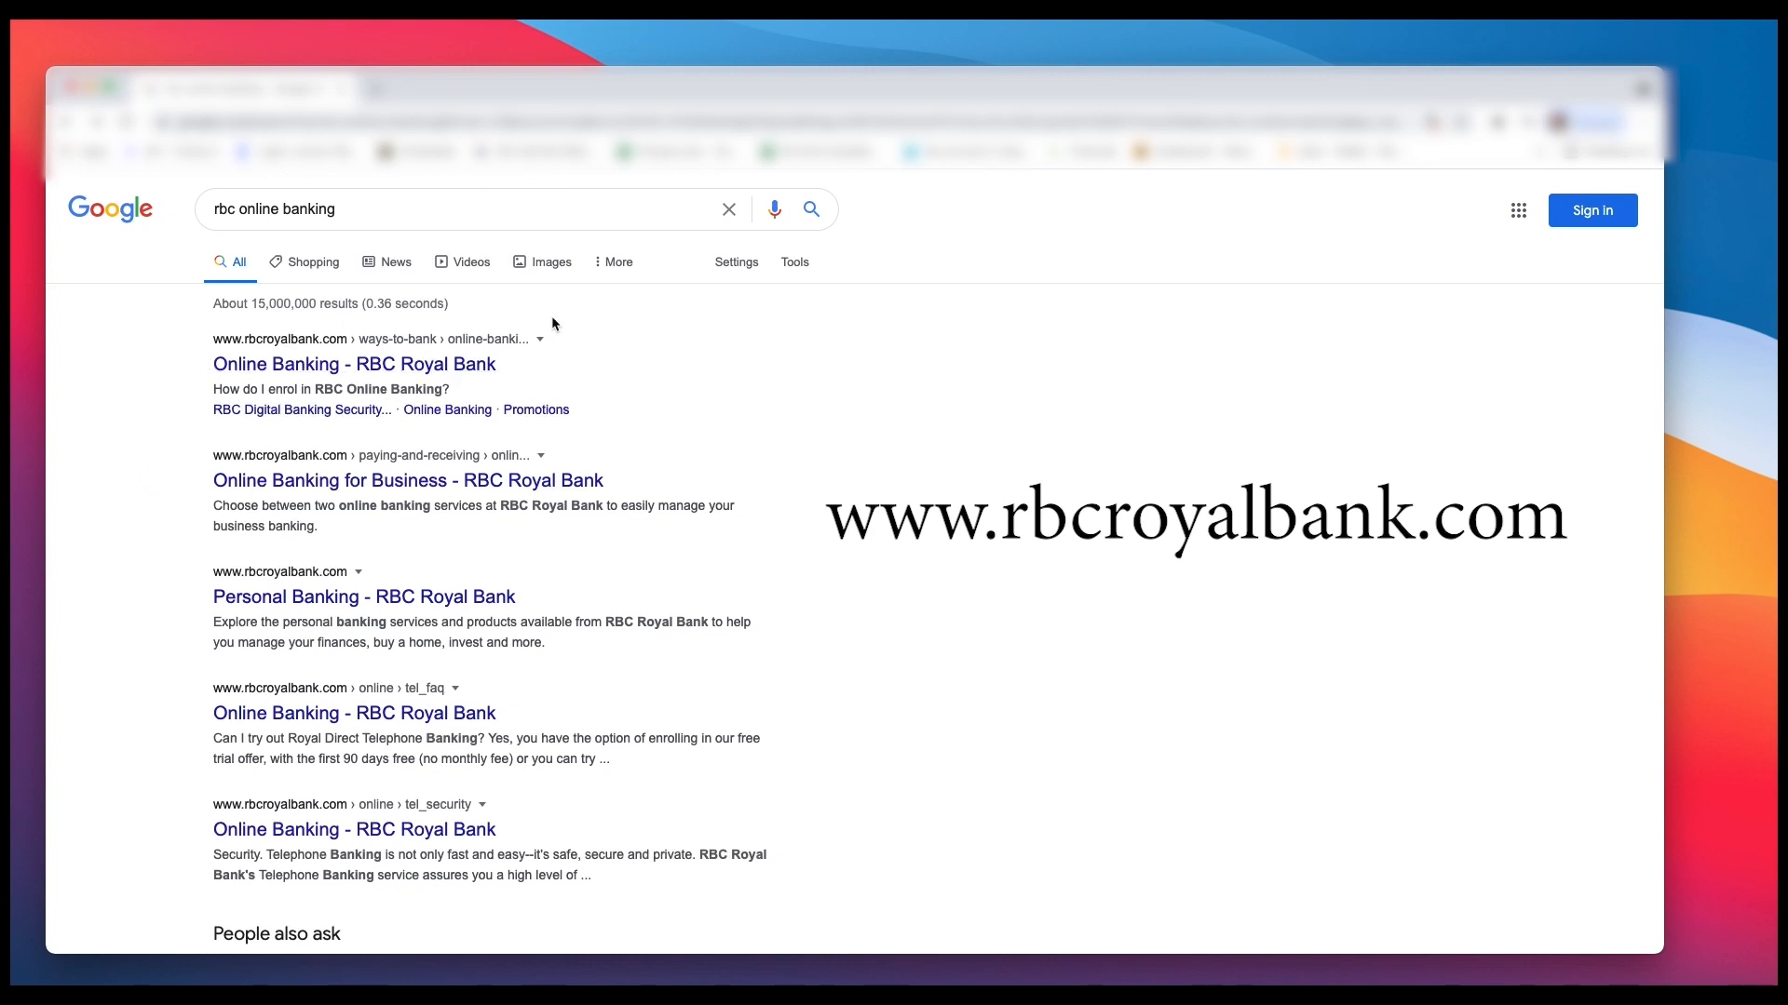
Step: Open the 'Online Banking - RBC Royal Bank' page from the Google results
click(354, 364)
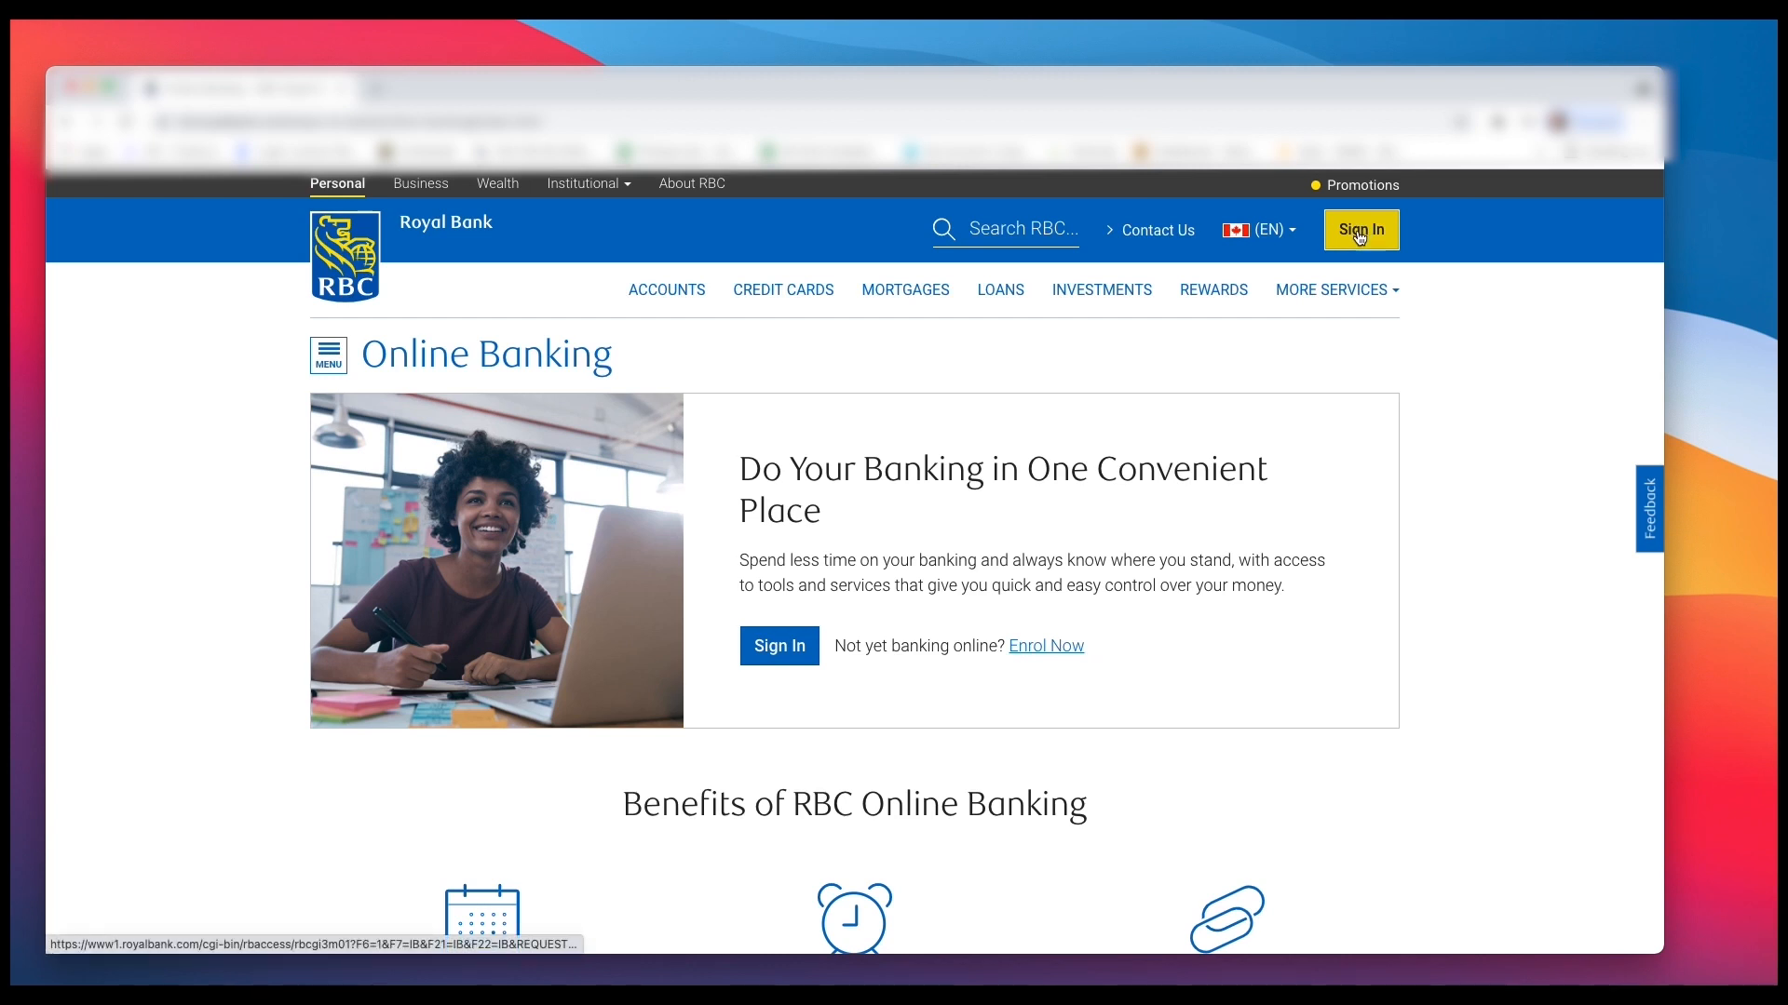
Step: Sign in to RBC Online Banking with the entered credentials
click(1359, 230)
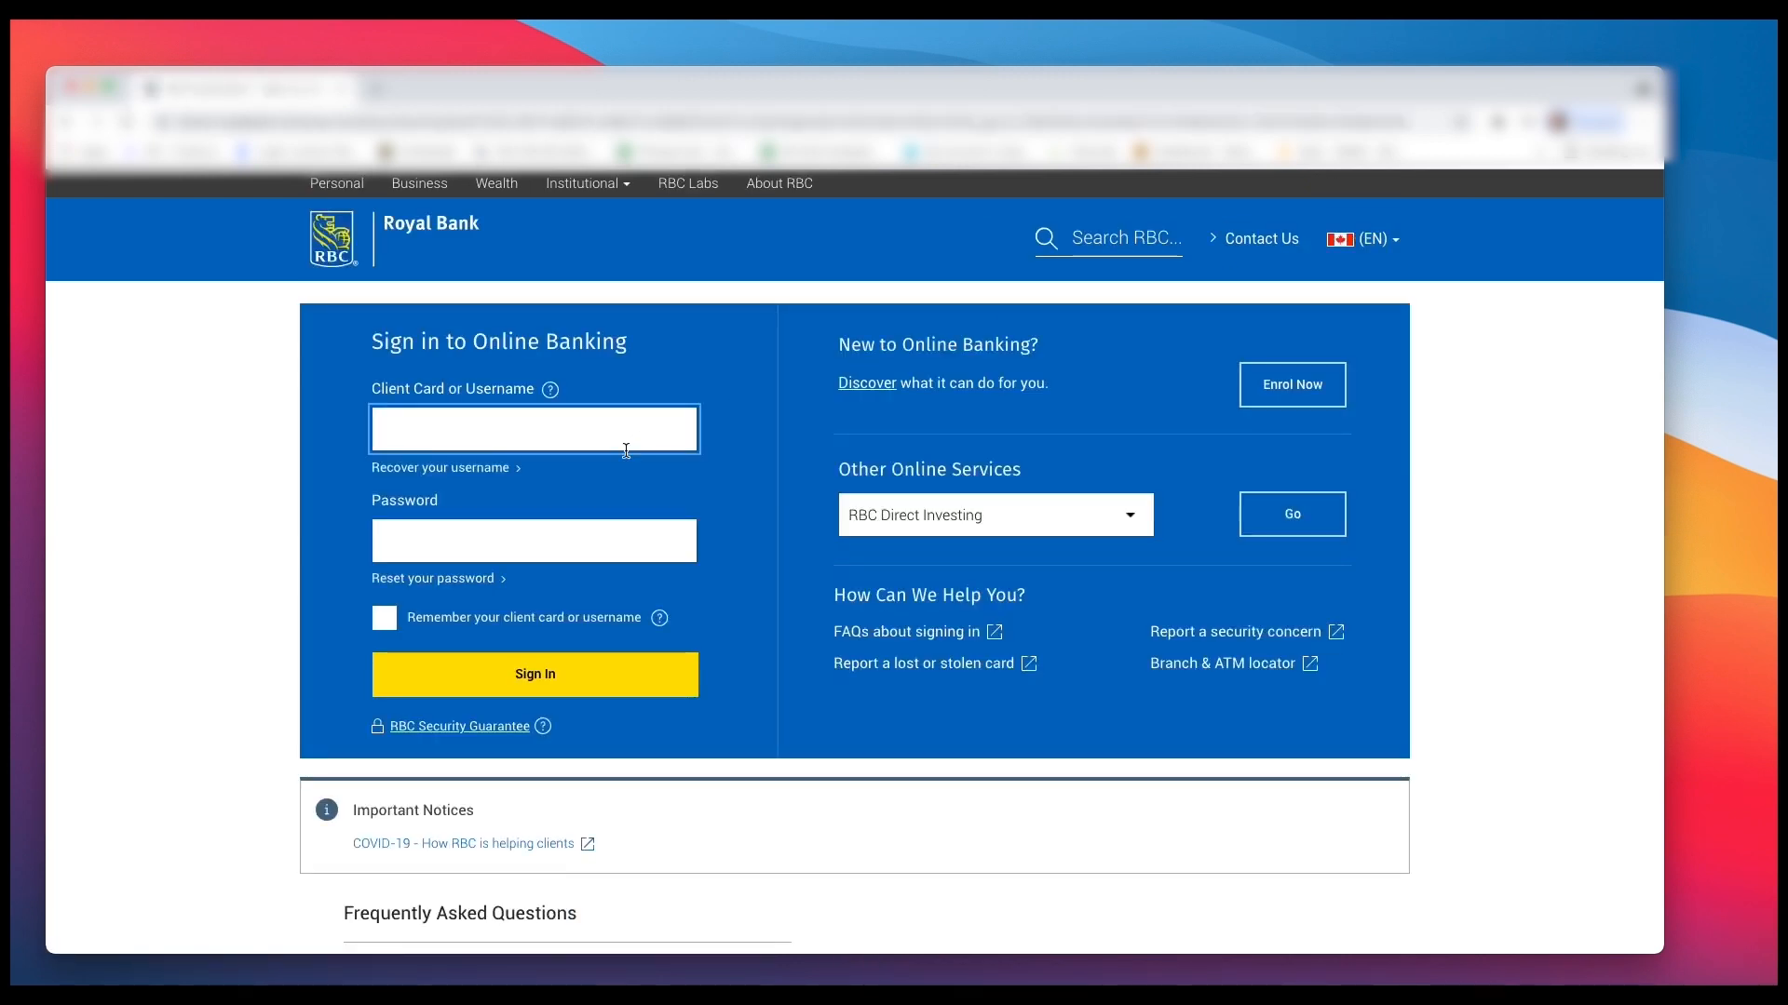
mouse_move(602, 431)
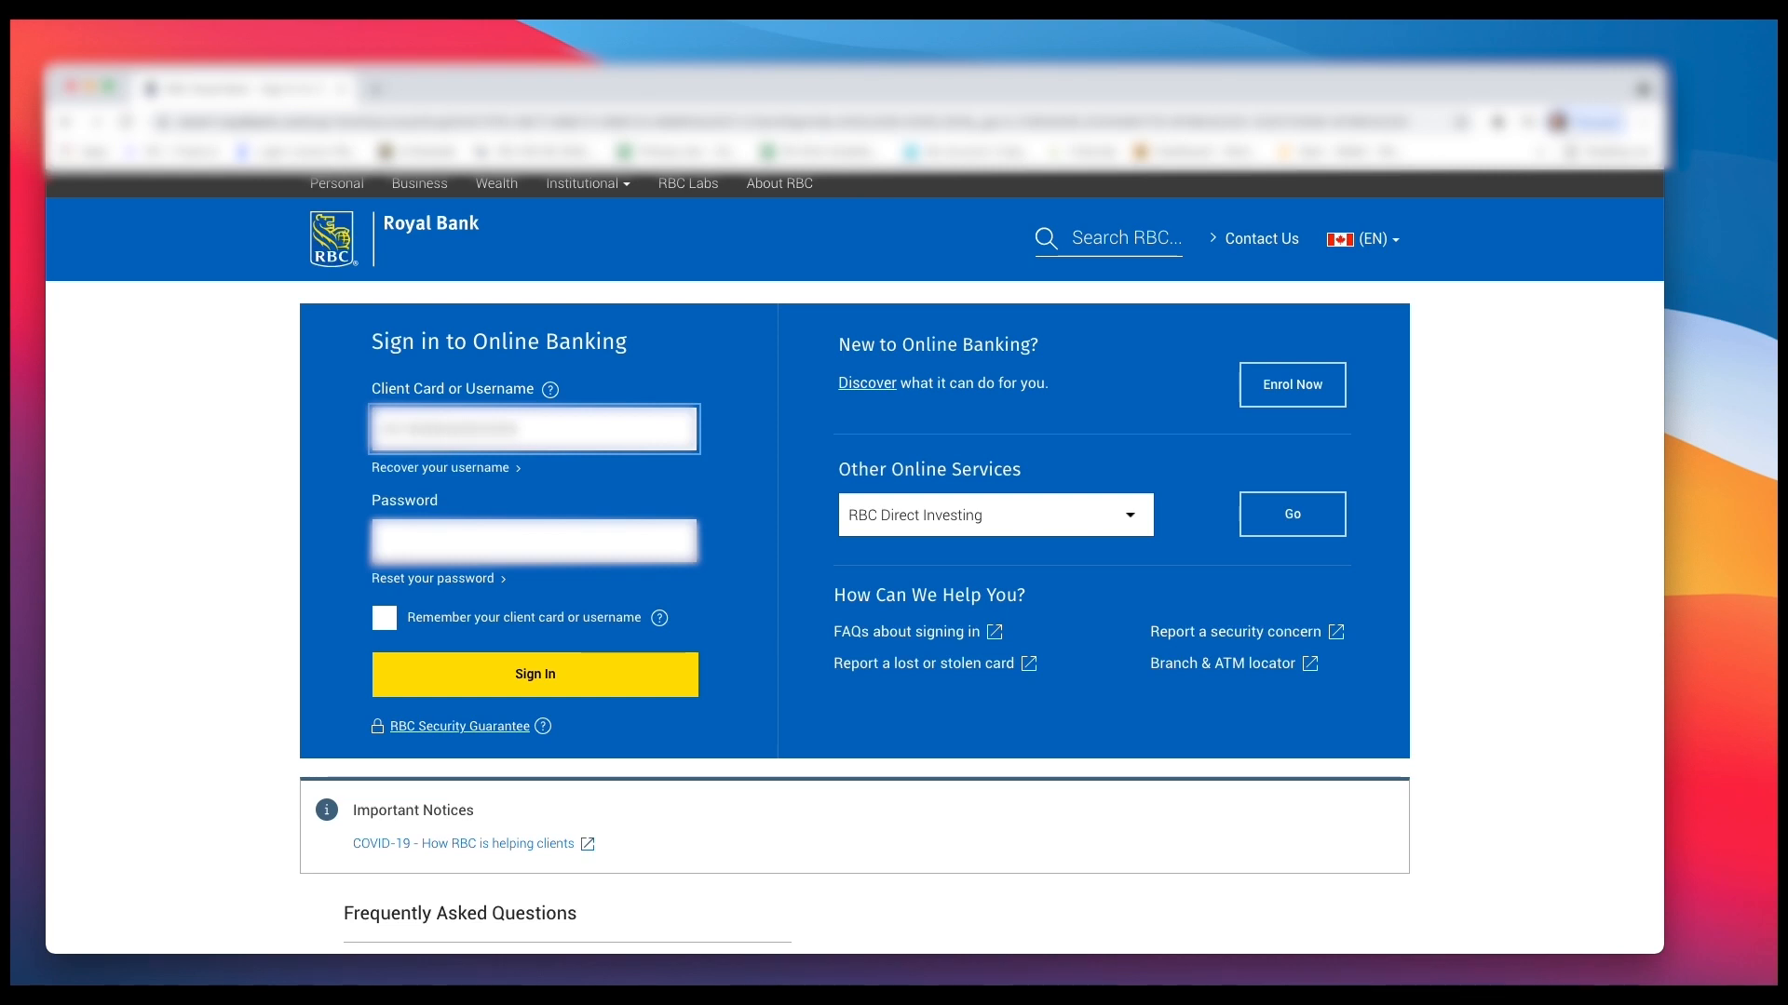
mouse_move(509, 572)
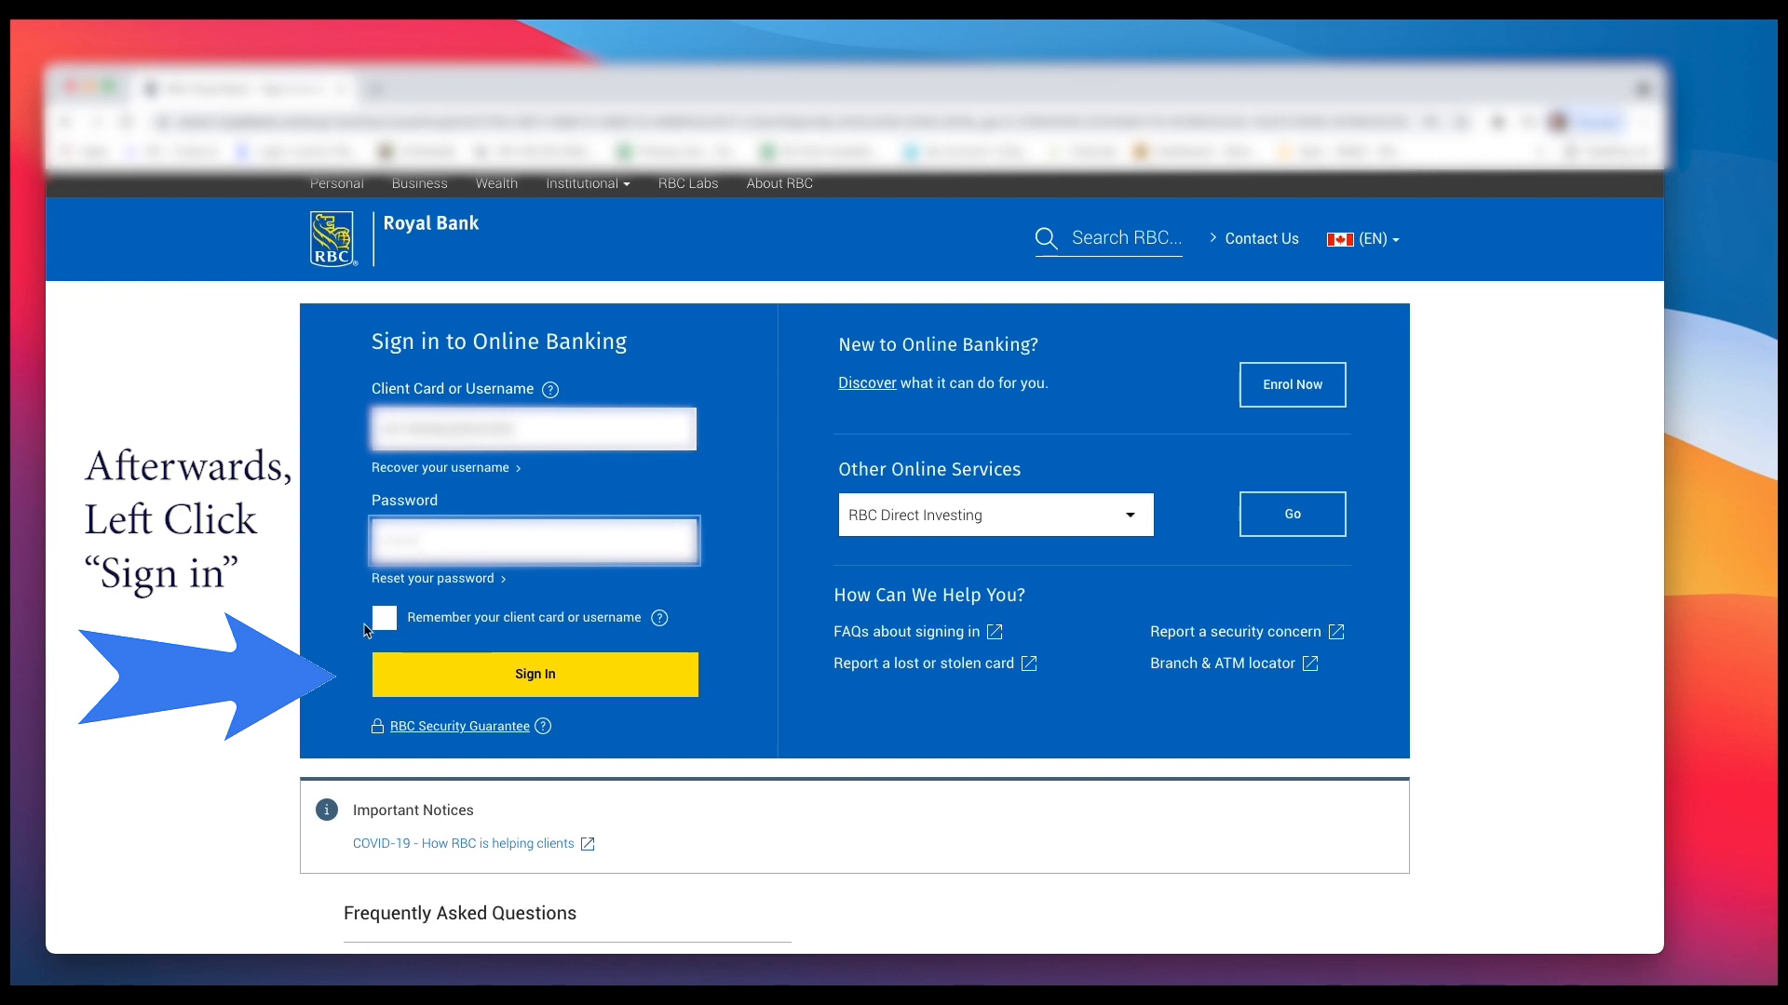
click(534, 674)
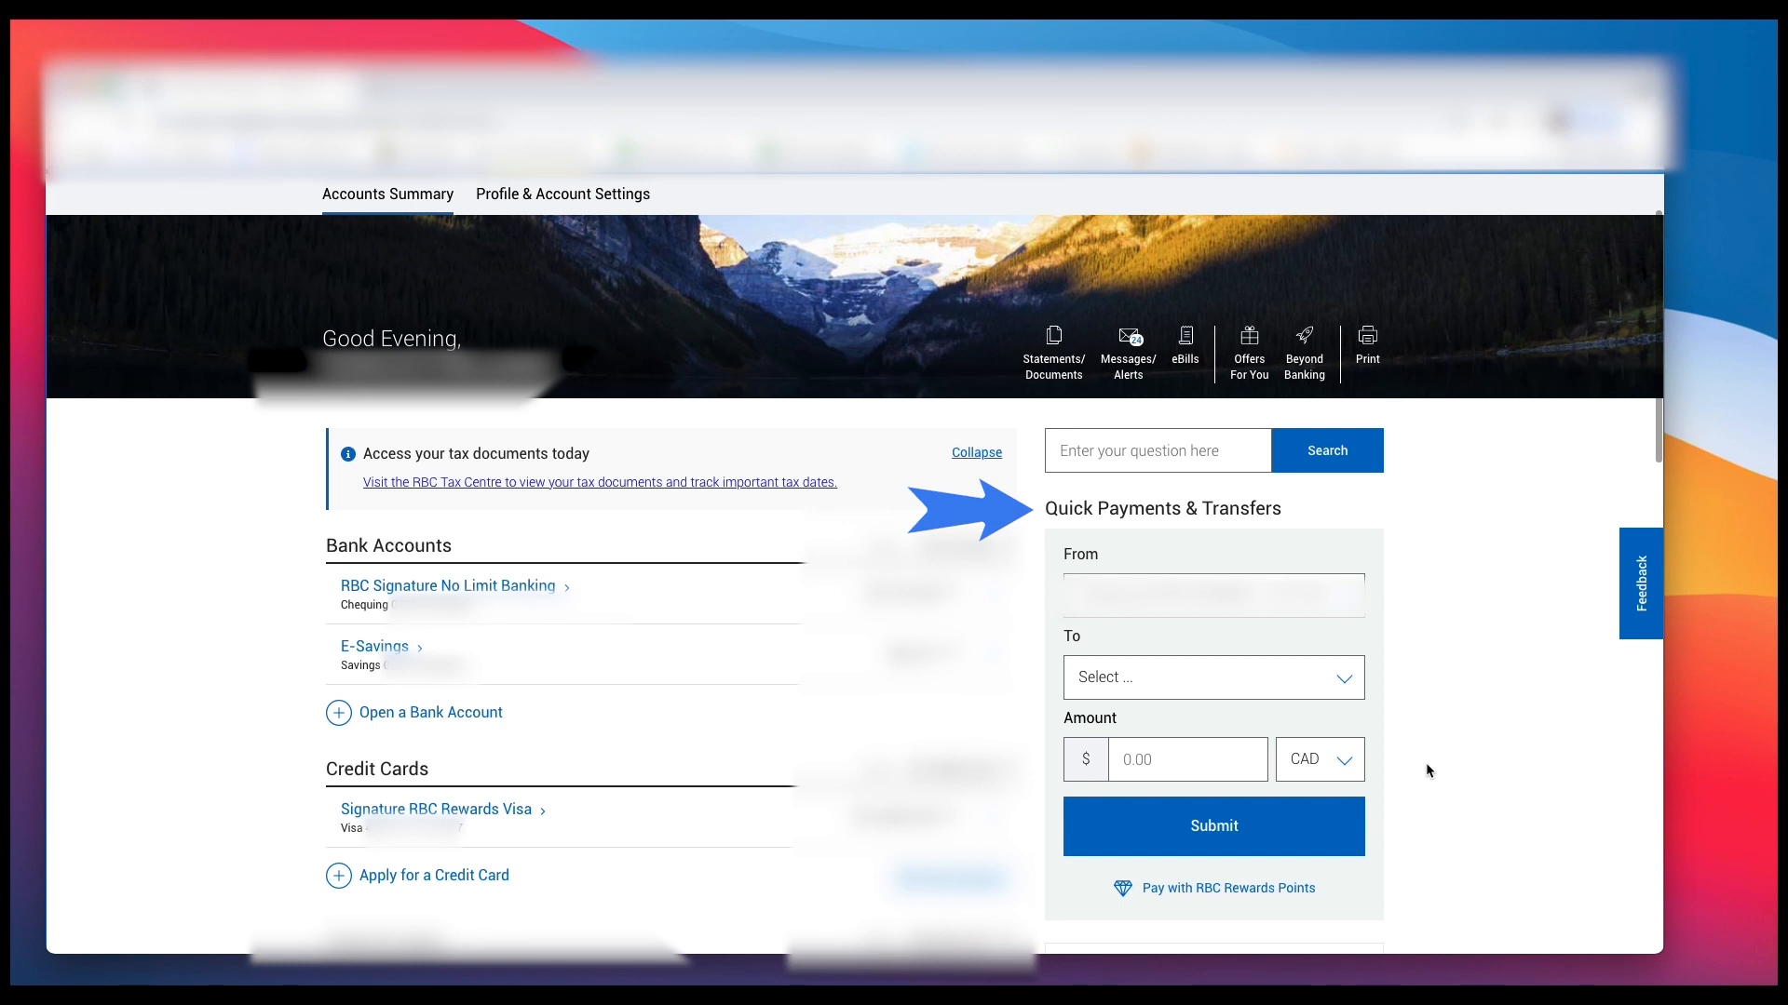
Step: Choose INTERAC e-Transfer under add-new options in the Quick Payments To dropdown
click(1212, 677)
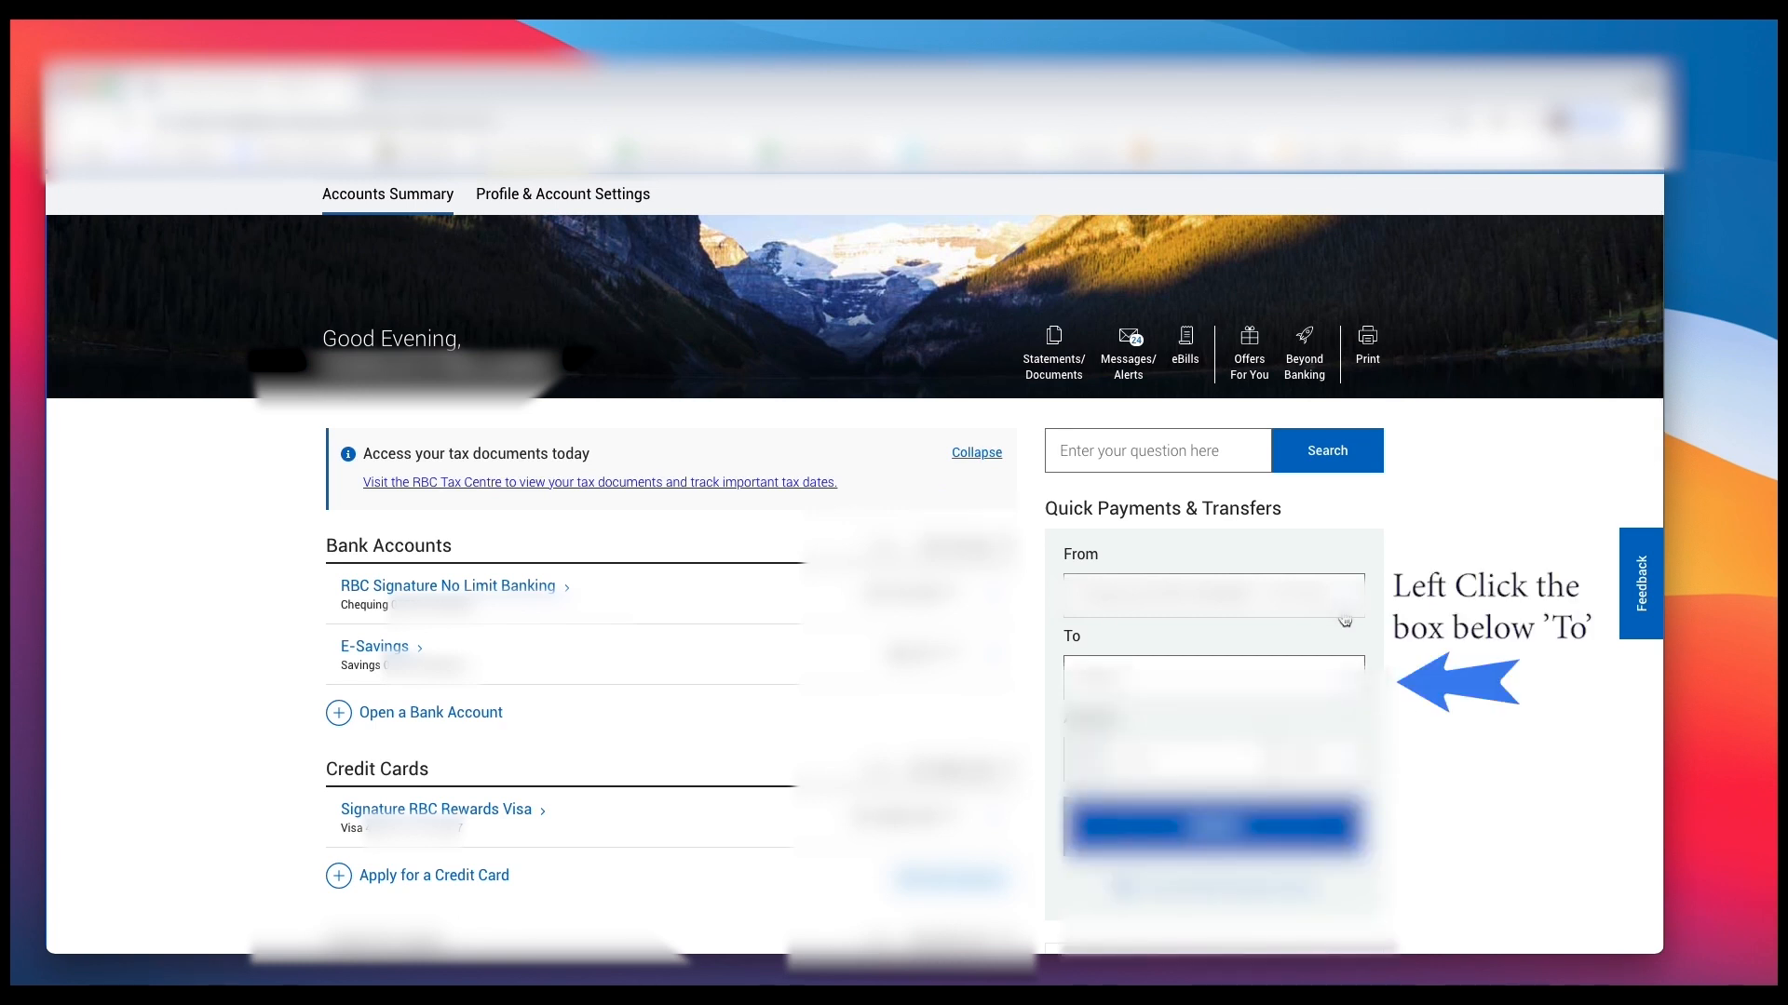
click(1212, 672)
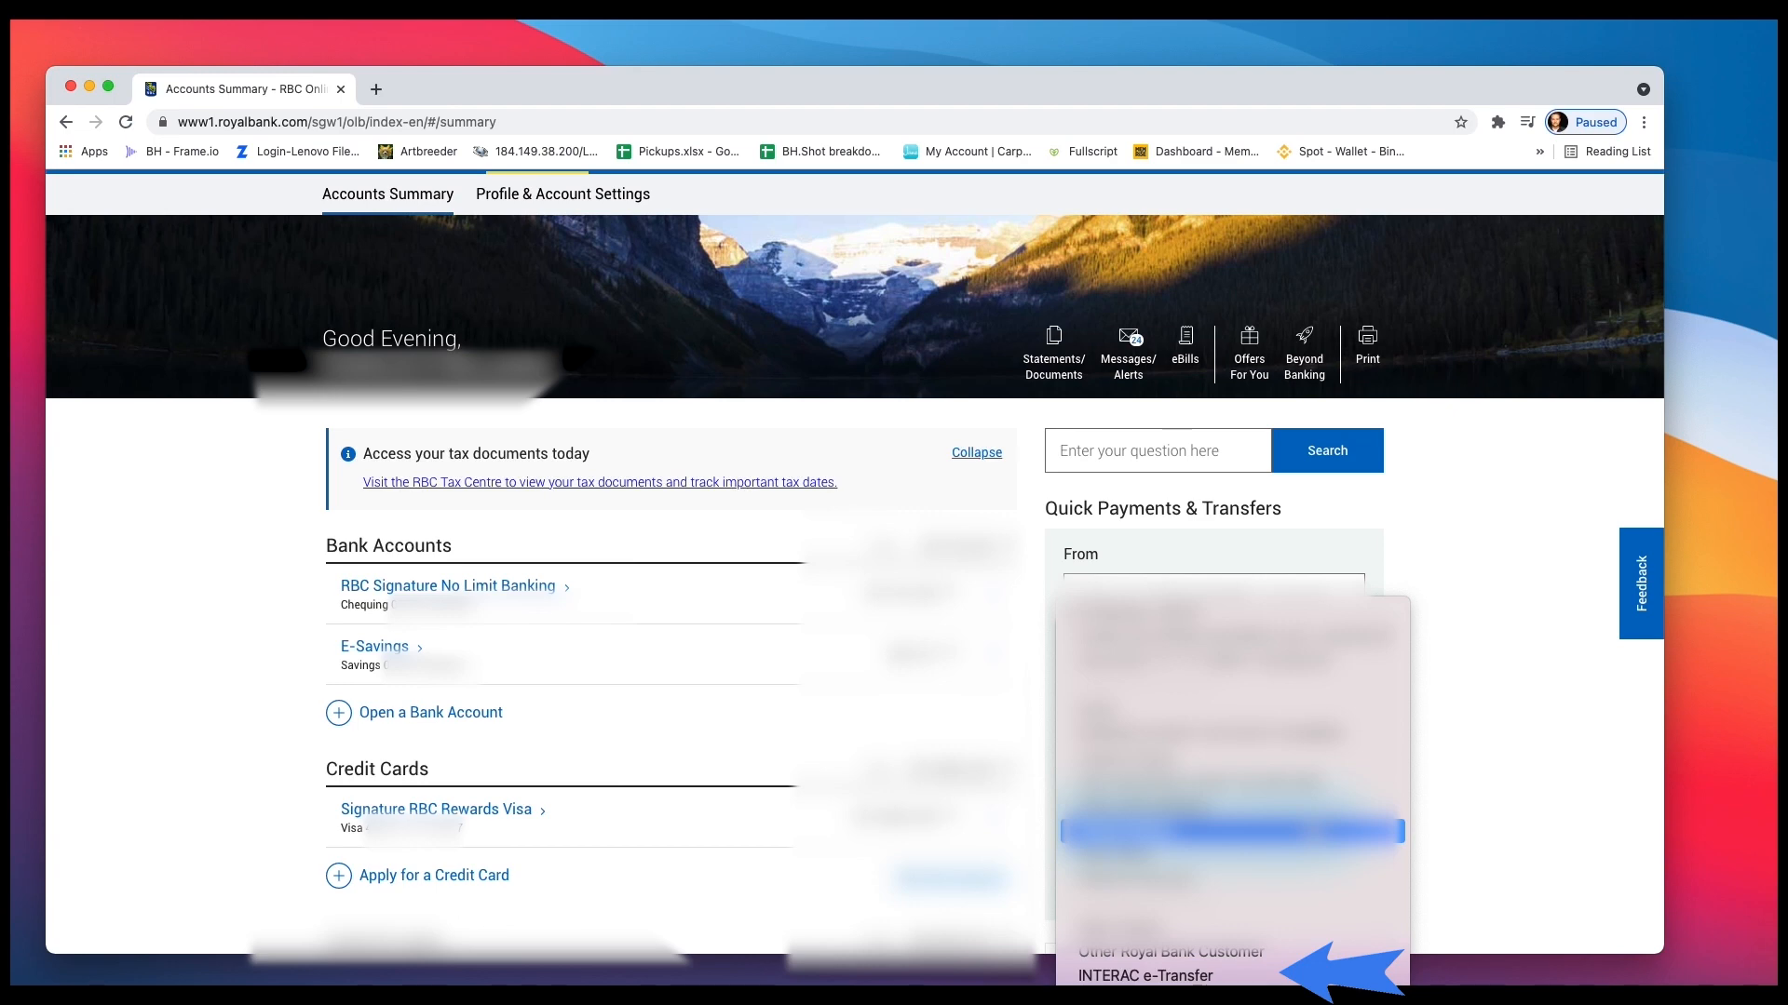
click(1143, 975)
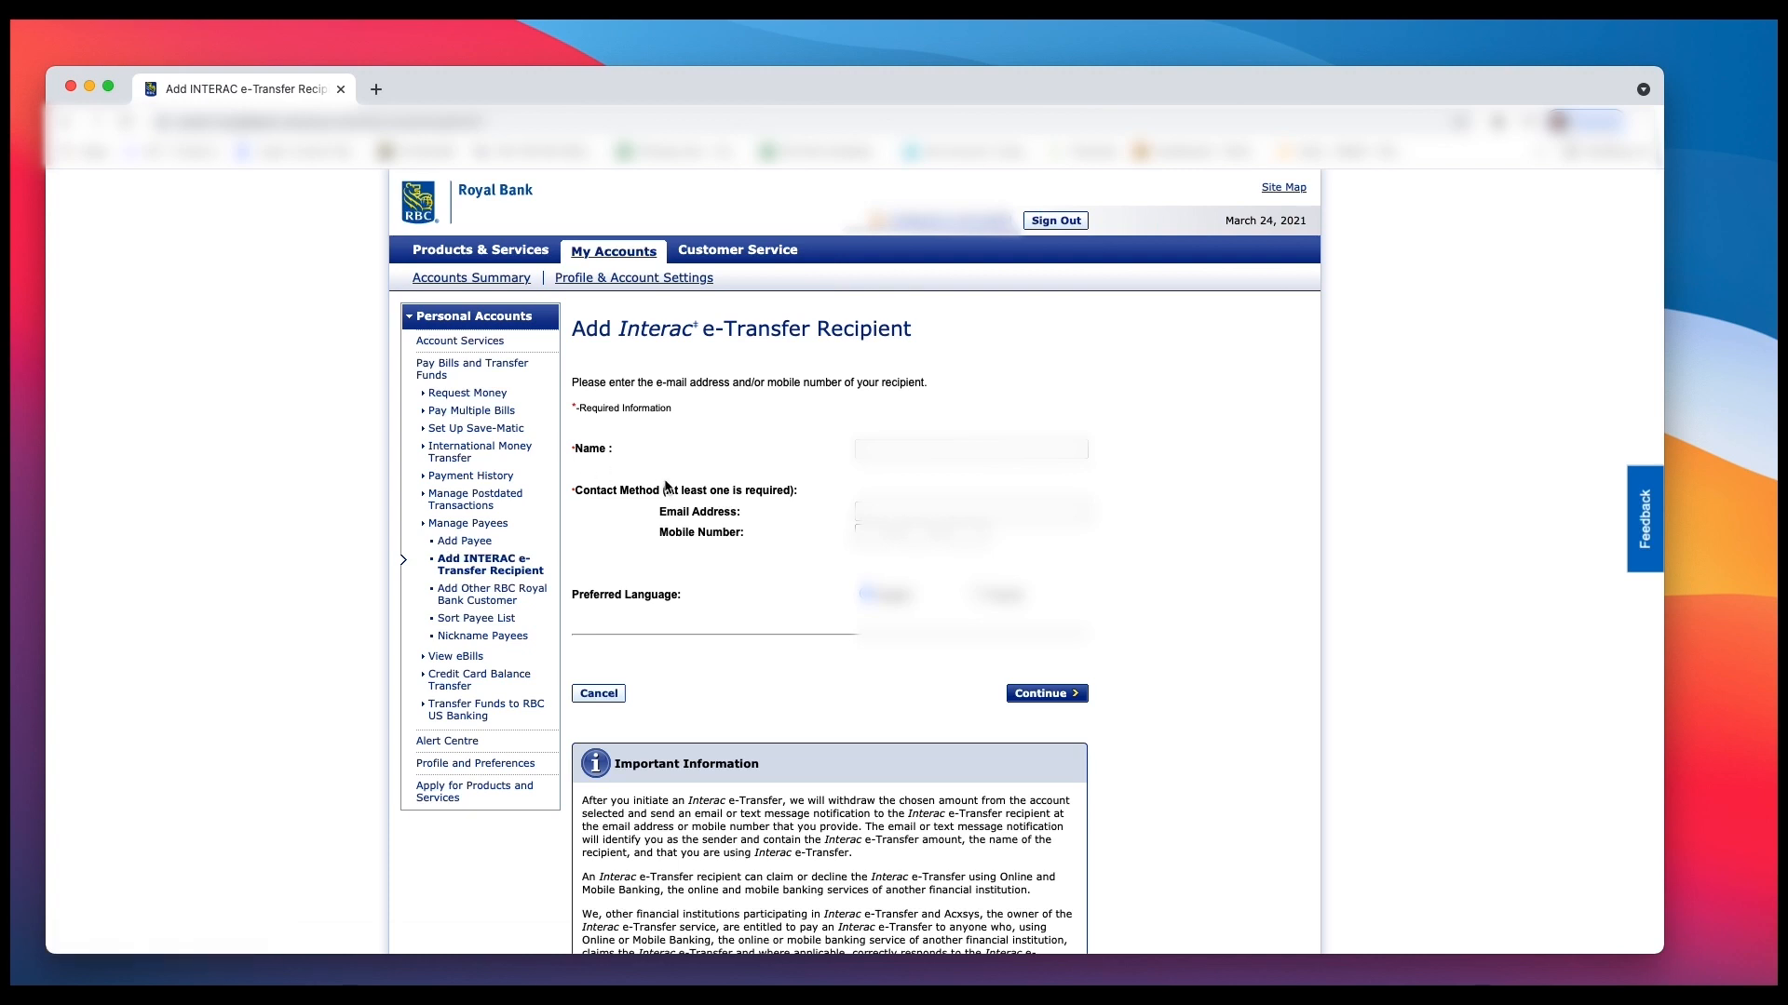
Step: Enter the recipient's name, email address and mobile number, then continue to confirmation
click(969, 447)
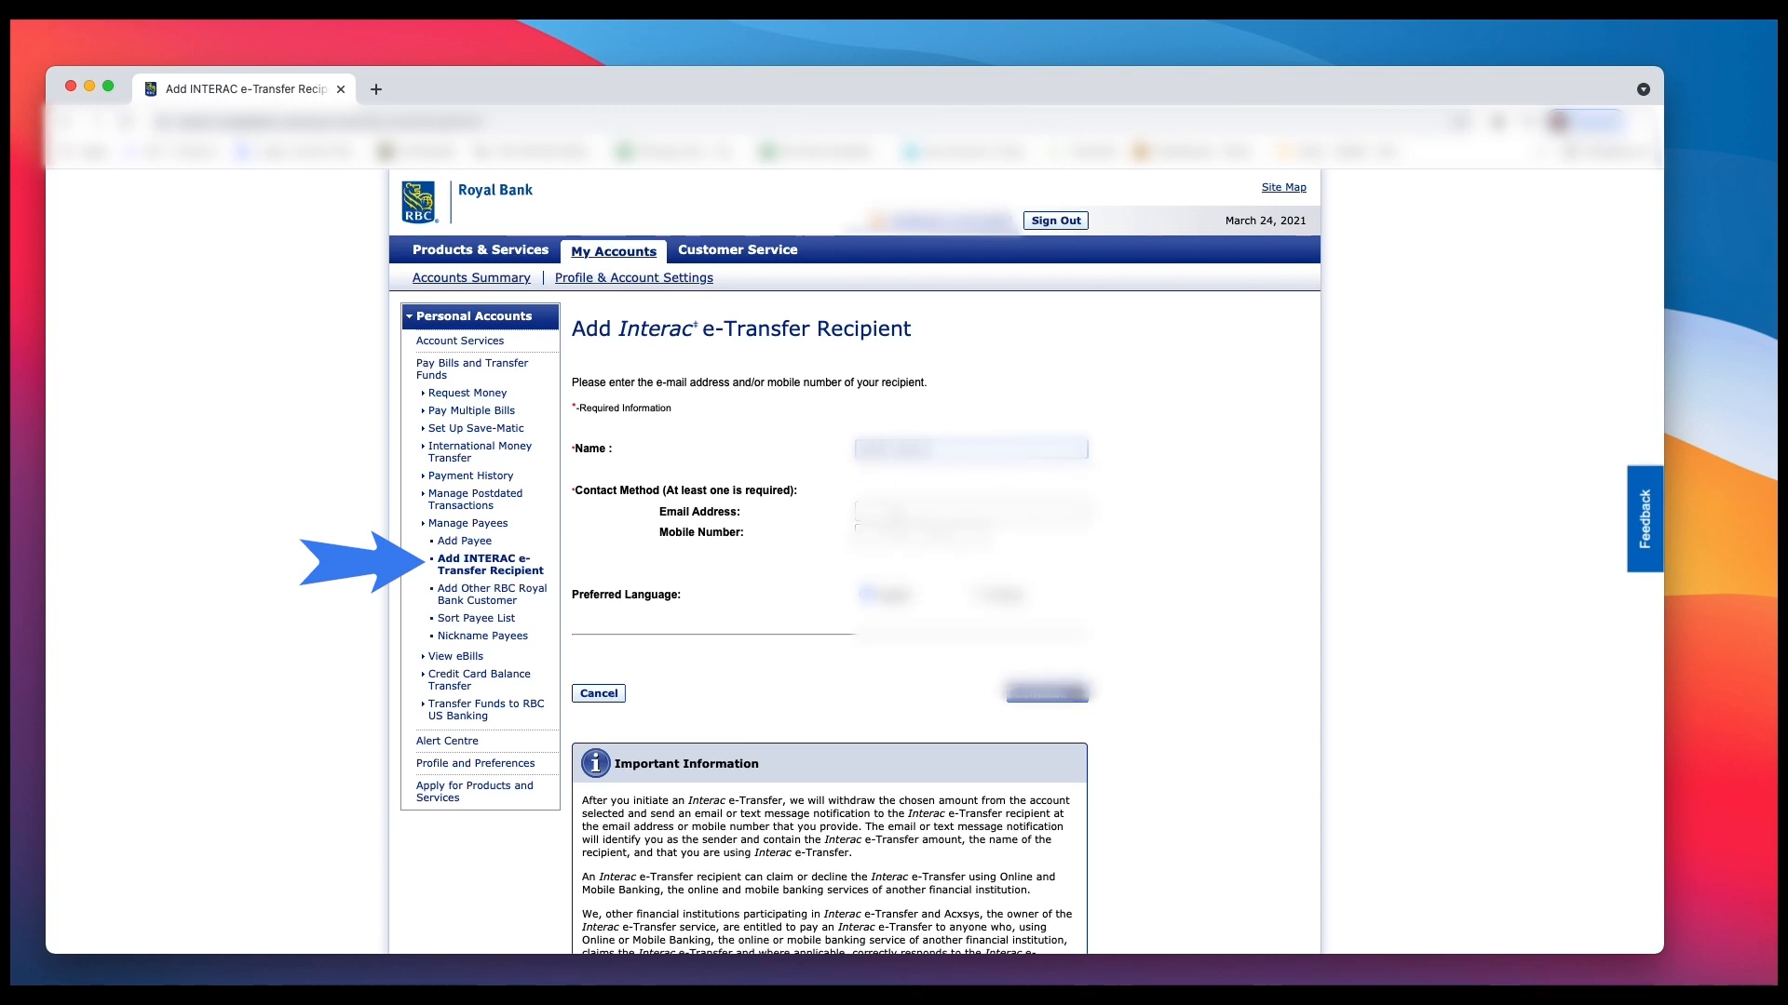
click(971, 511)
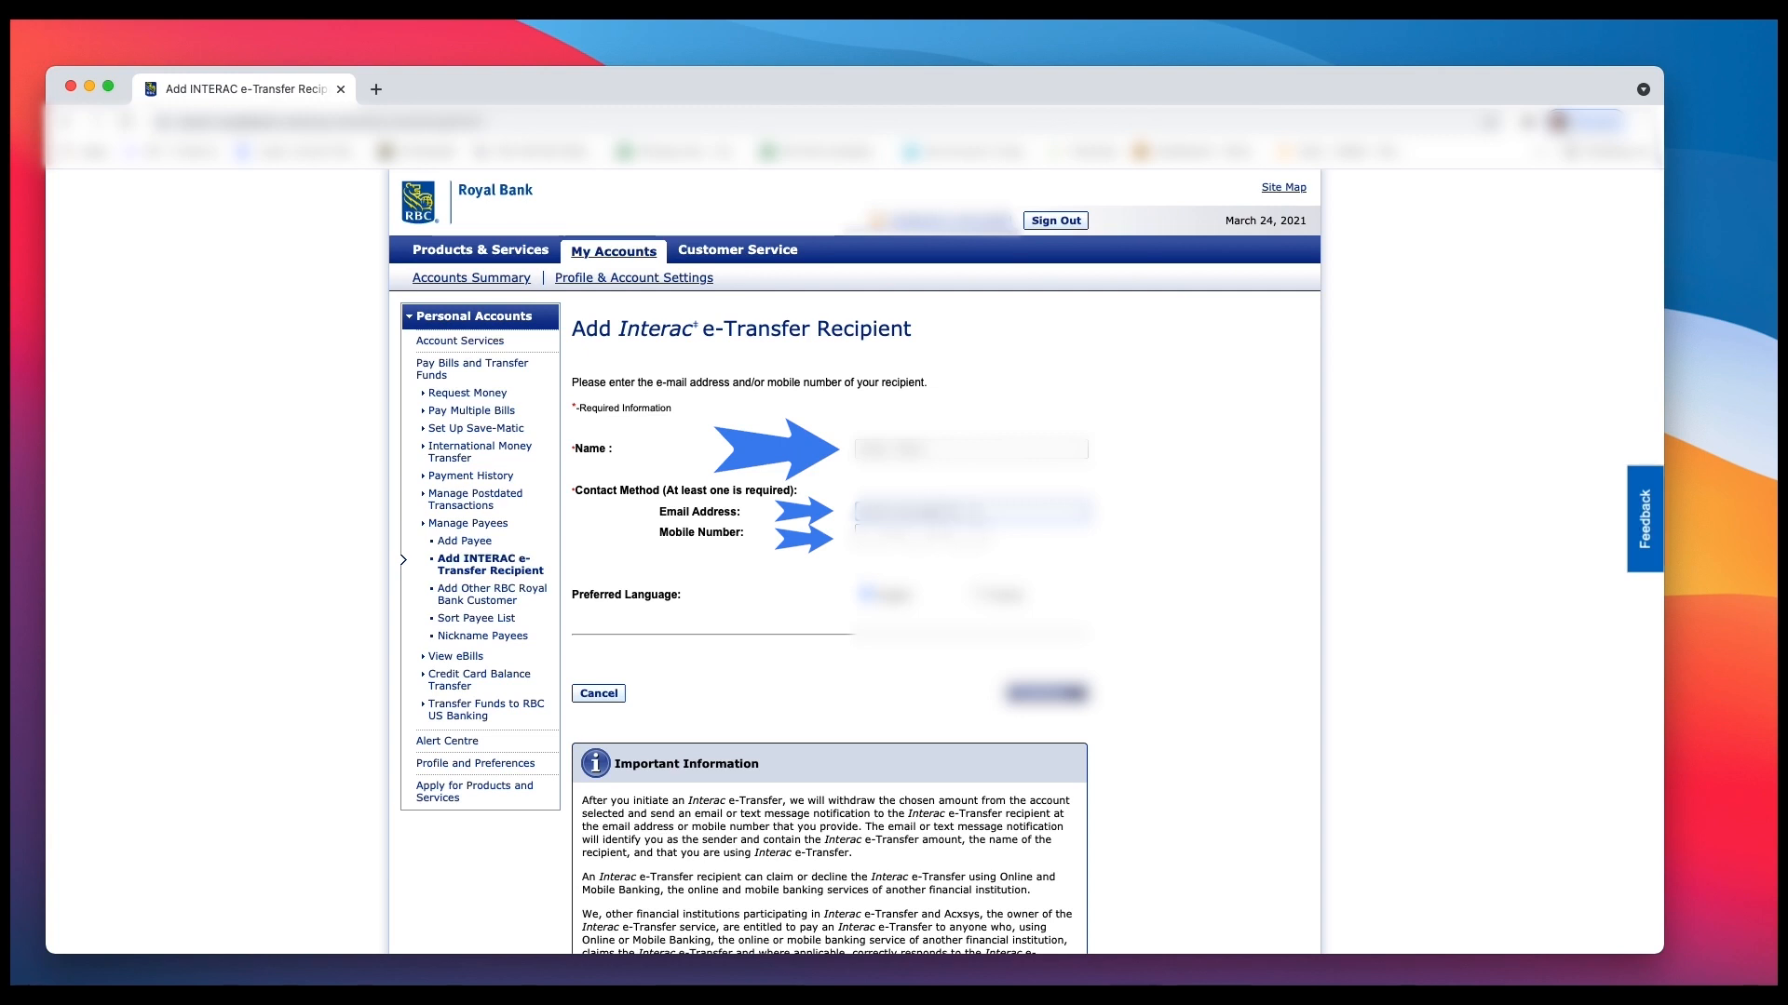
click(972, 512)
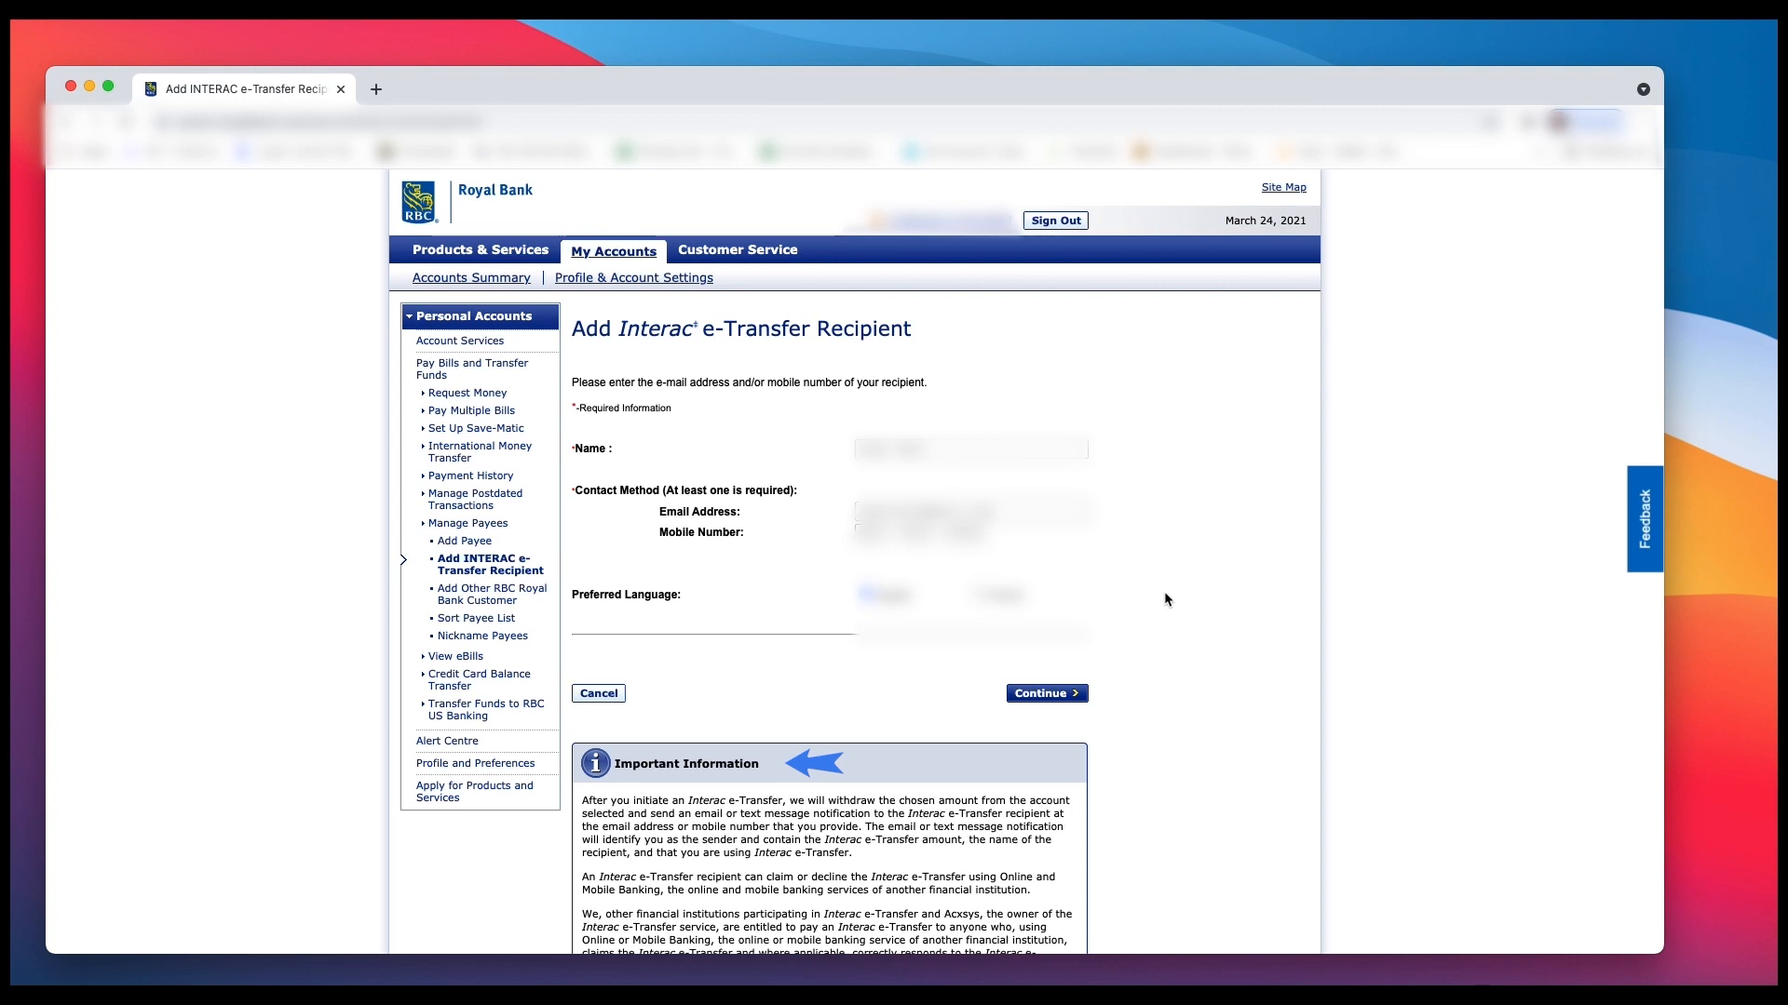
click(1044, 693)
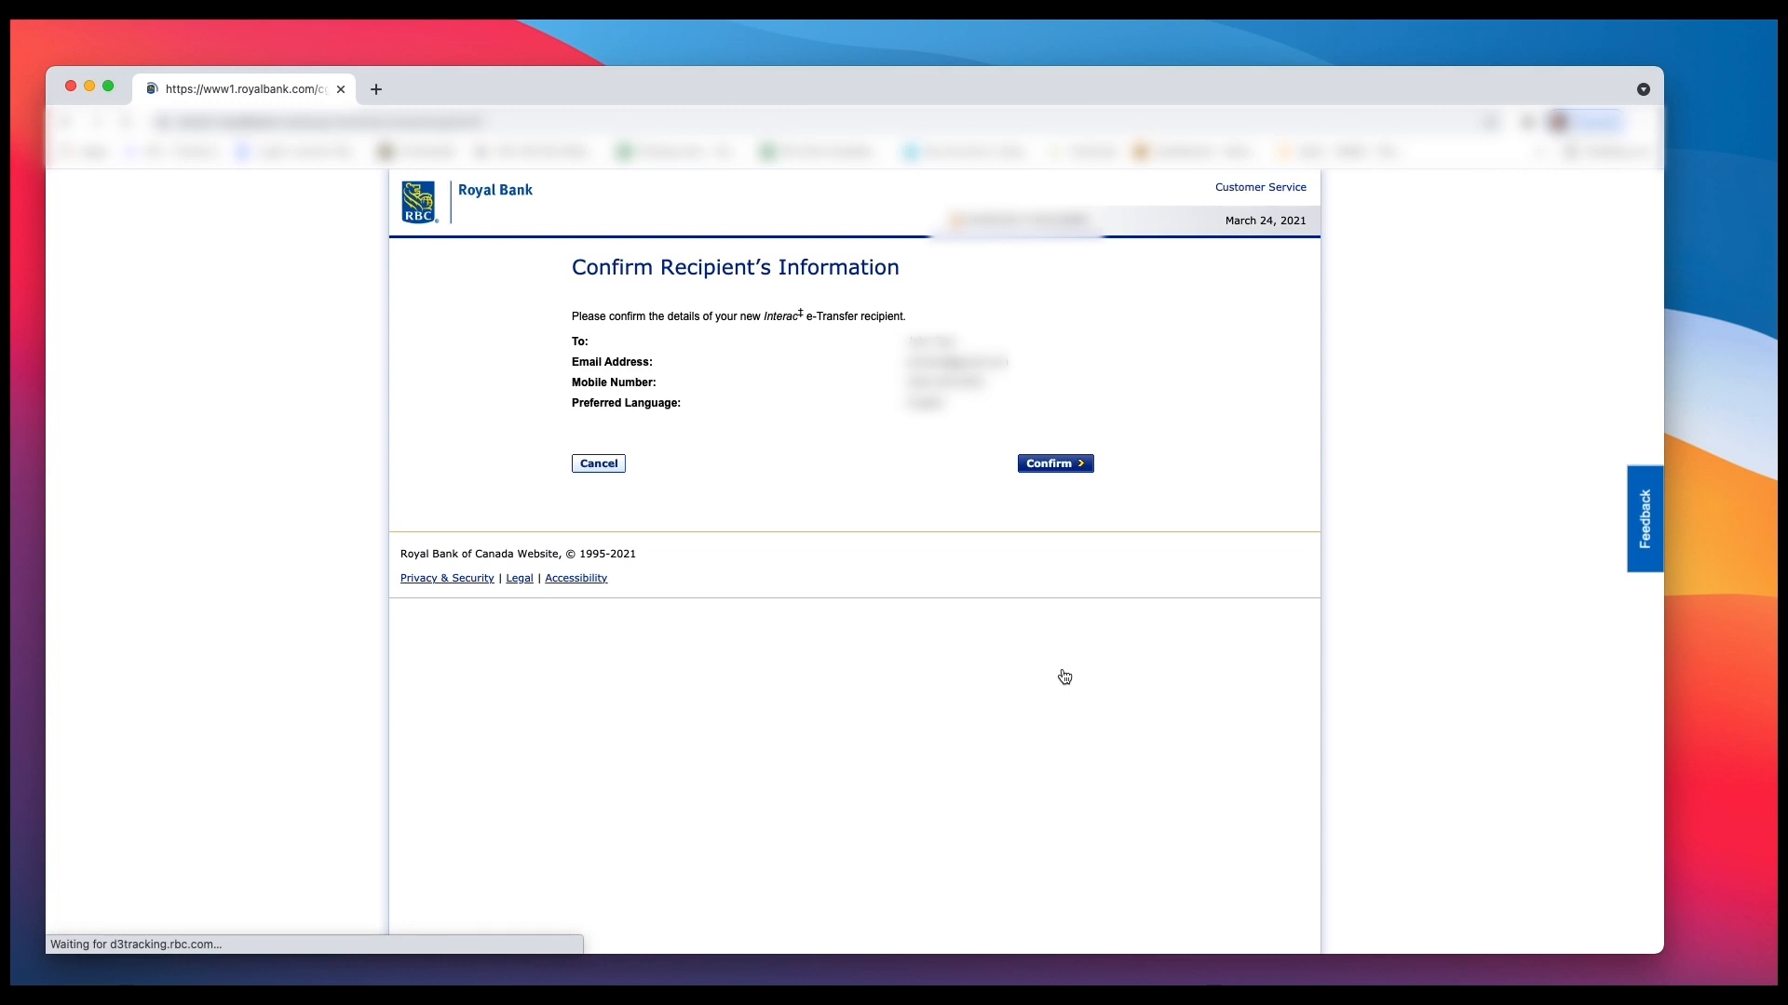
Step: Confirm the new recipient's information and return to Accounts Summary
click(1052, 463)
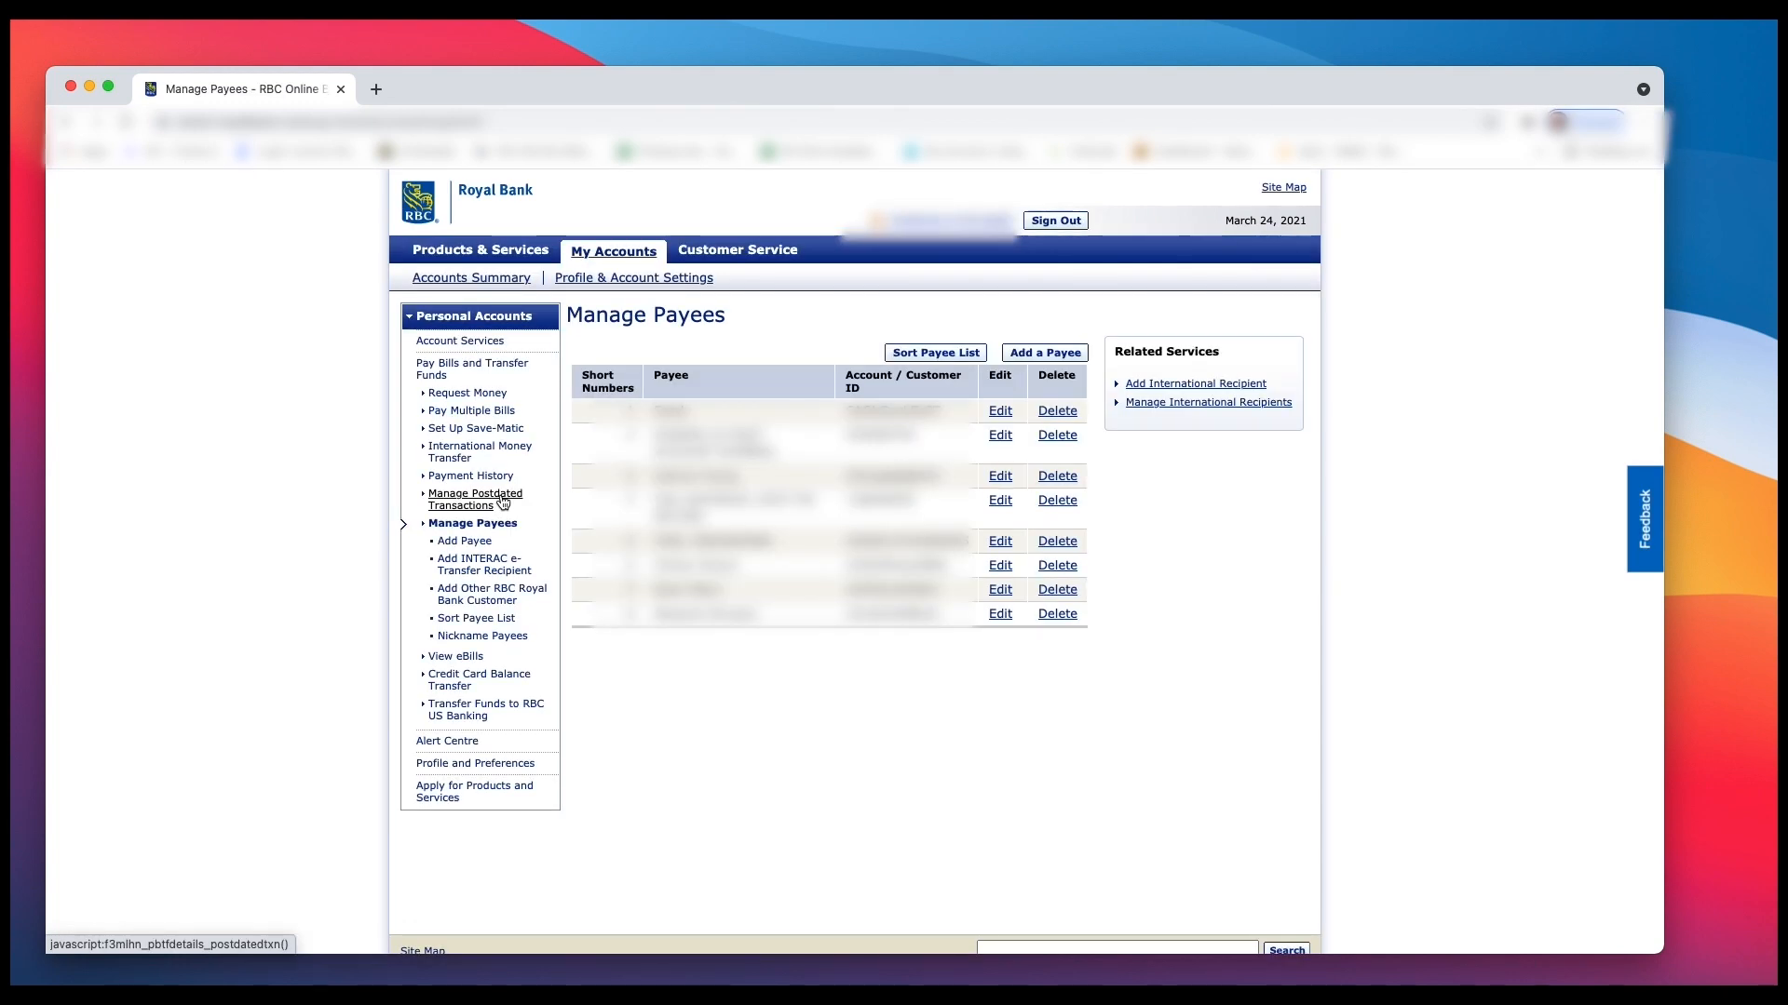
mouse_move(480, 564)
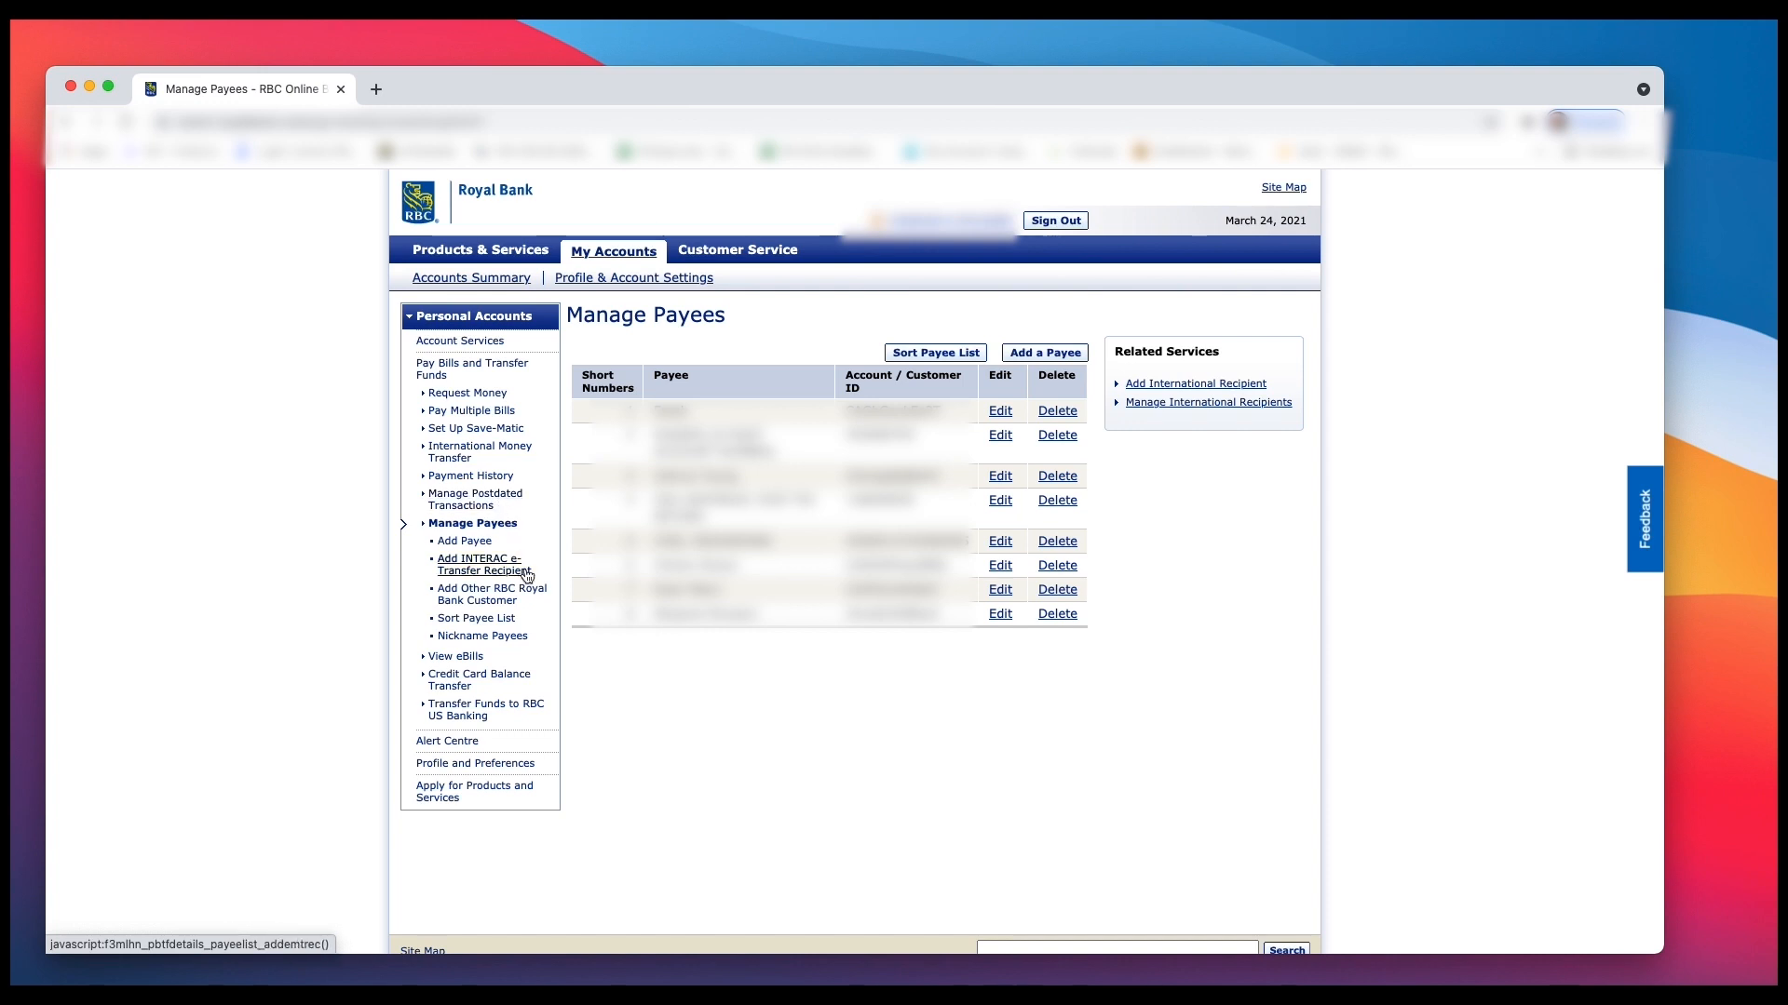
mouse_move(507, 575)
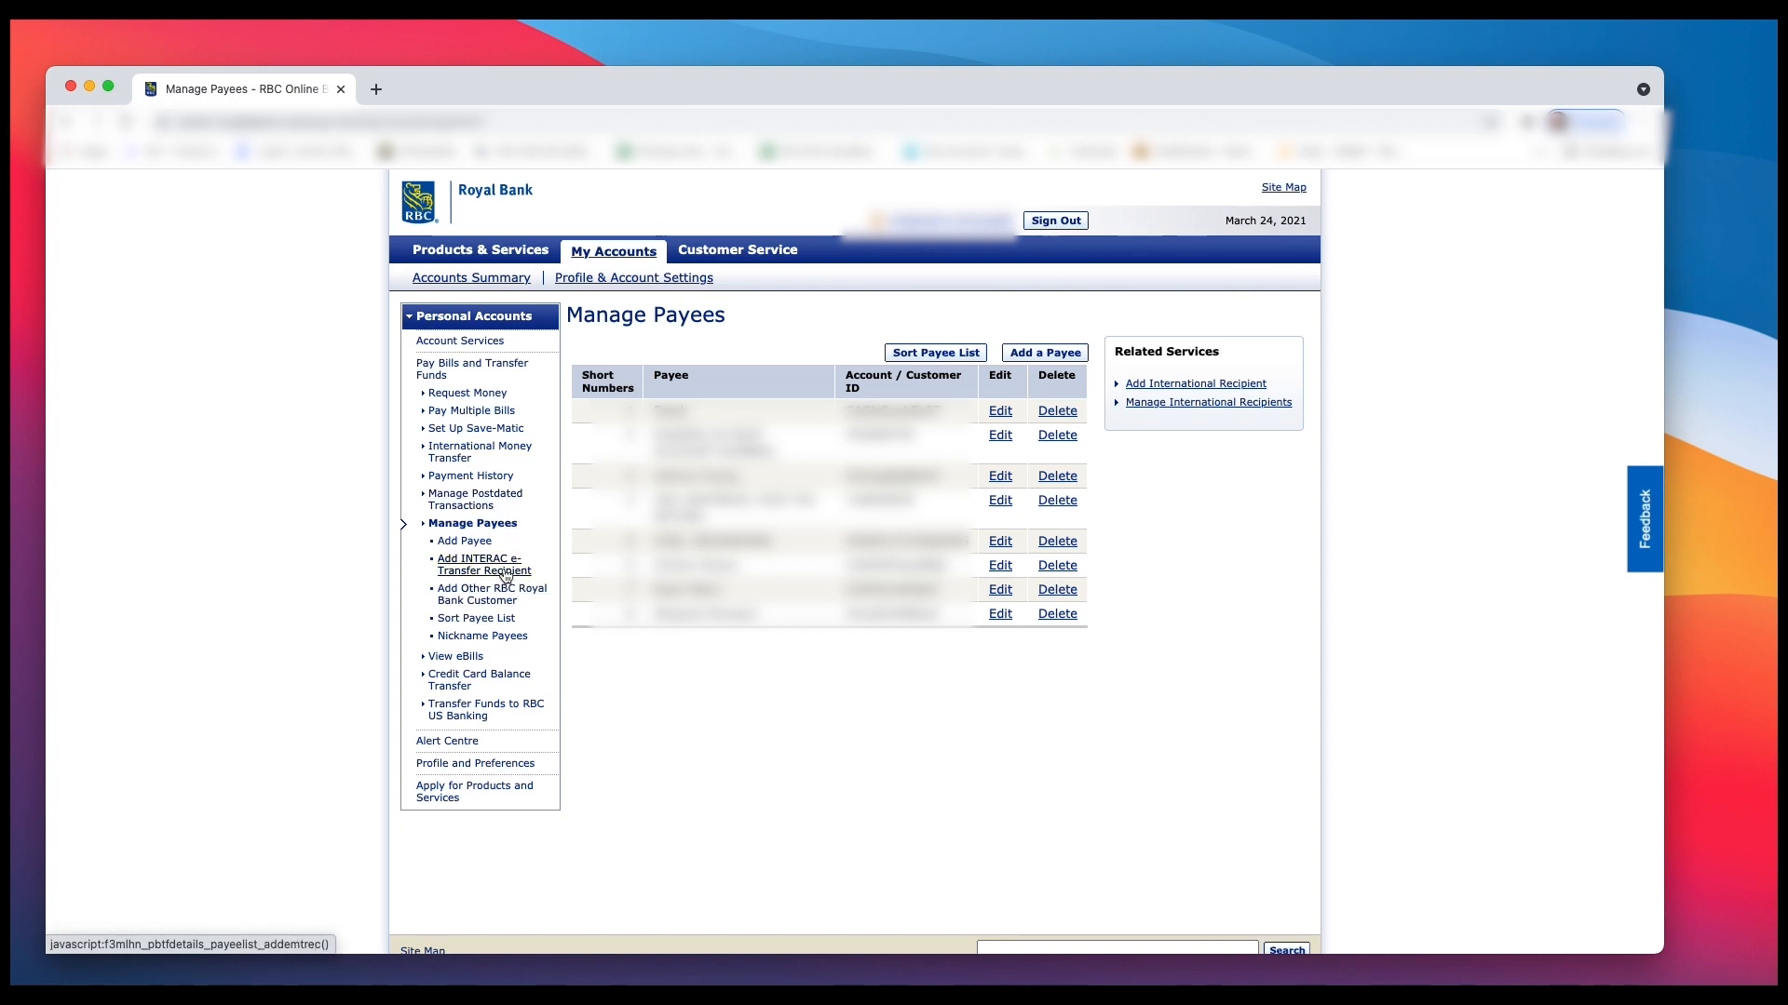
mouse_move(472, 523)
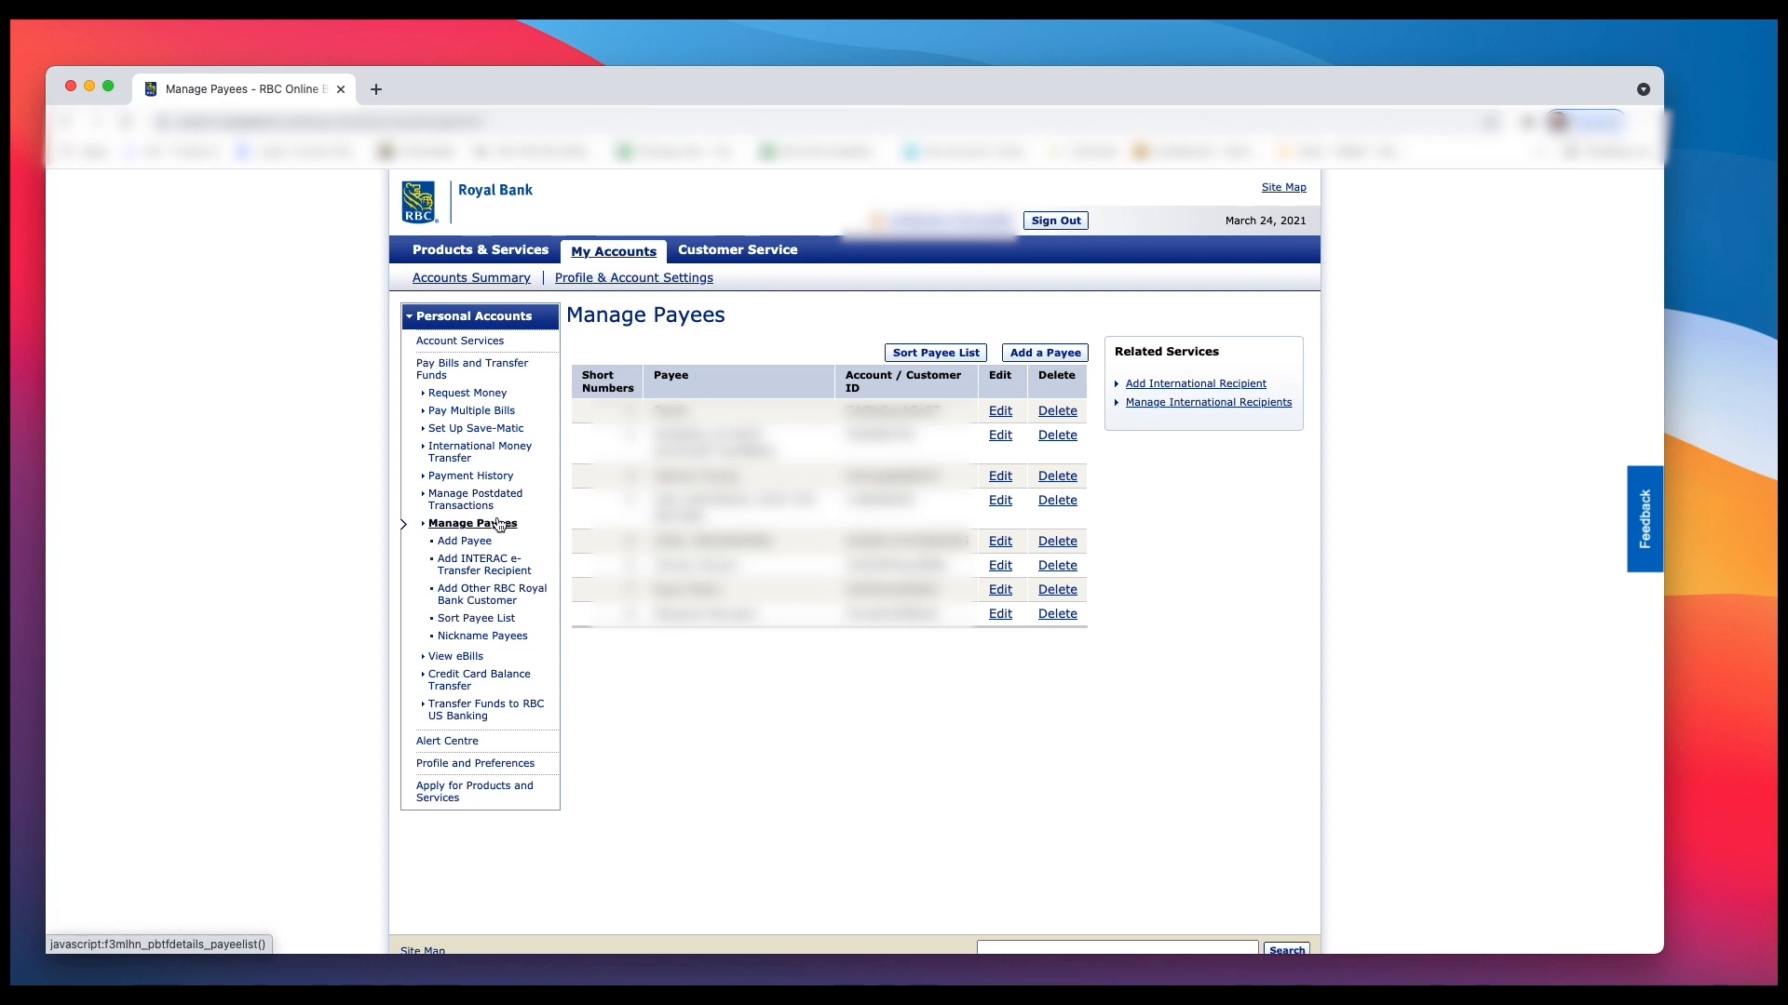
mouse_move(471, 410)
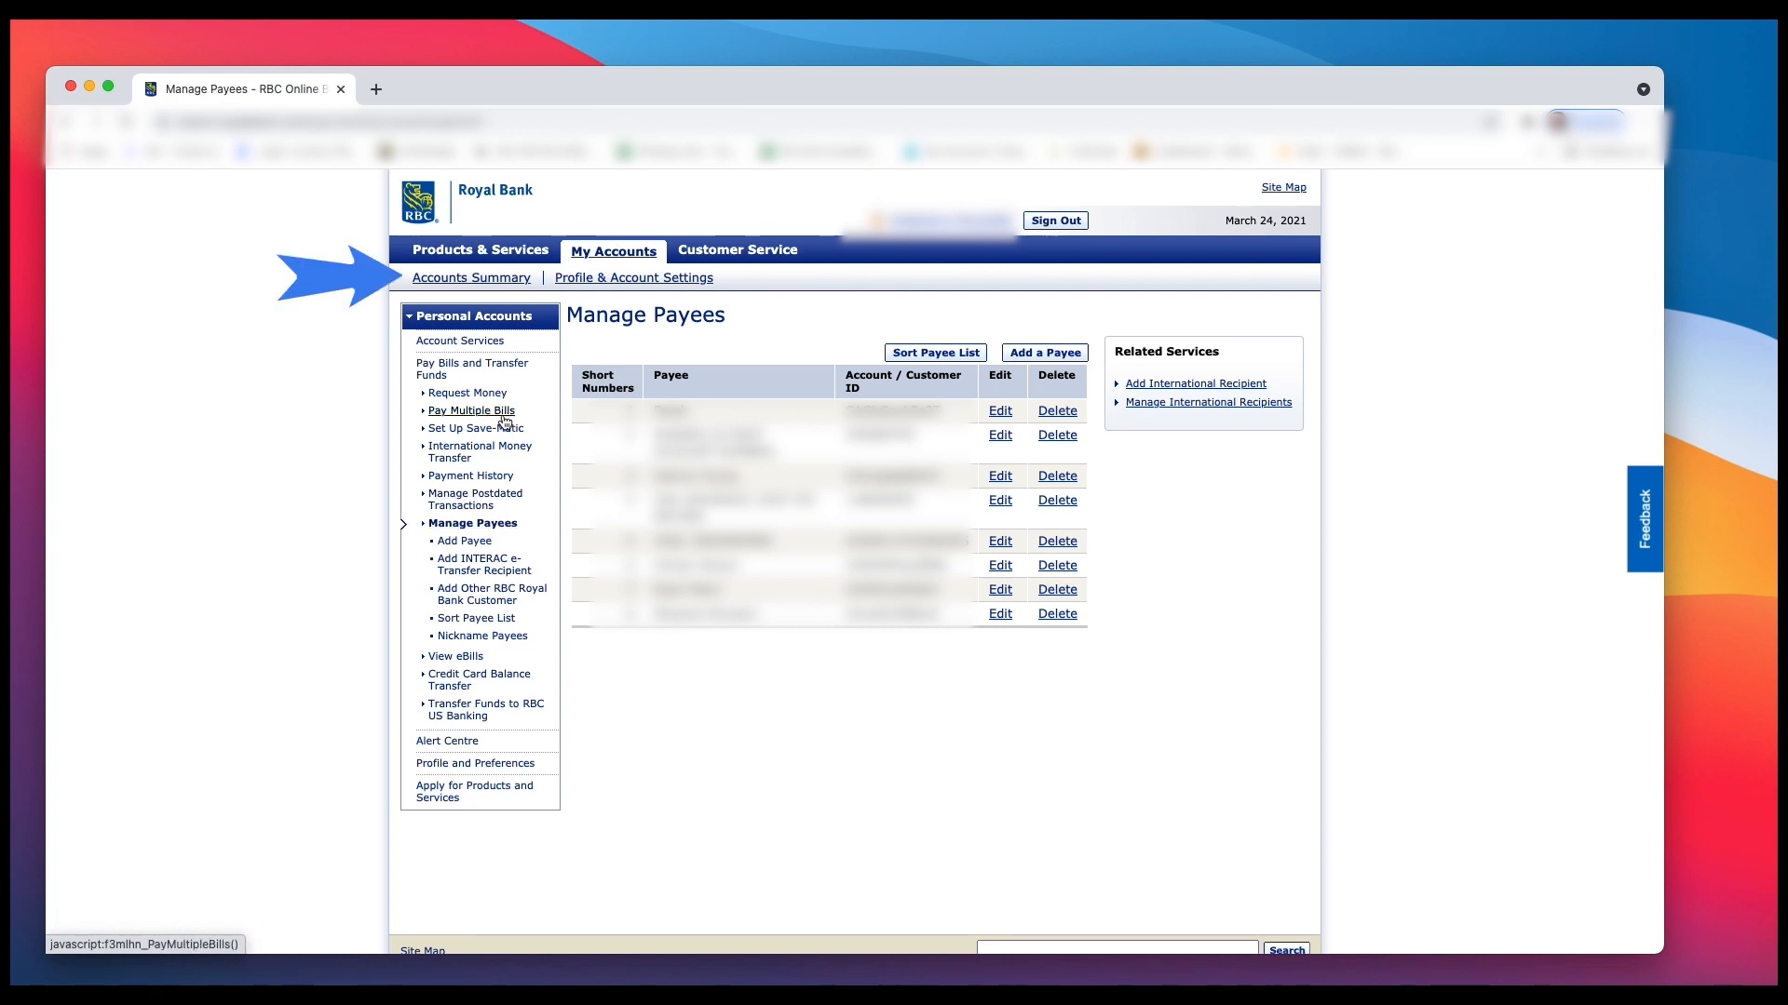
mouse_move(474, 427)
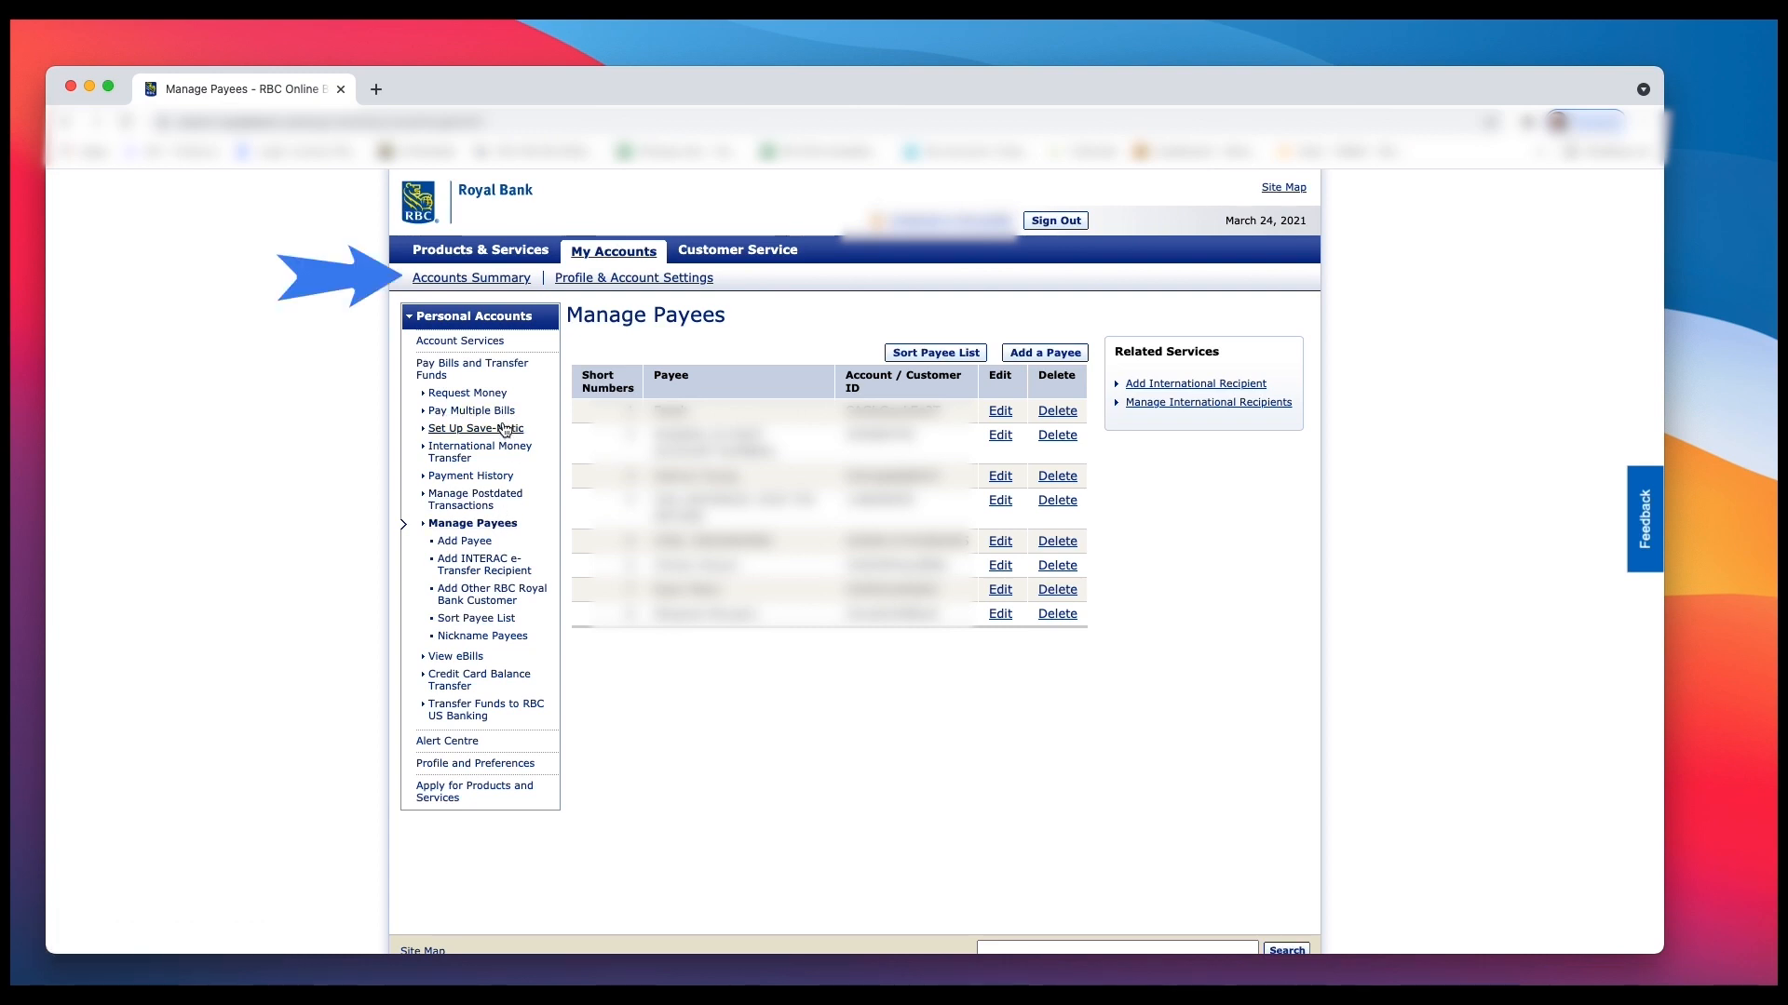
click(469, 277)
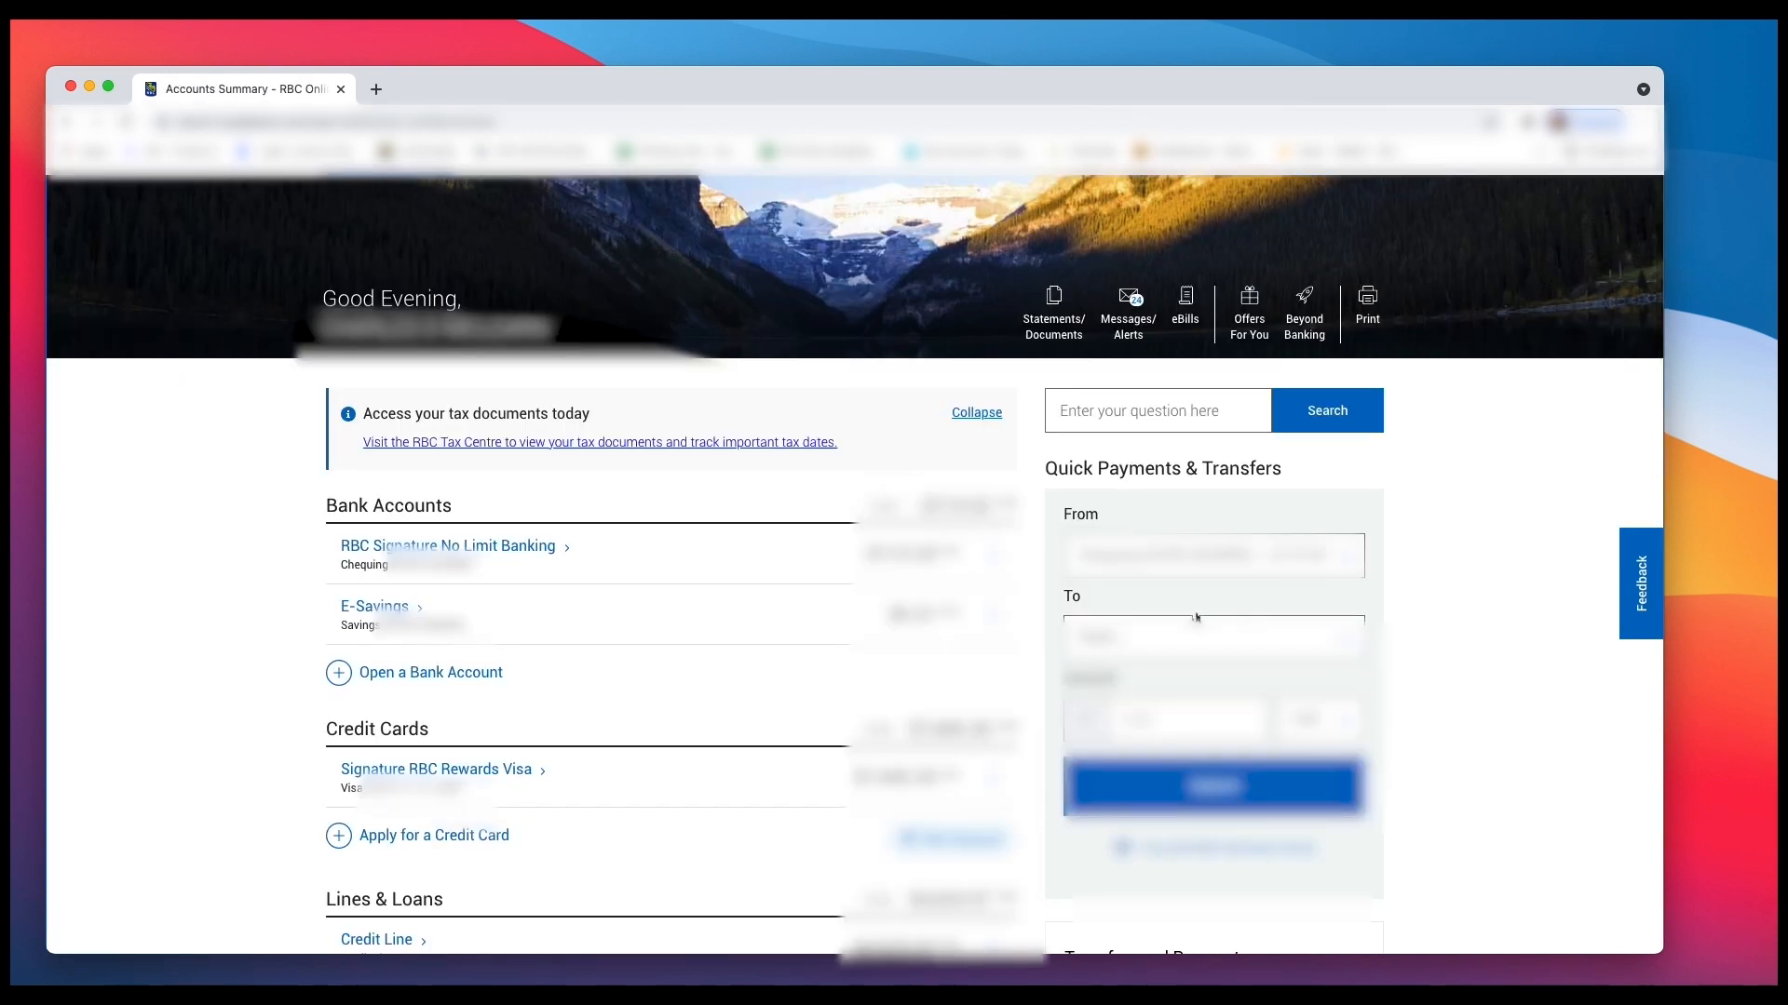
Step: Select the new recipient in Quick Payments and enter an amount of 5
click(1212, 636)
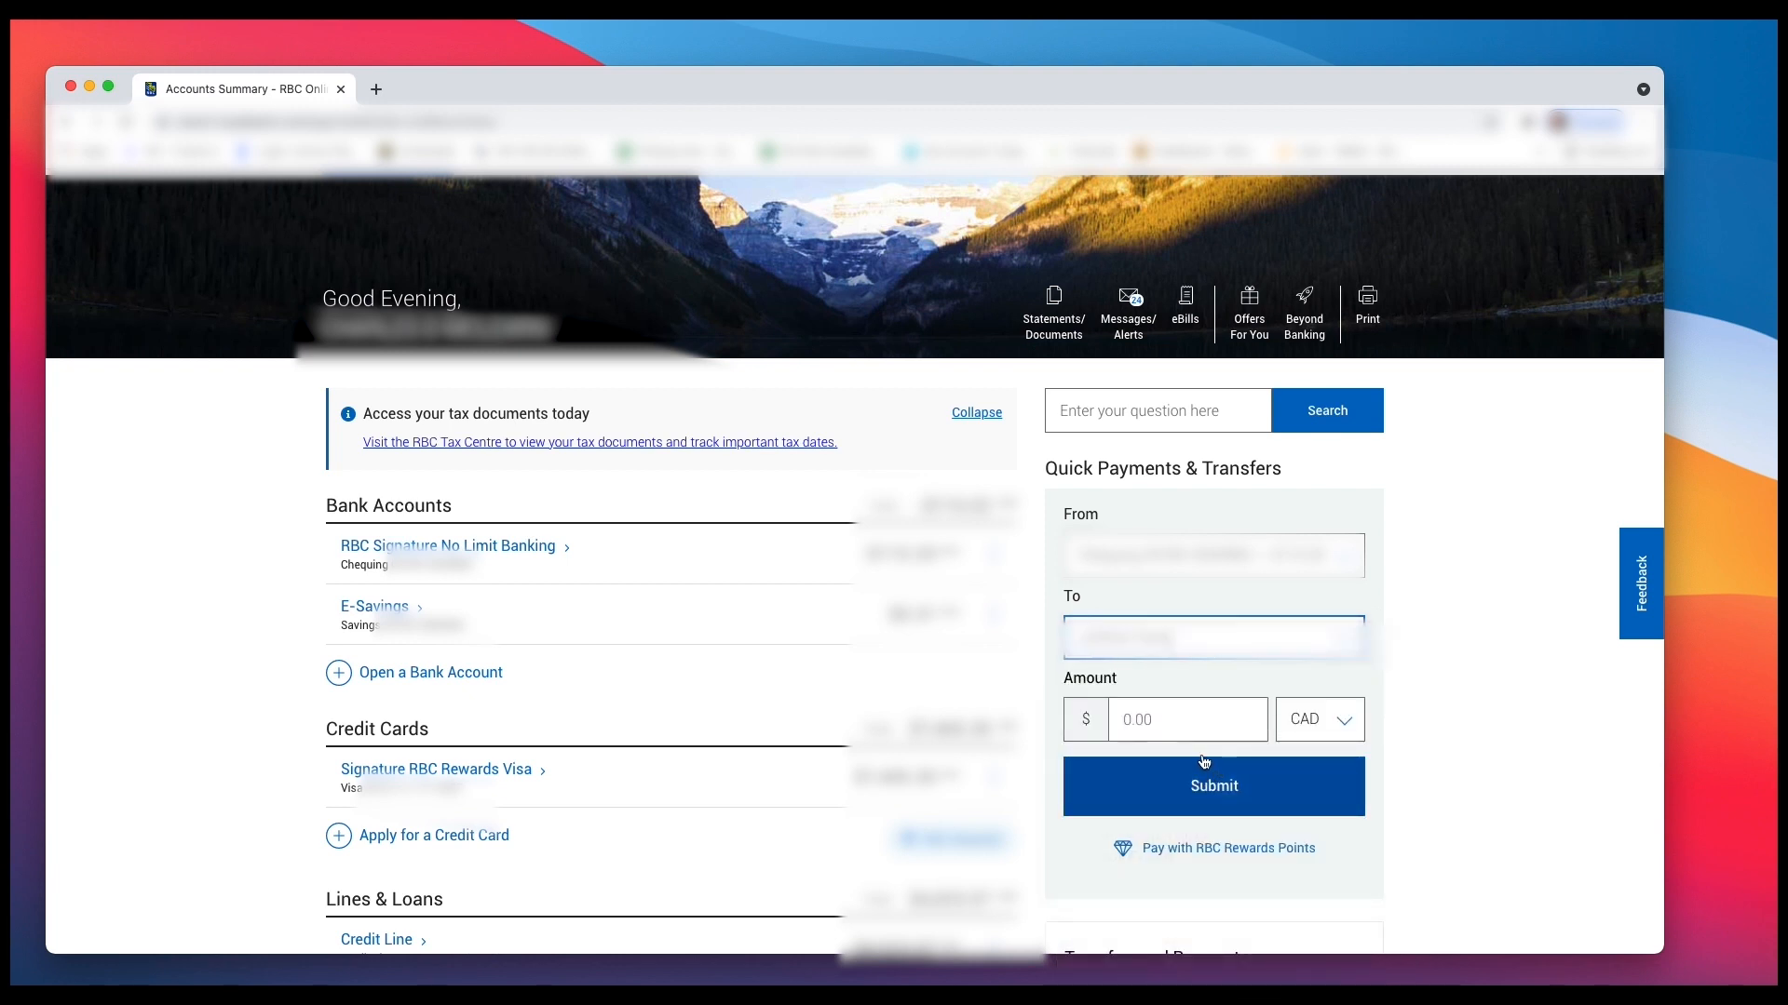
click(1185, 719)
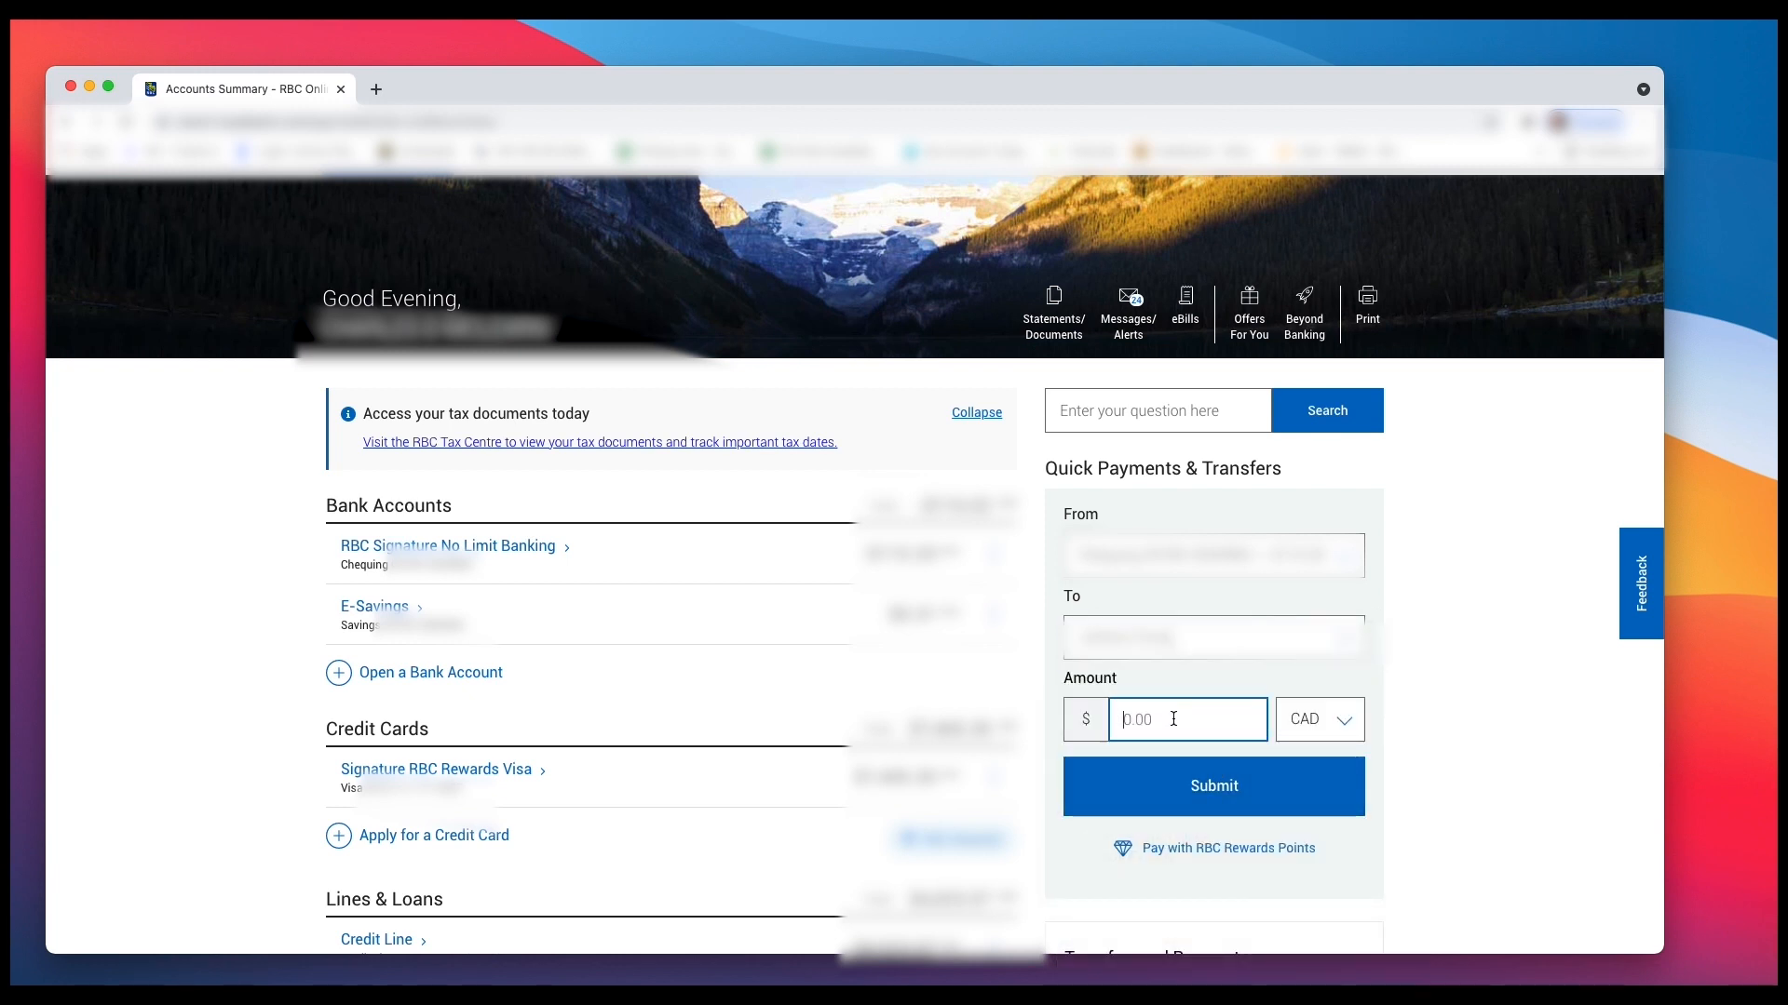
text(5)
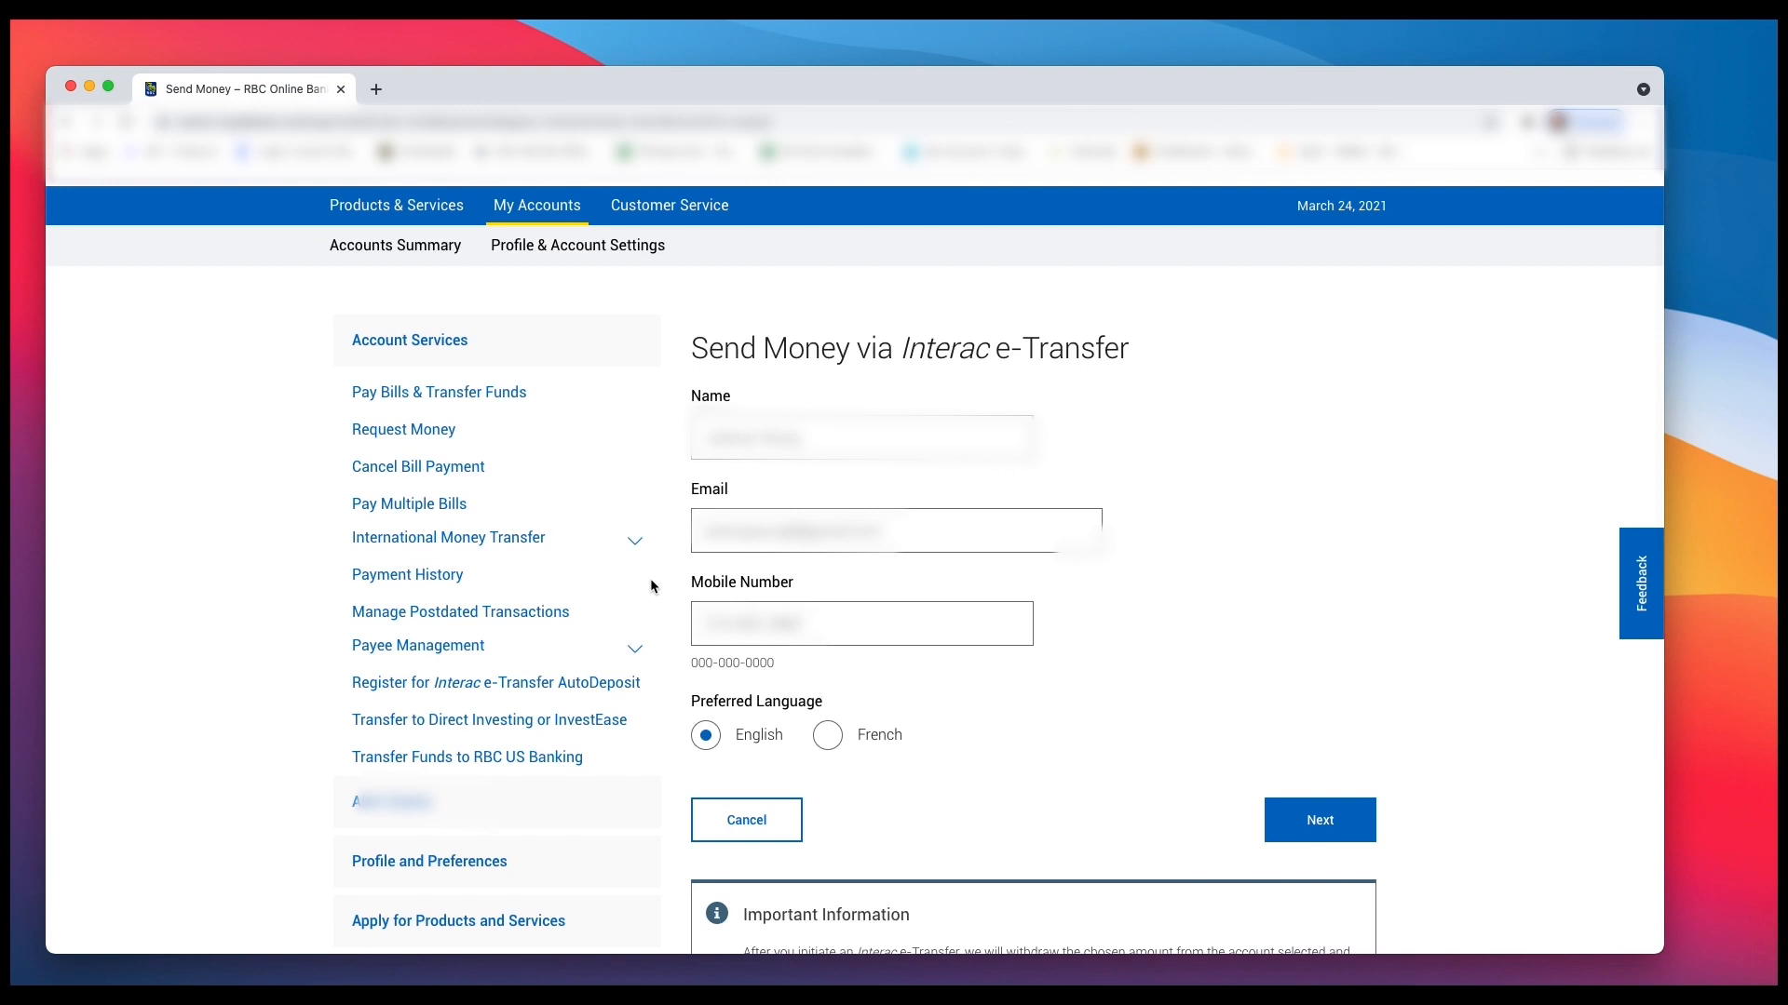
Step: Review the transfer details with email notification and send the $5 e-Transfer
click(1319, 819)
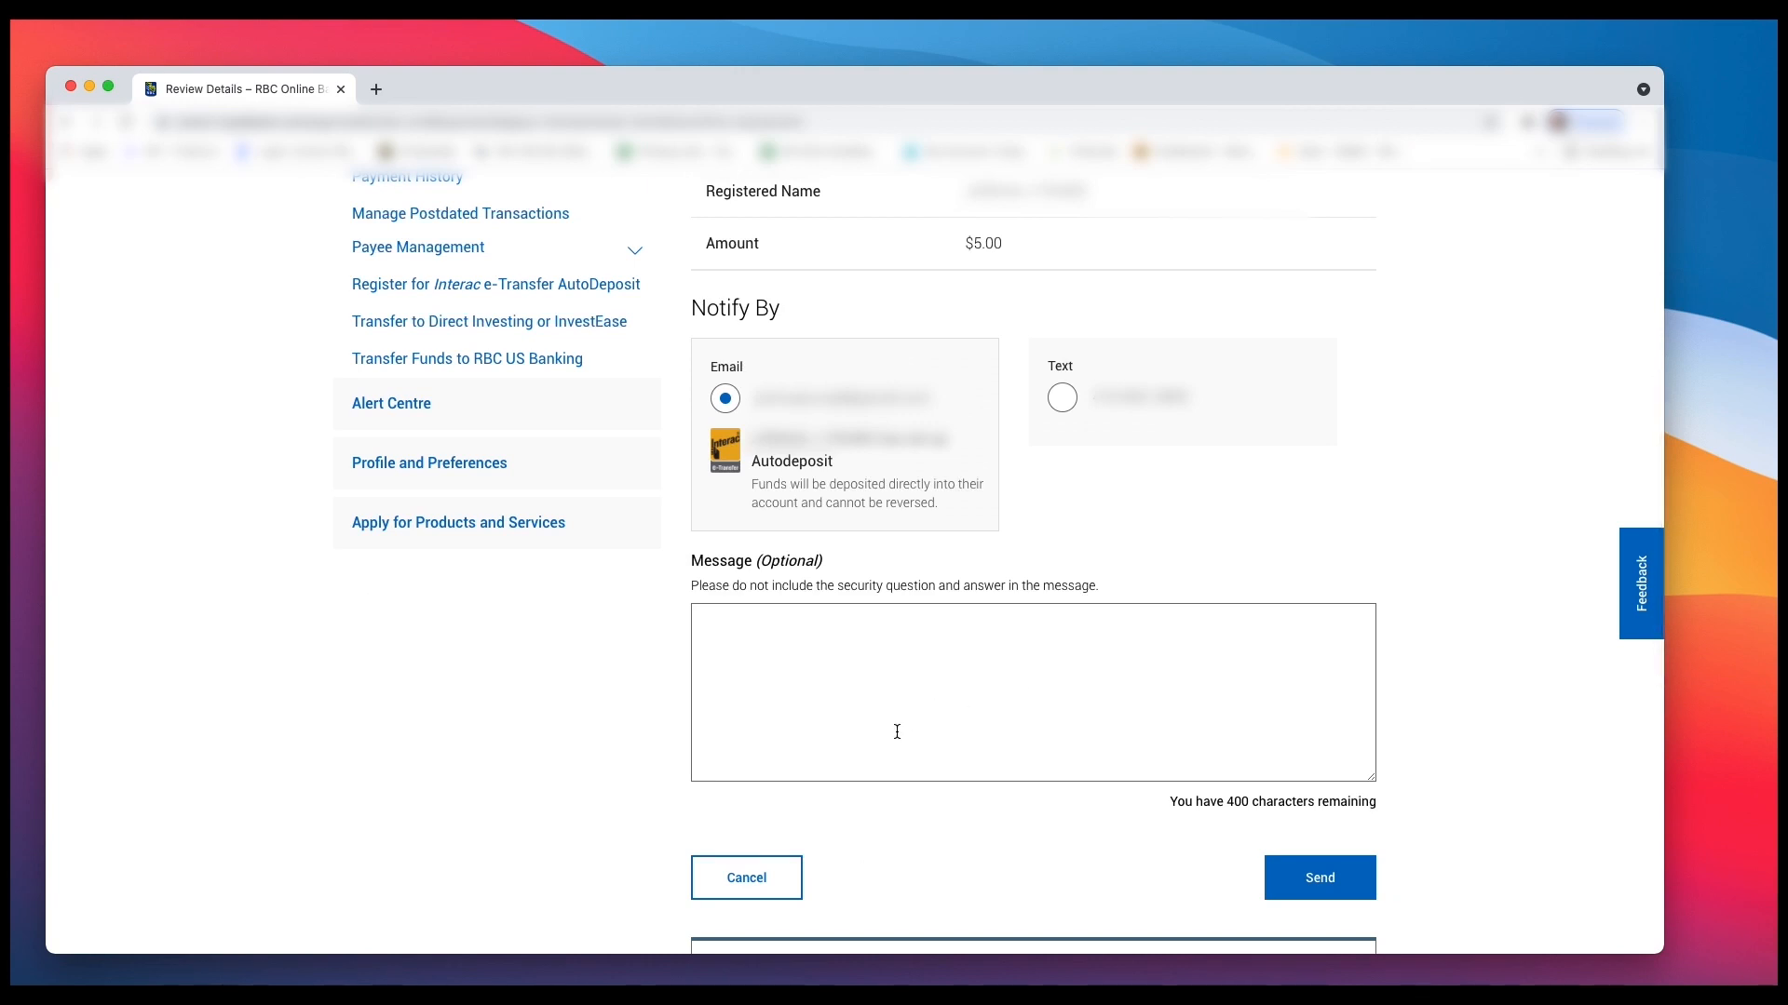
mouse_move(1301, 664)
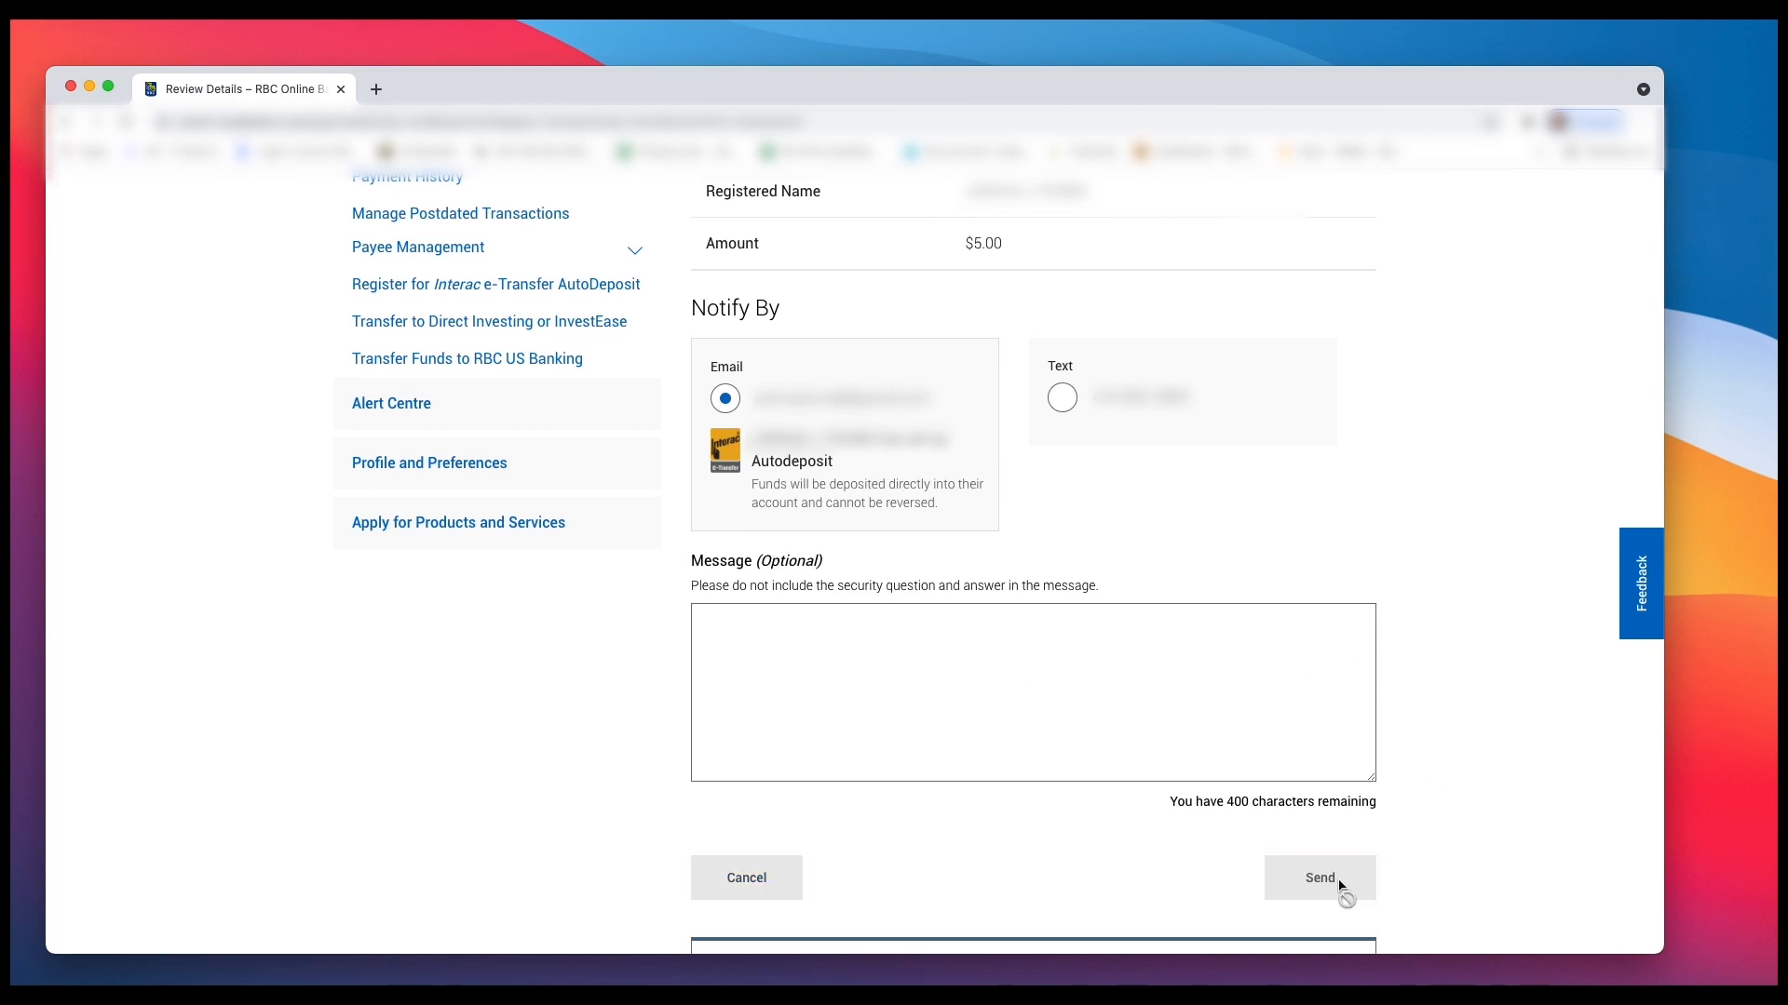
click(1319, 877)
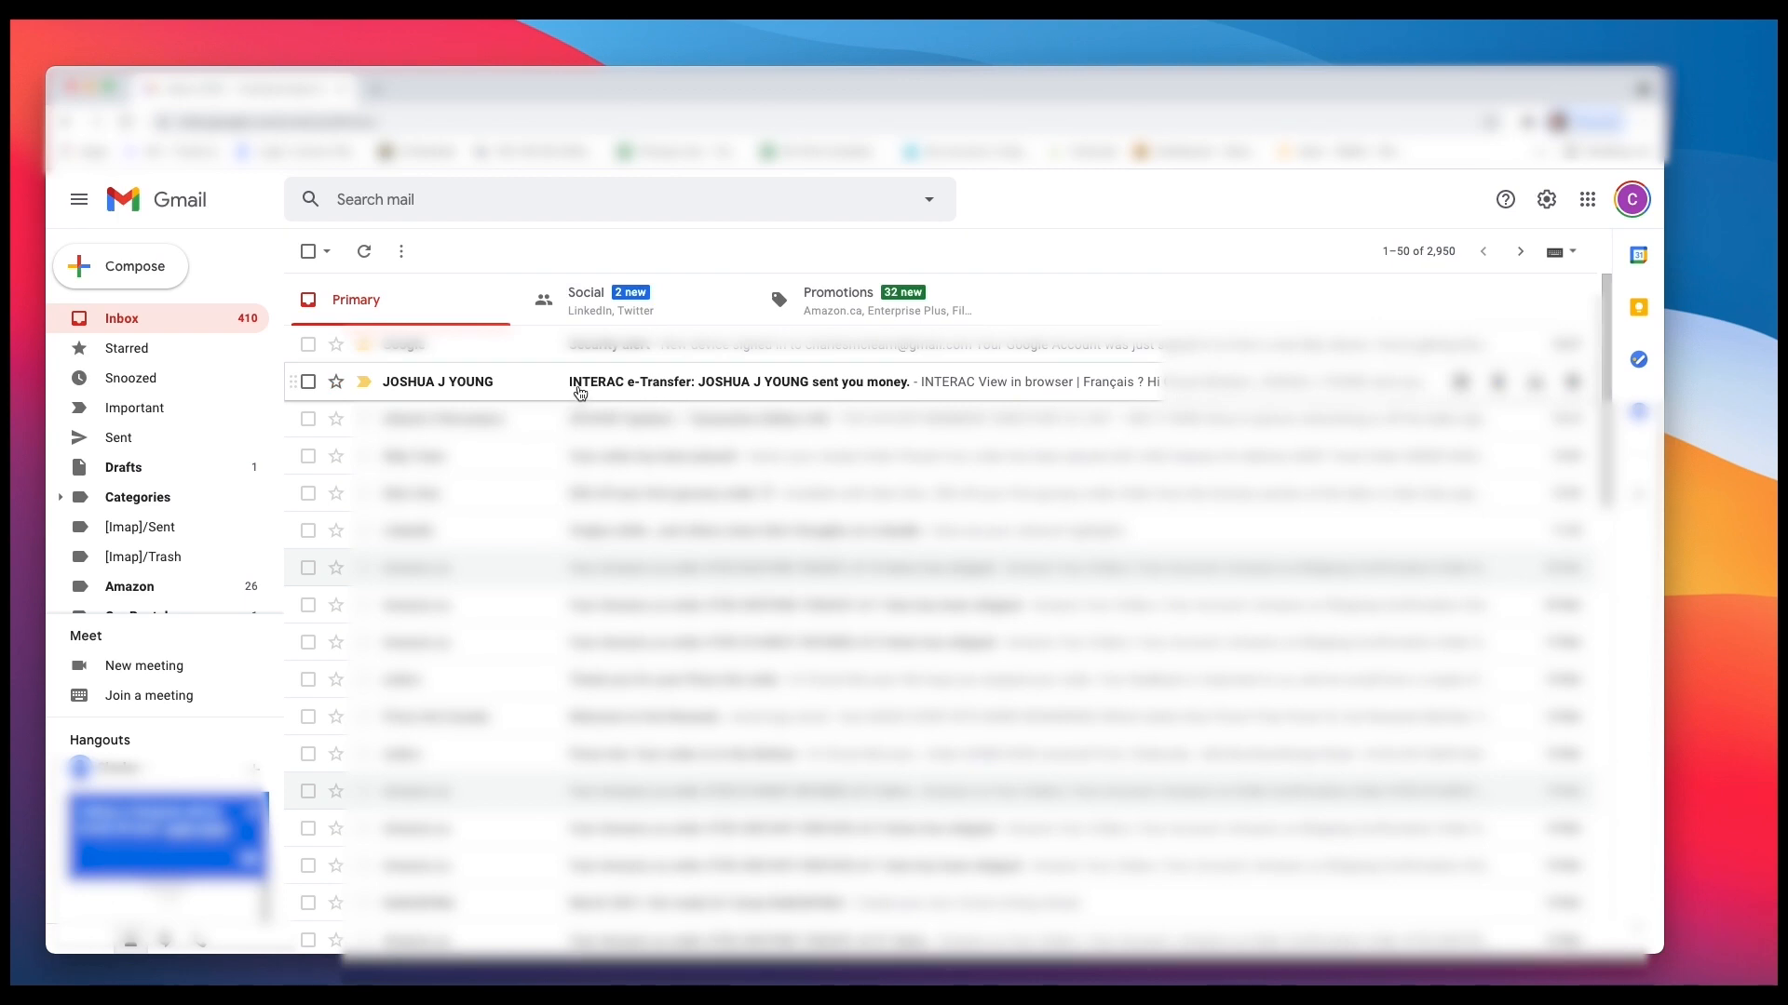
mouse_move(758, 397)
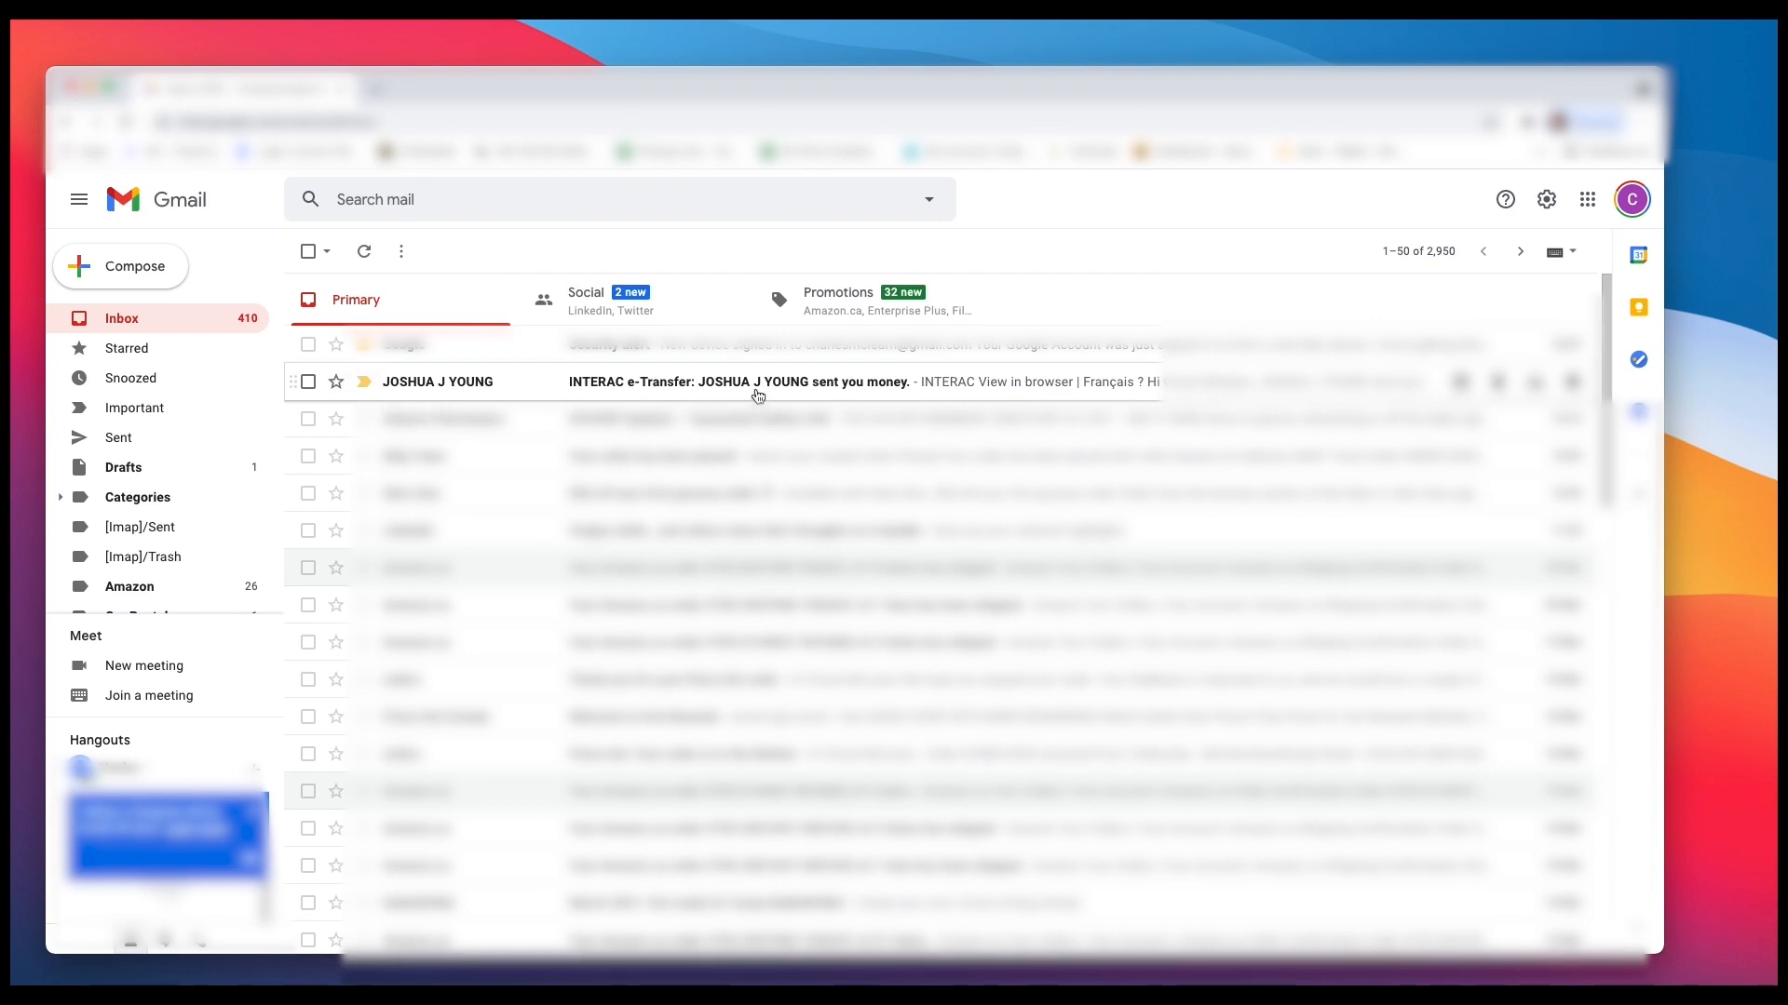
Step: Open the INTERAC e-Transfer email and pick RBC Royal Bank for deposit
click(737, 381)
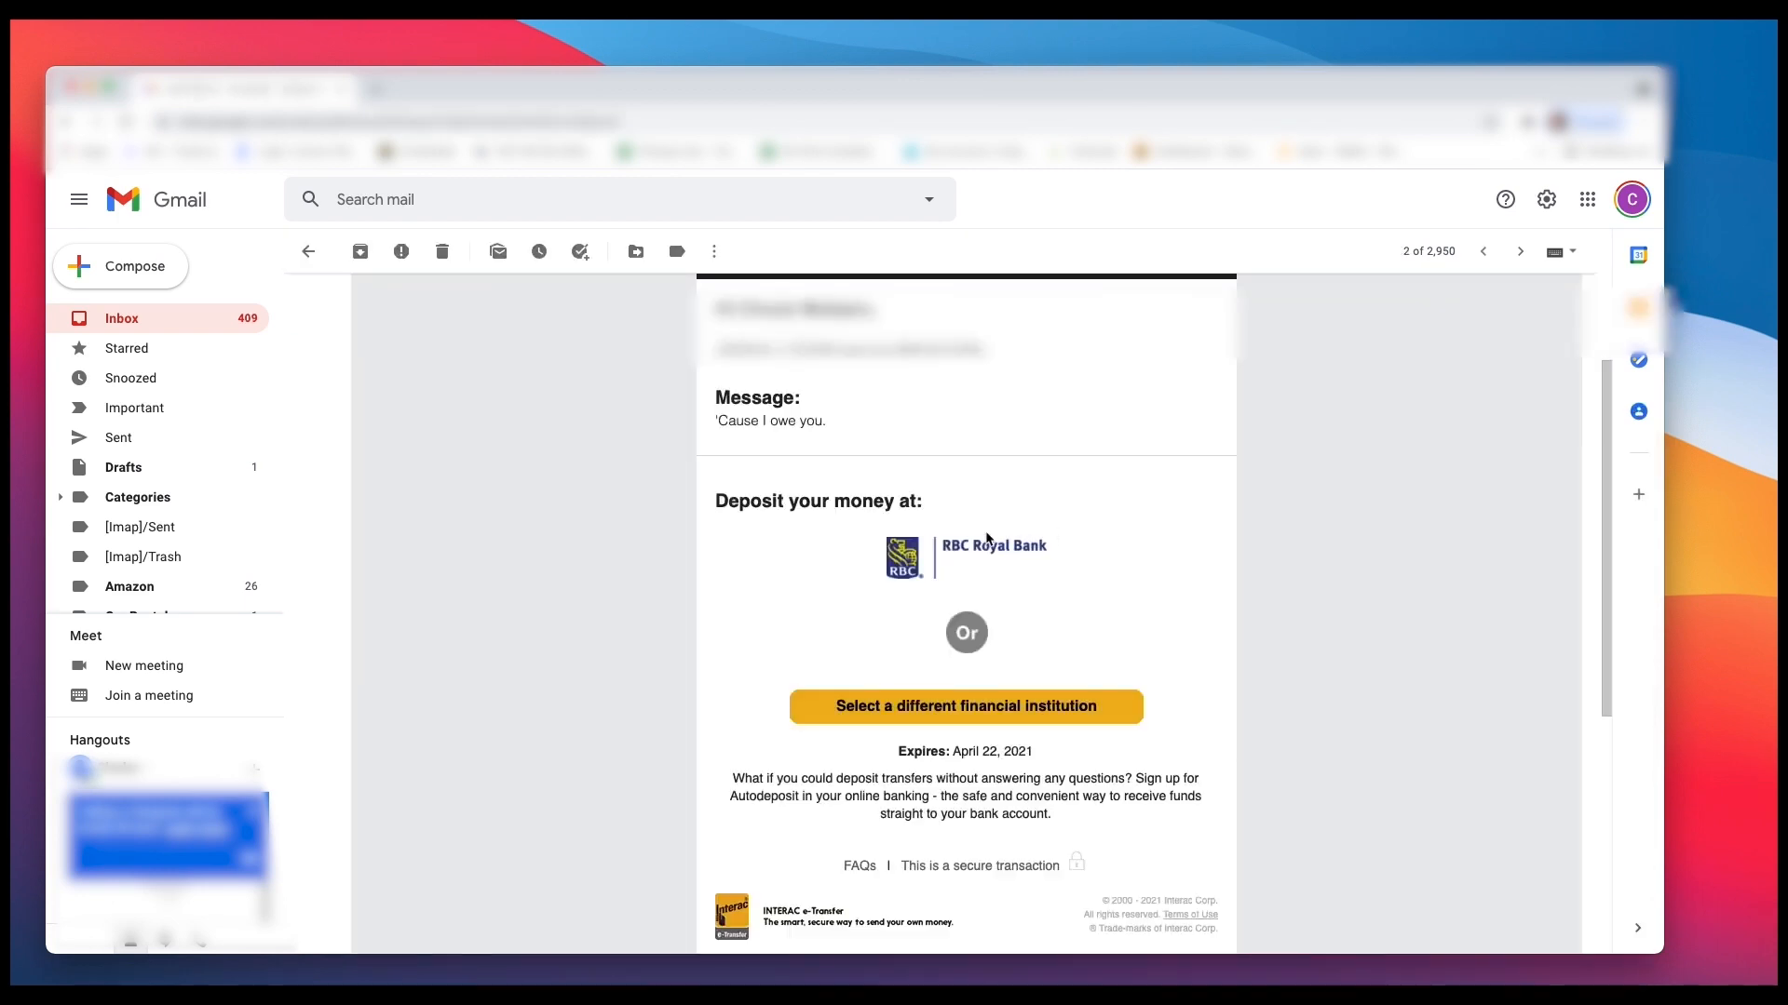
mouse_move(1022, 557)
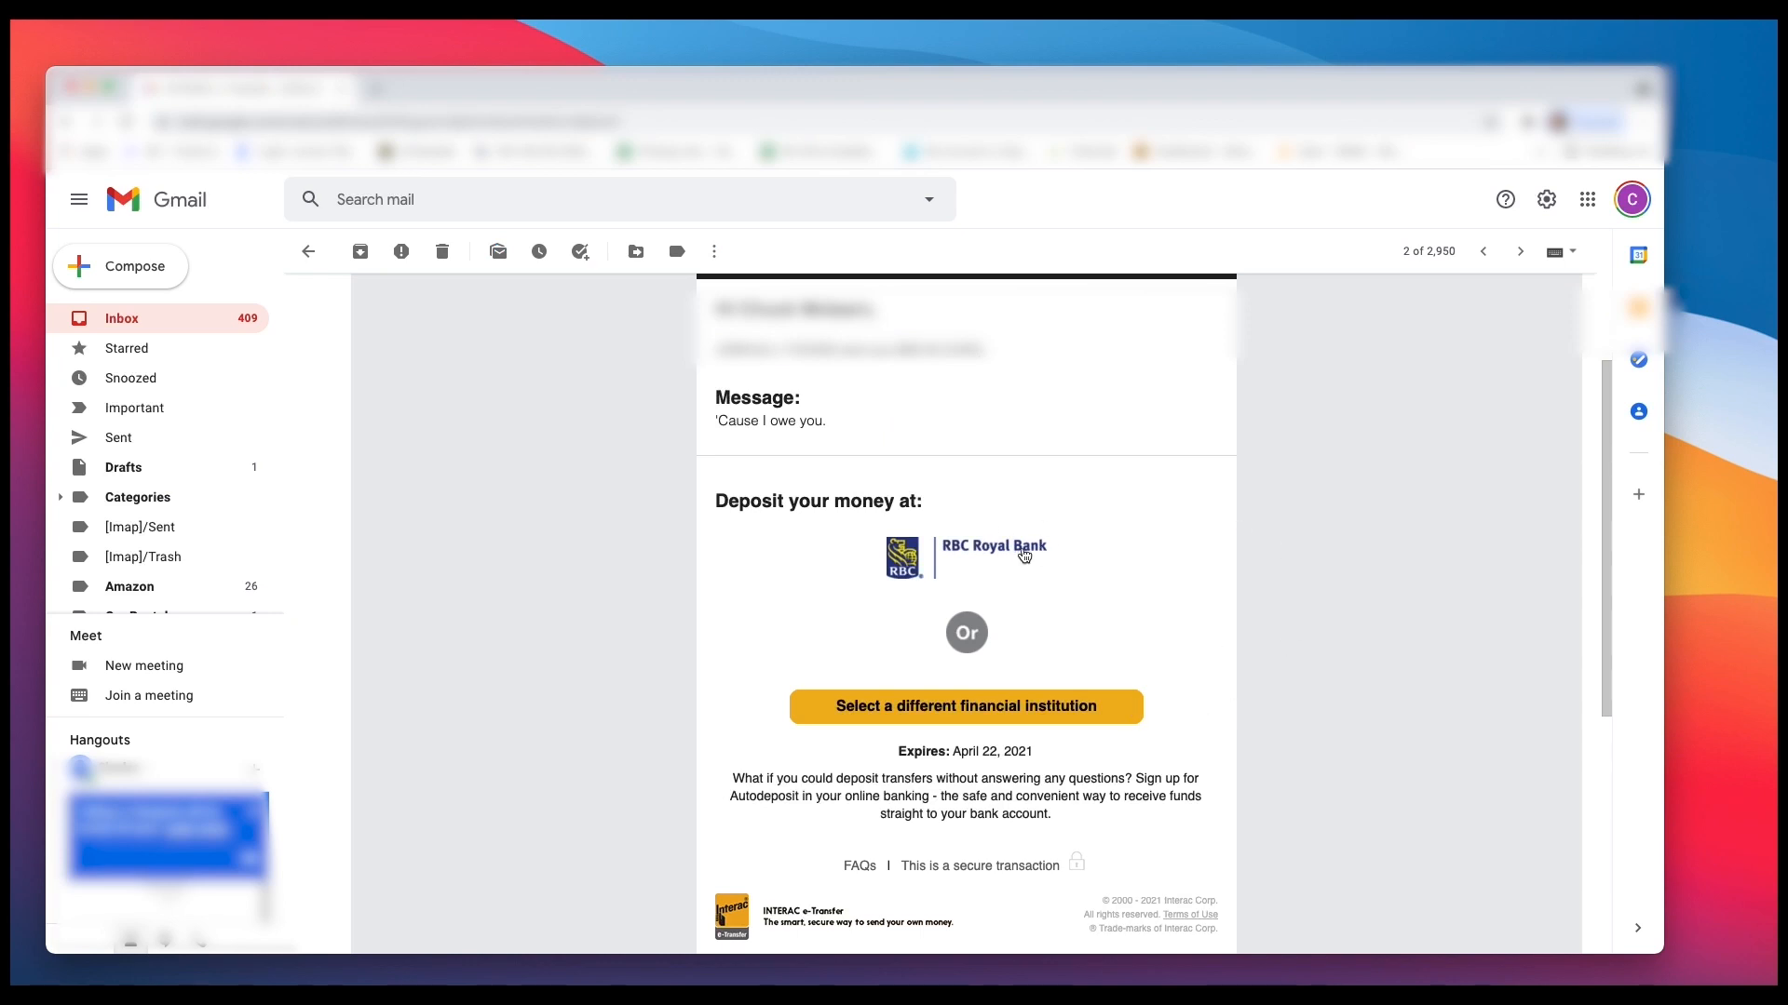
mouse_move(1133, 710)
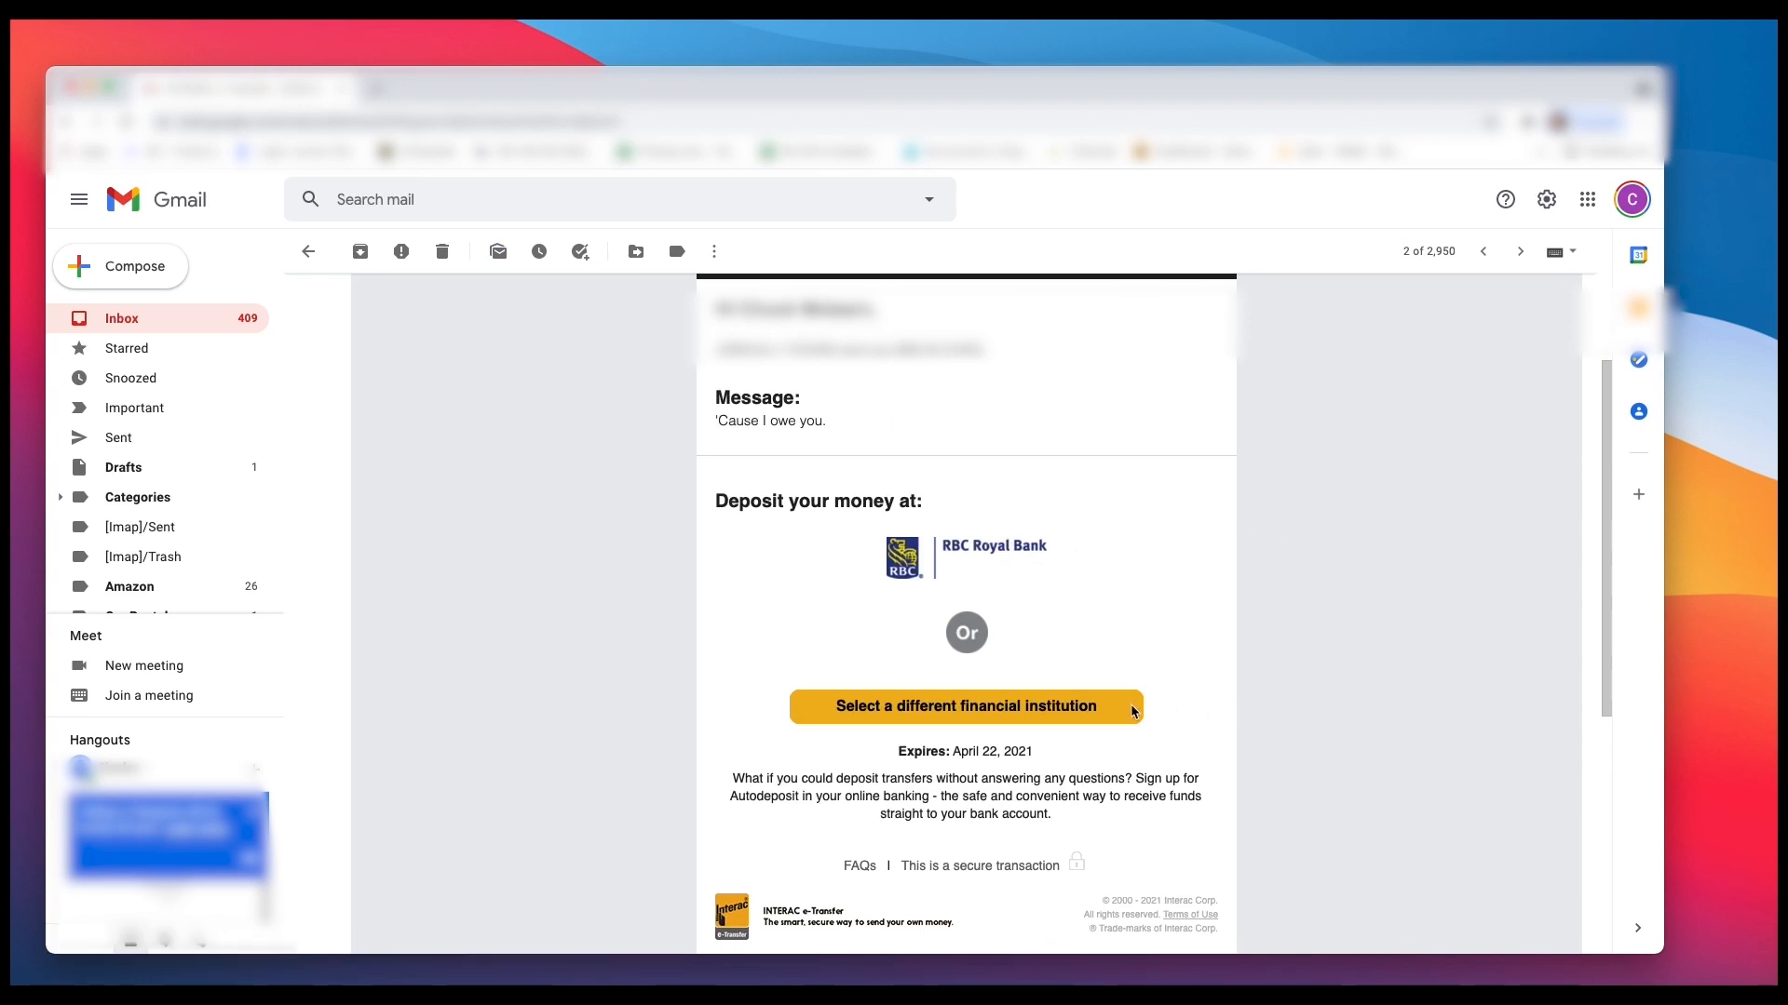
mouse_move(1056, 587)
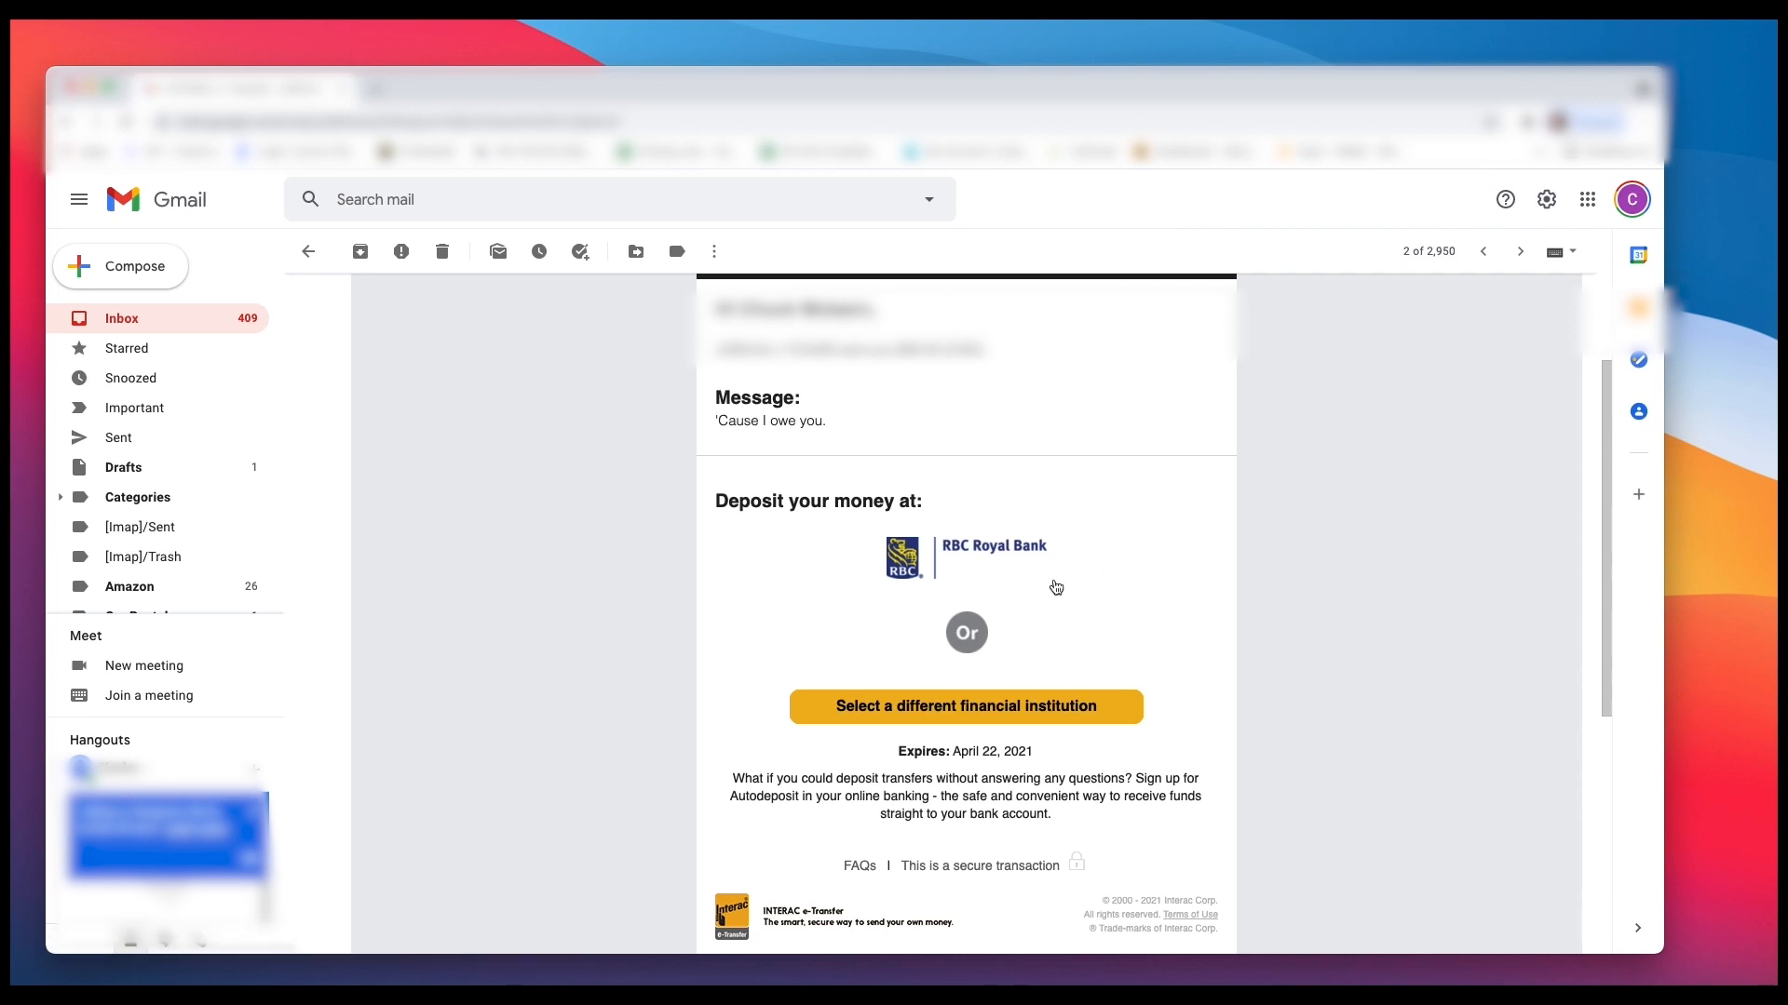
mouse_move(987, 549)
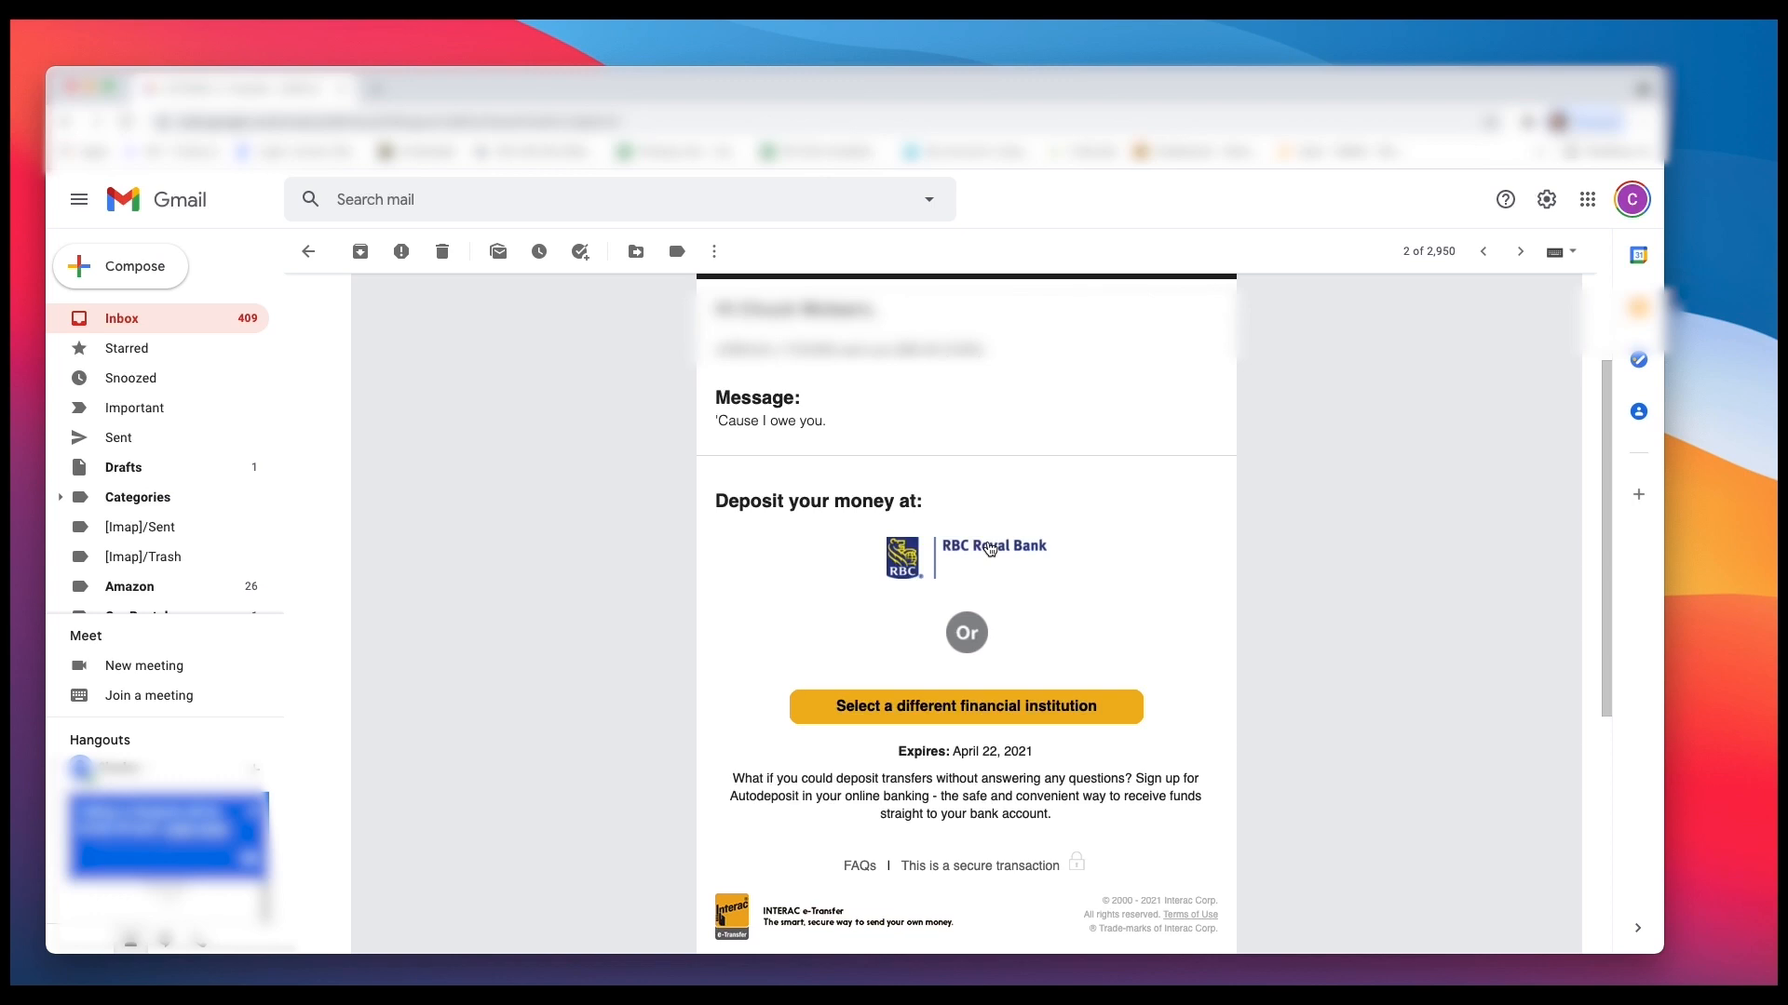
click(966, 557)
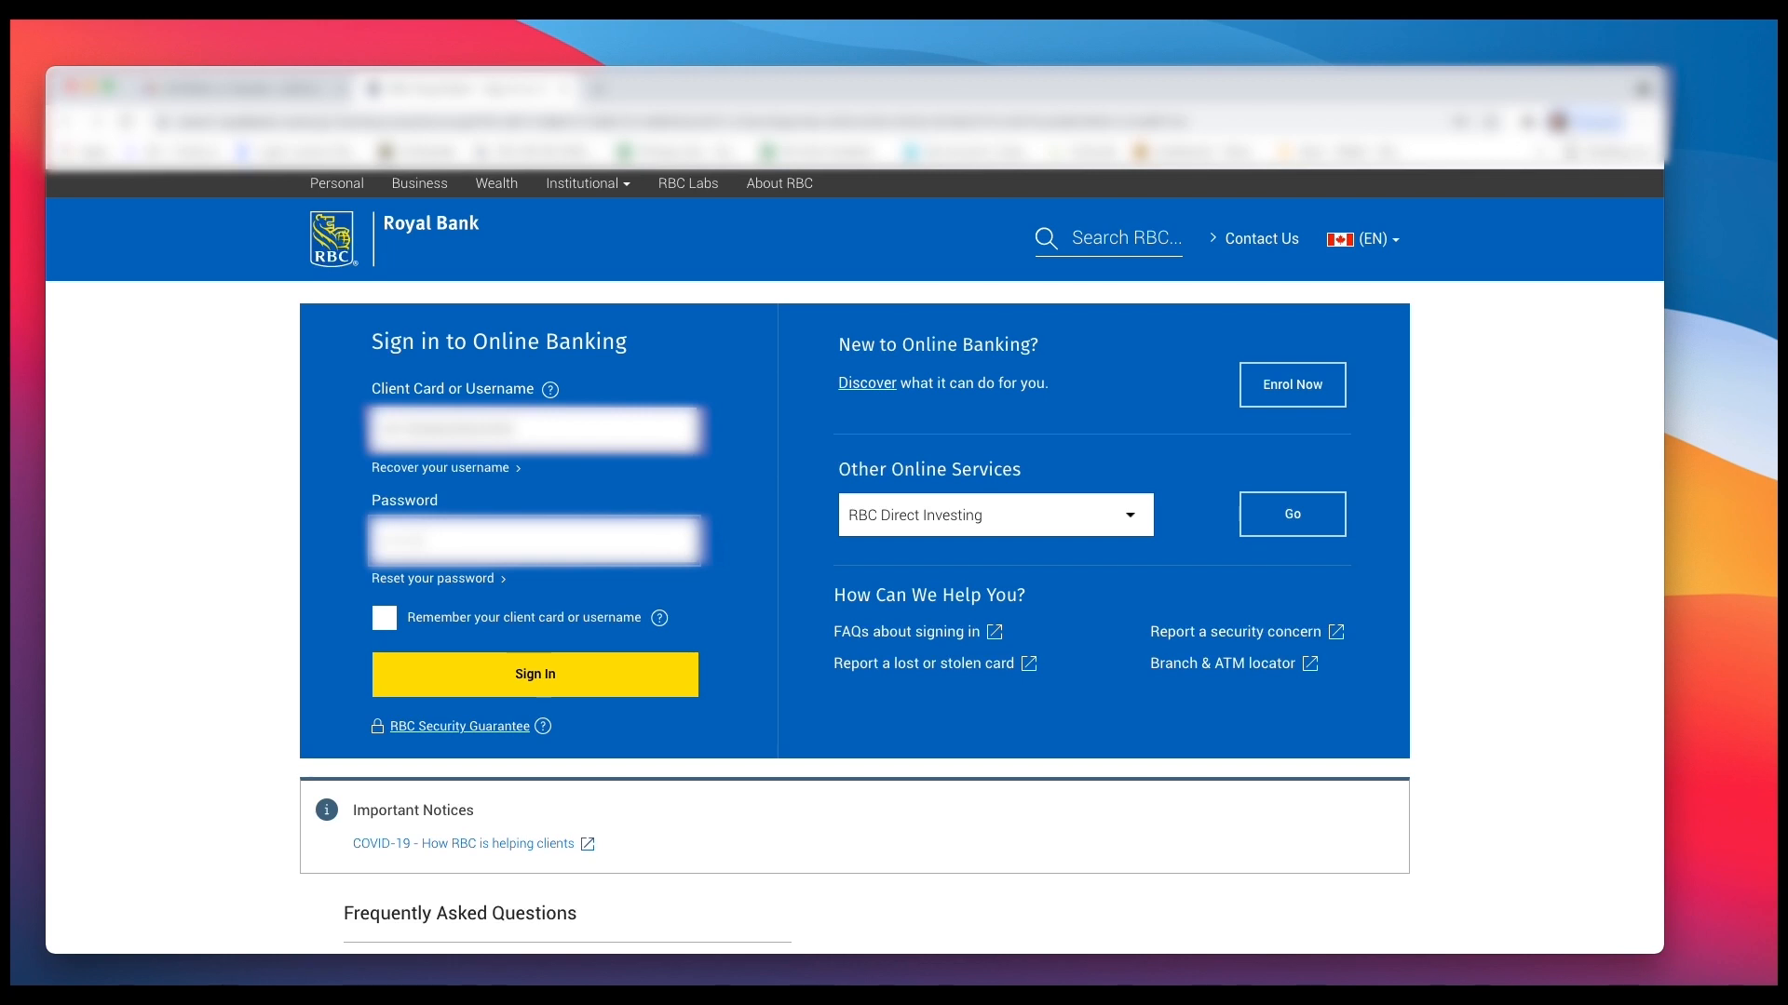
Step: Sign in to RBC Online Banking to reach the Deposit Interac e-Transfer page
click(534, 674)
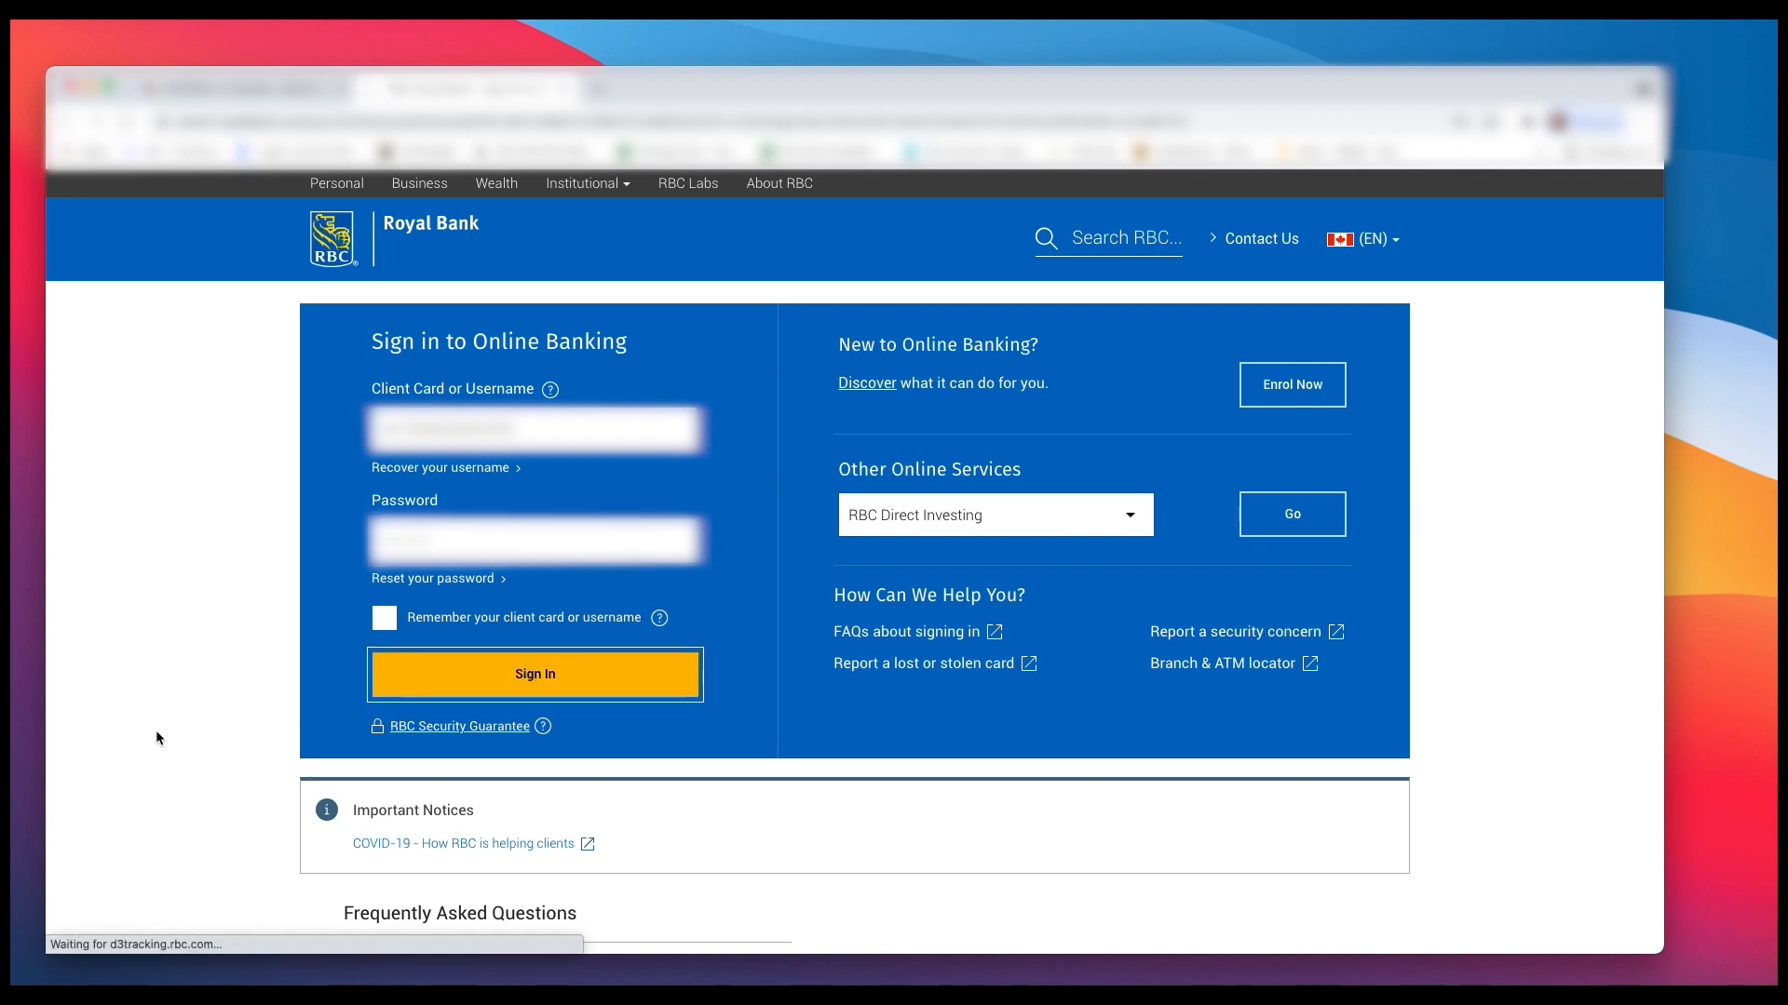
click(533, 674)
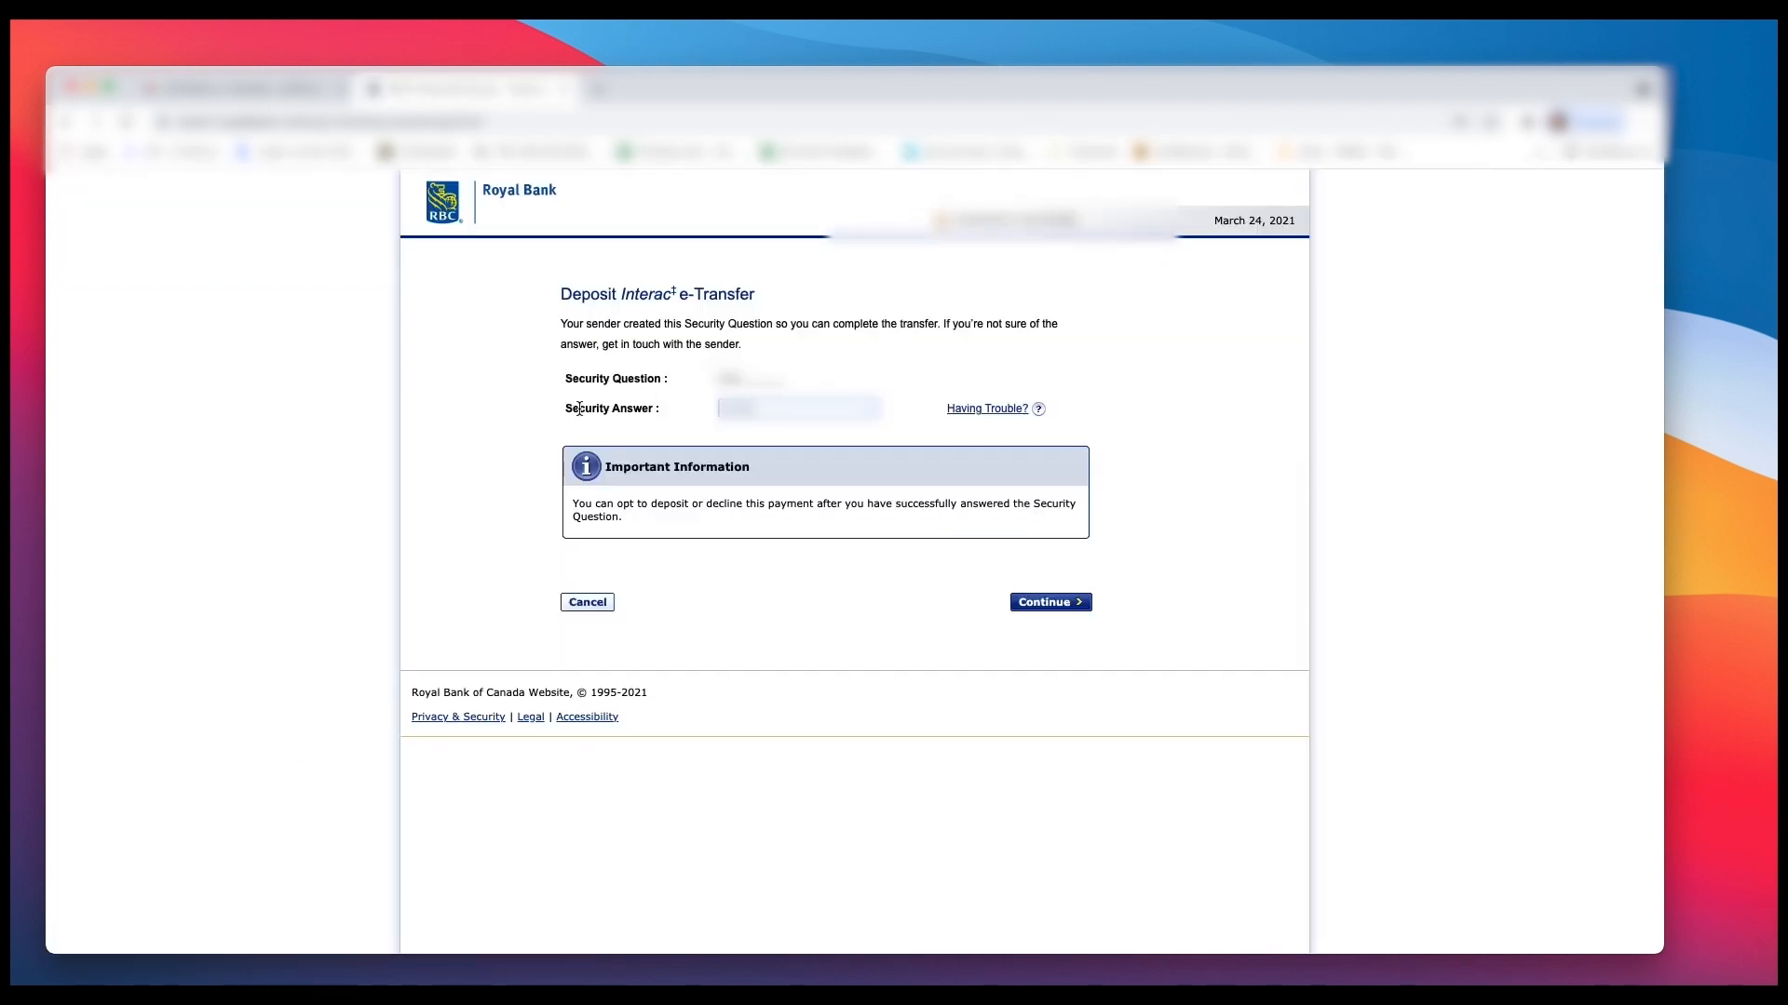
mouse_move(786, 427)
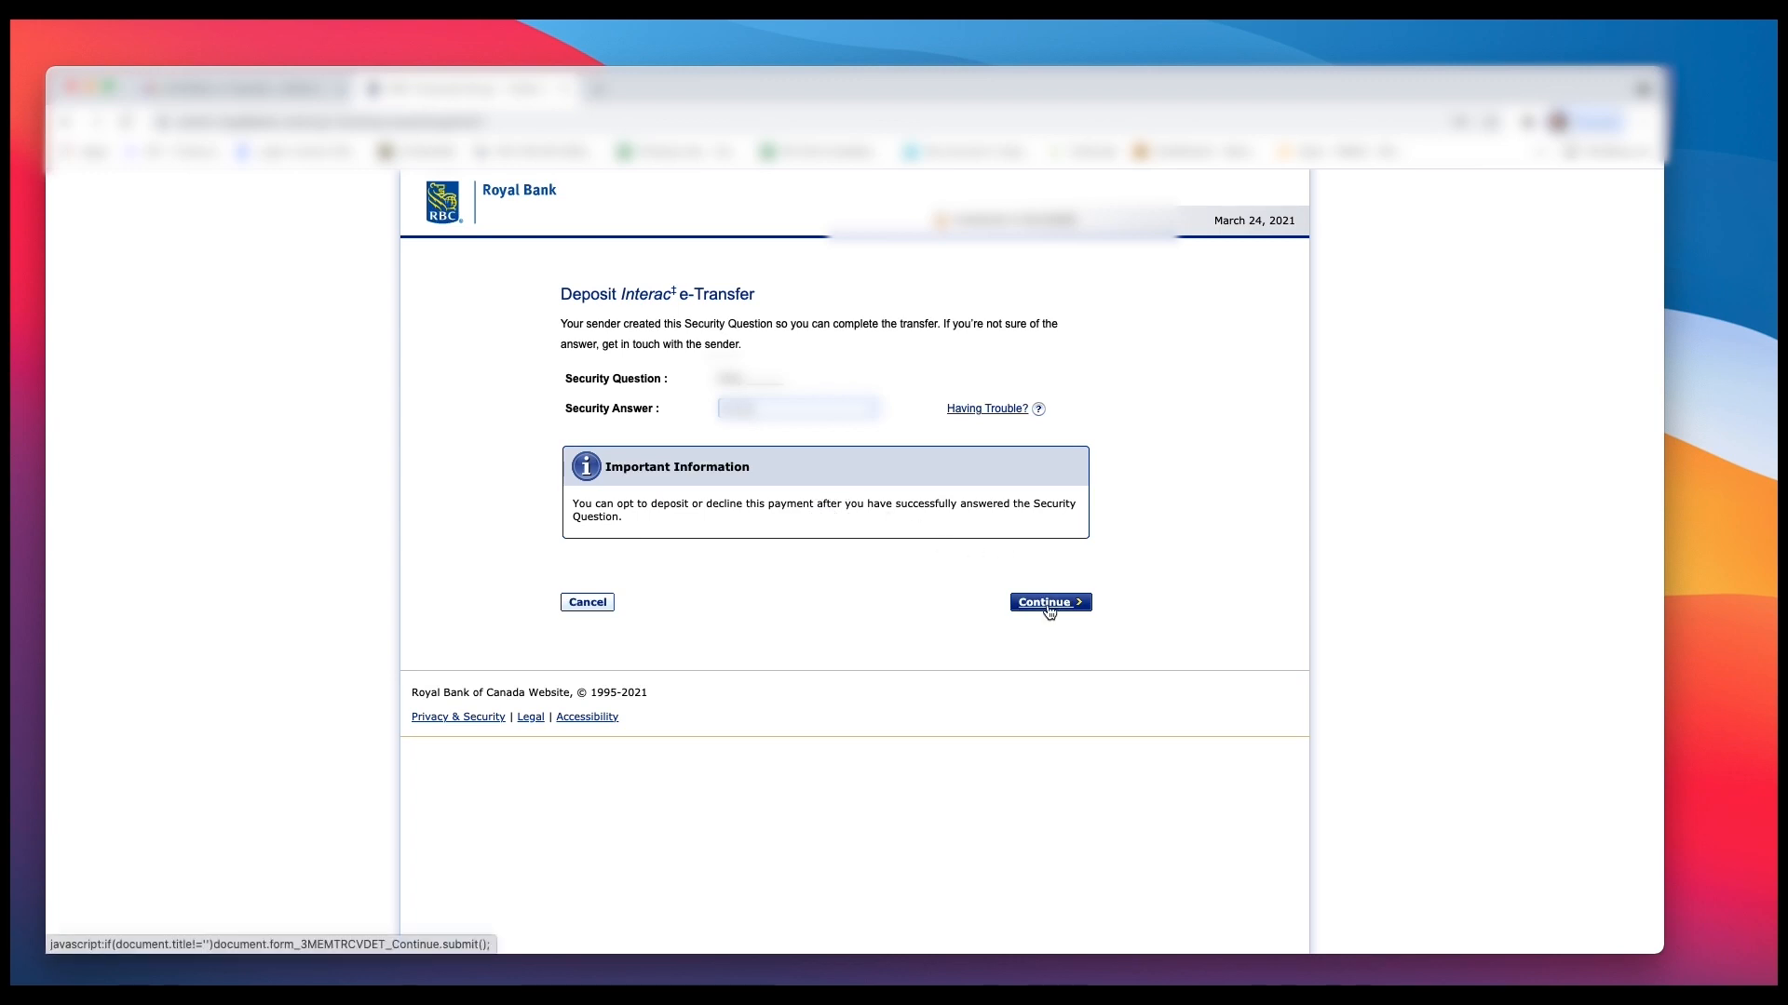
Step: Submit the security answer and choose chequing as the deposit account
click(1047, 603)
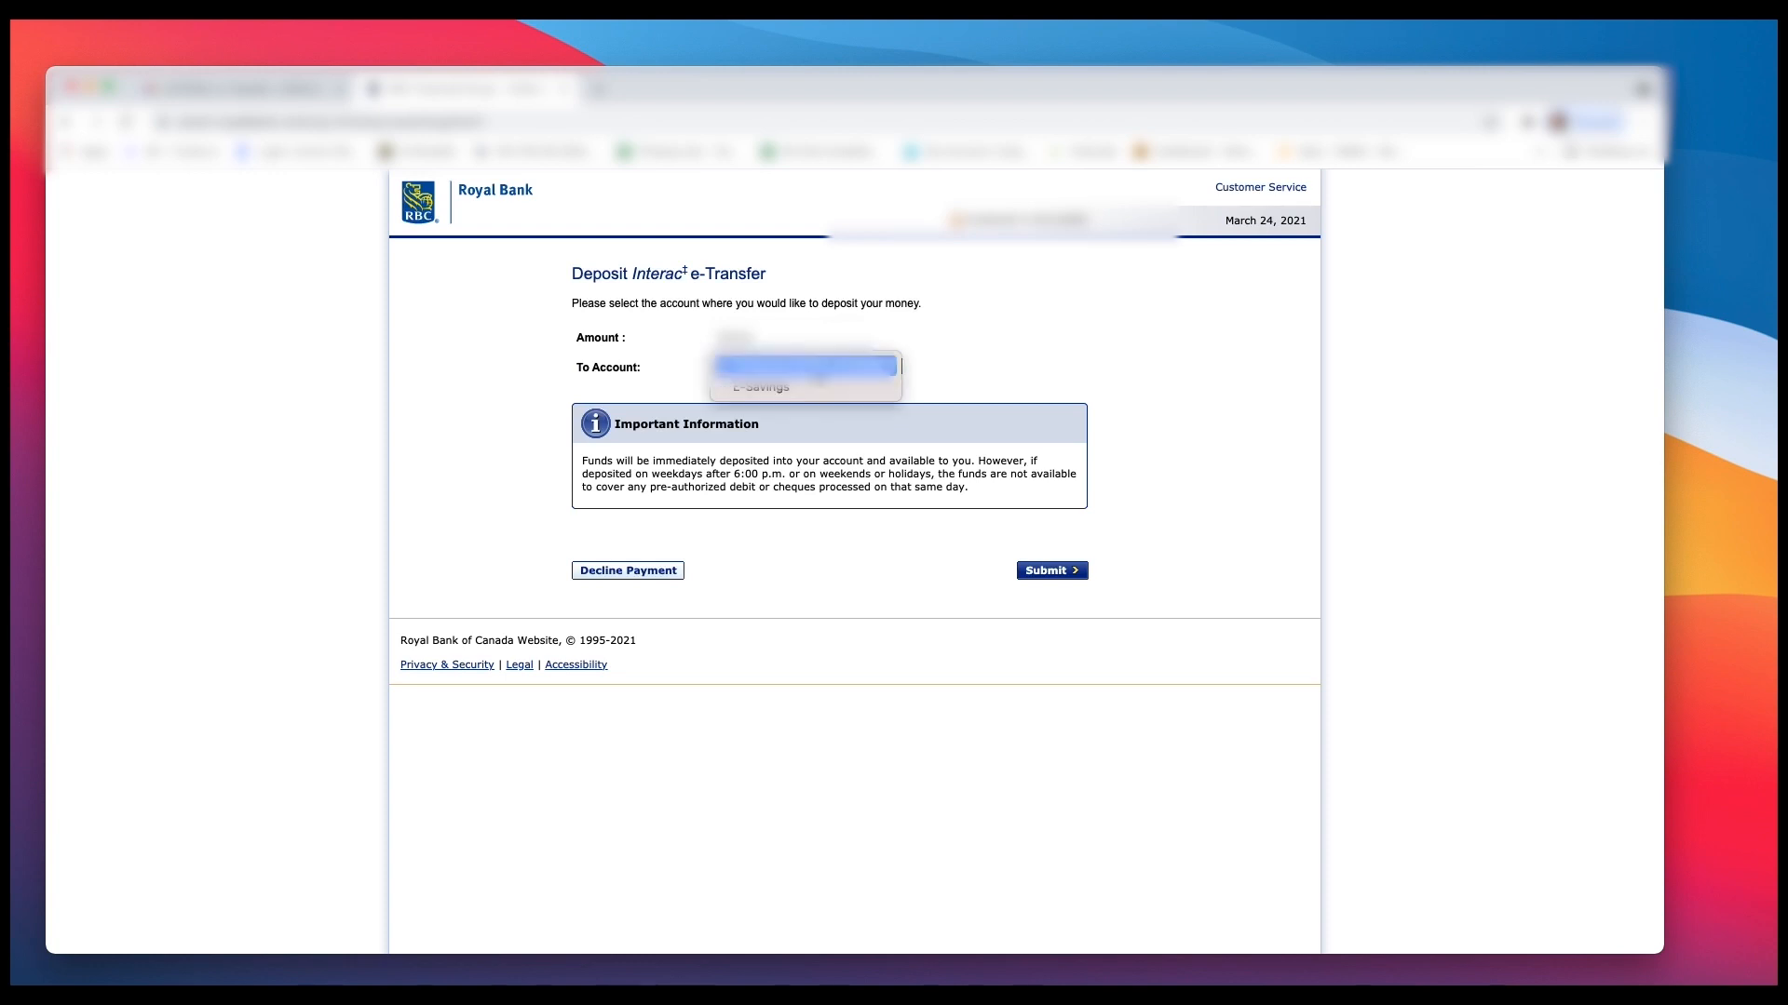
click(806, 365)
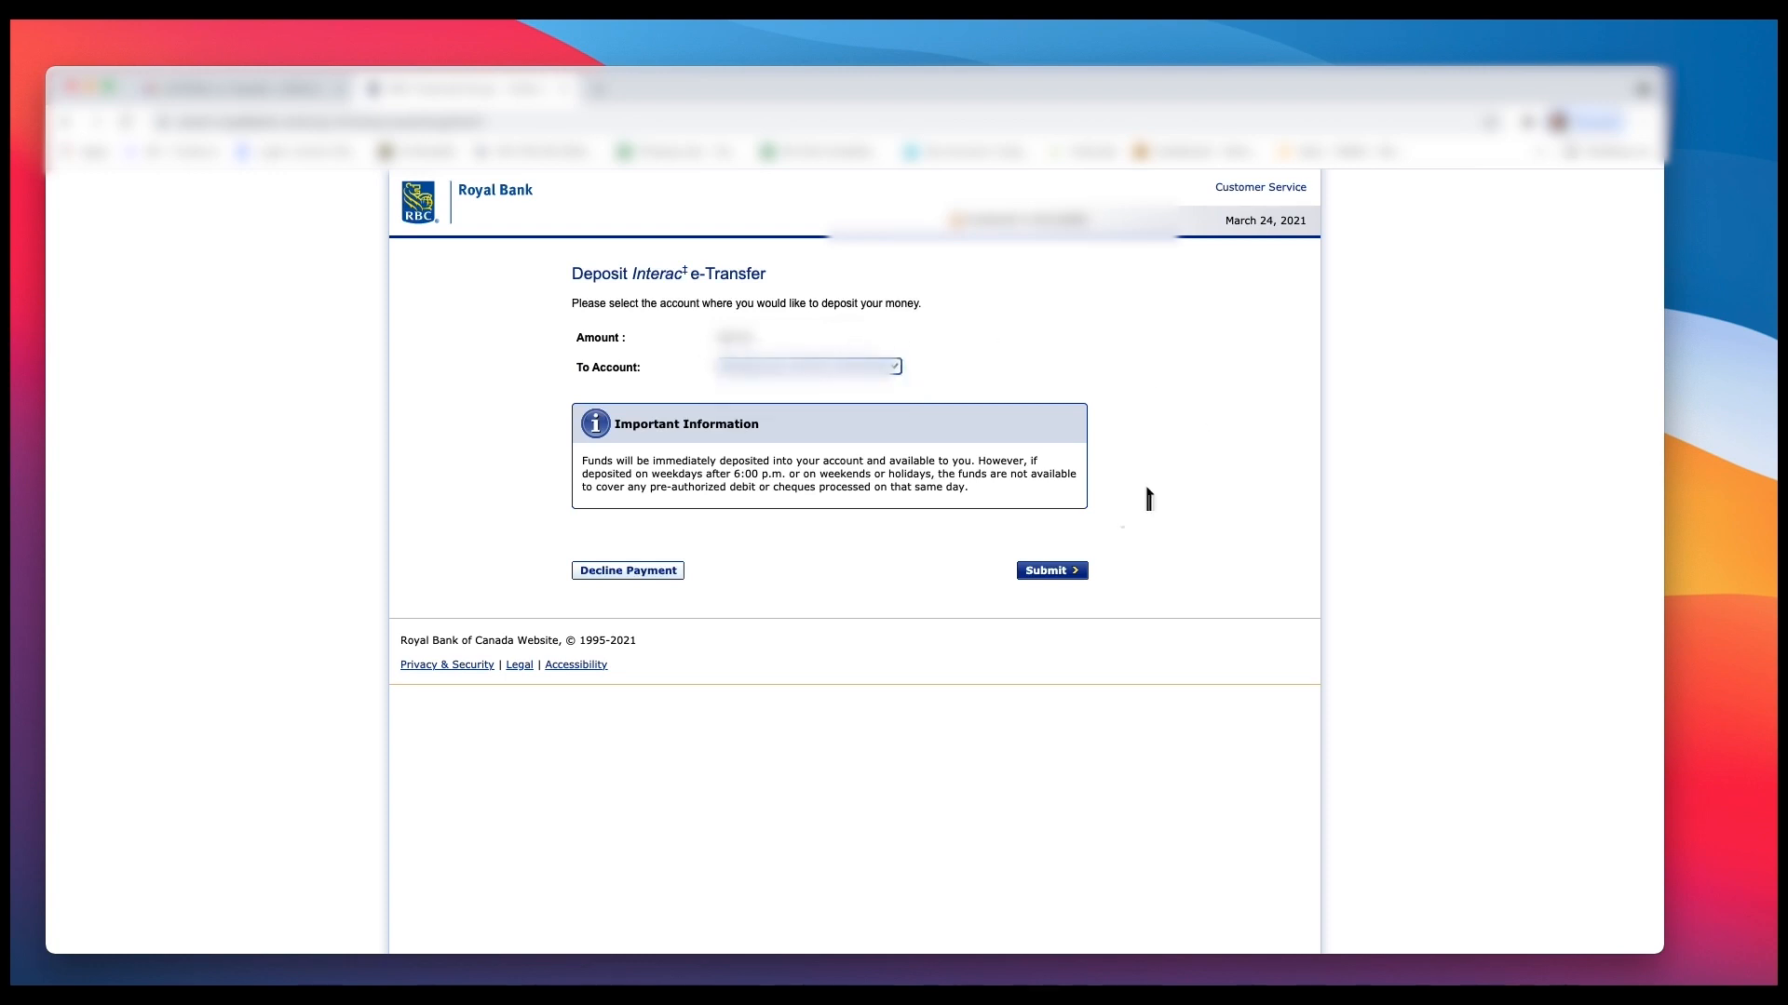
mouse_move(868, 478)
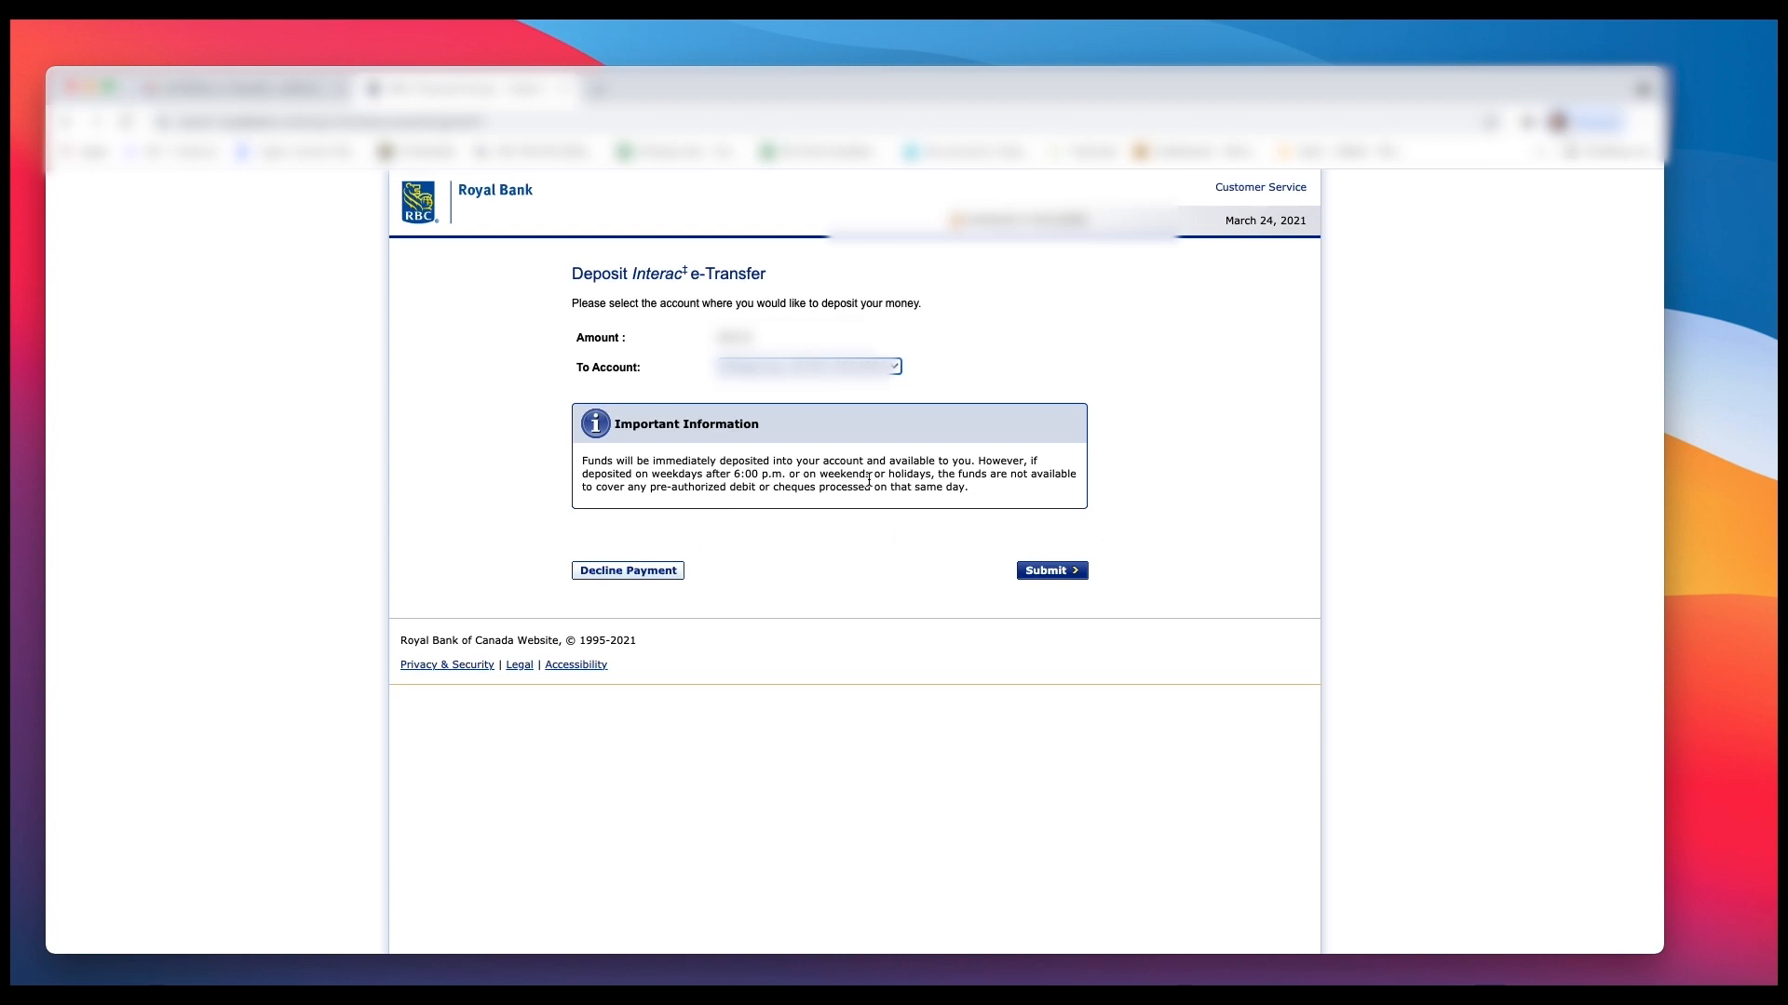
click(1051, 569)
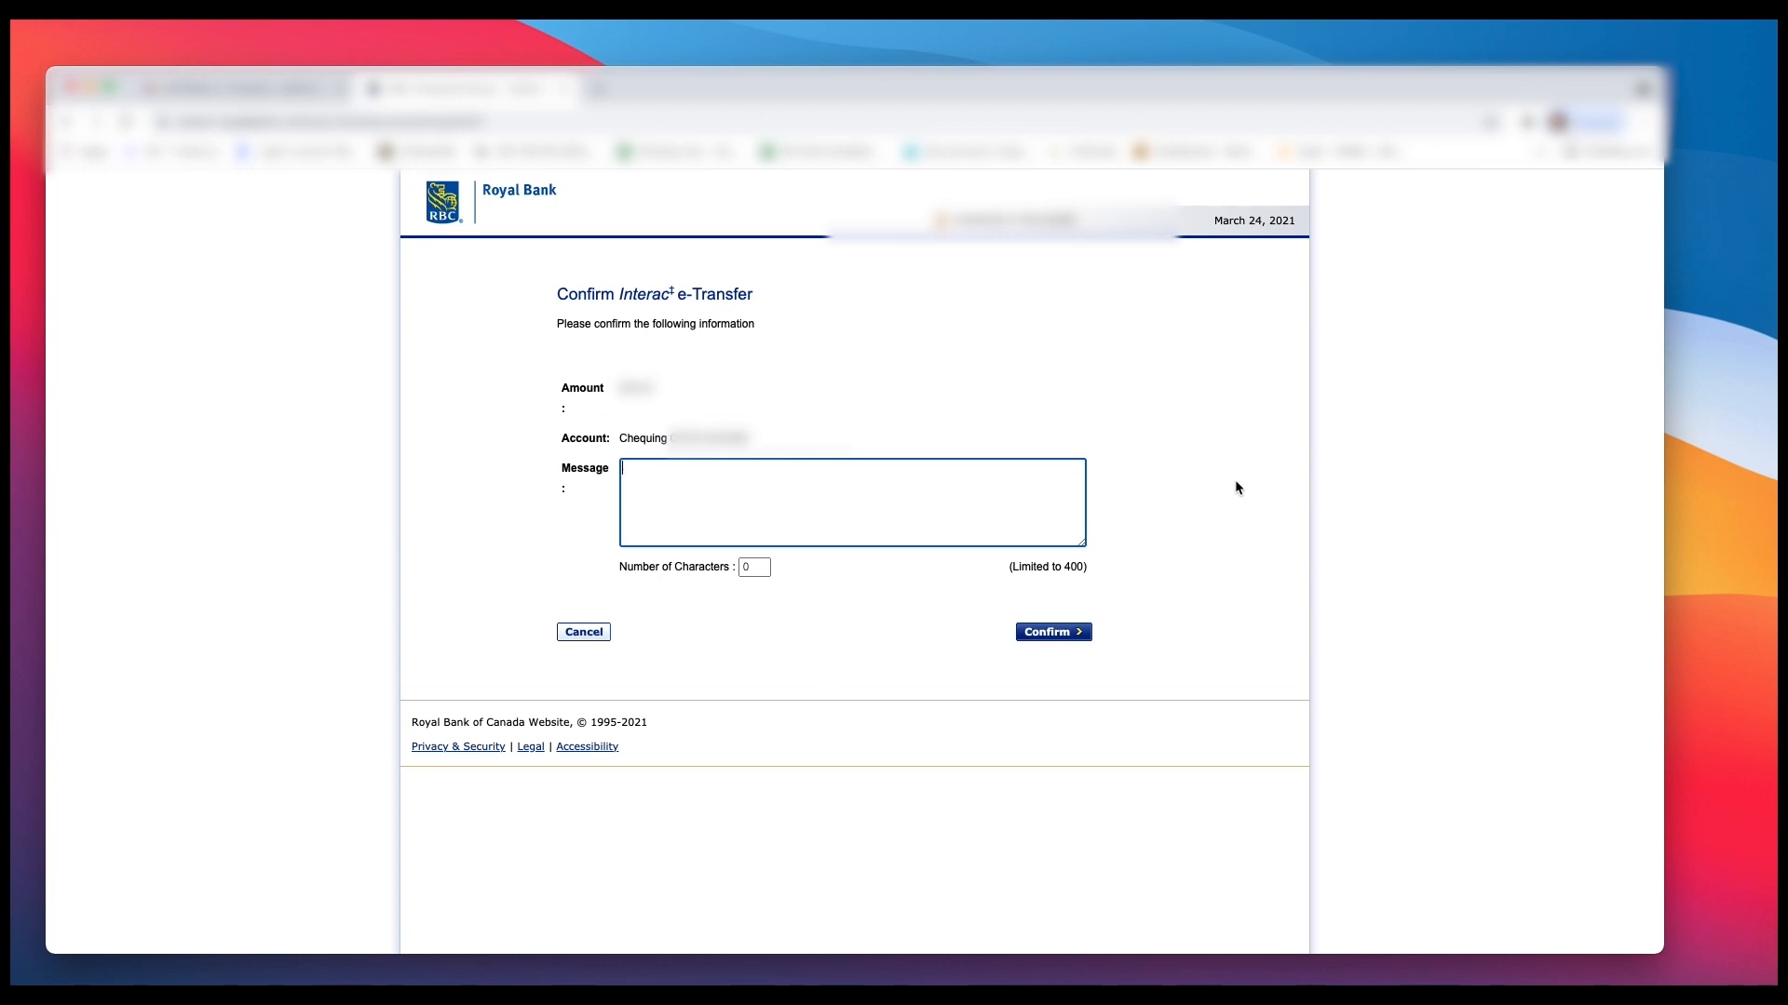
mouse_move(890, 516)
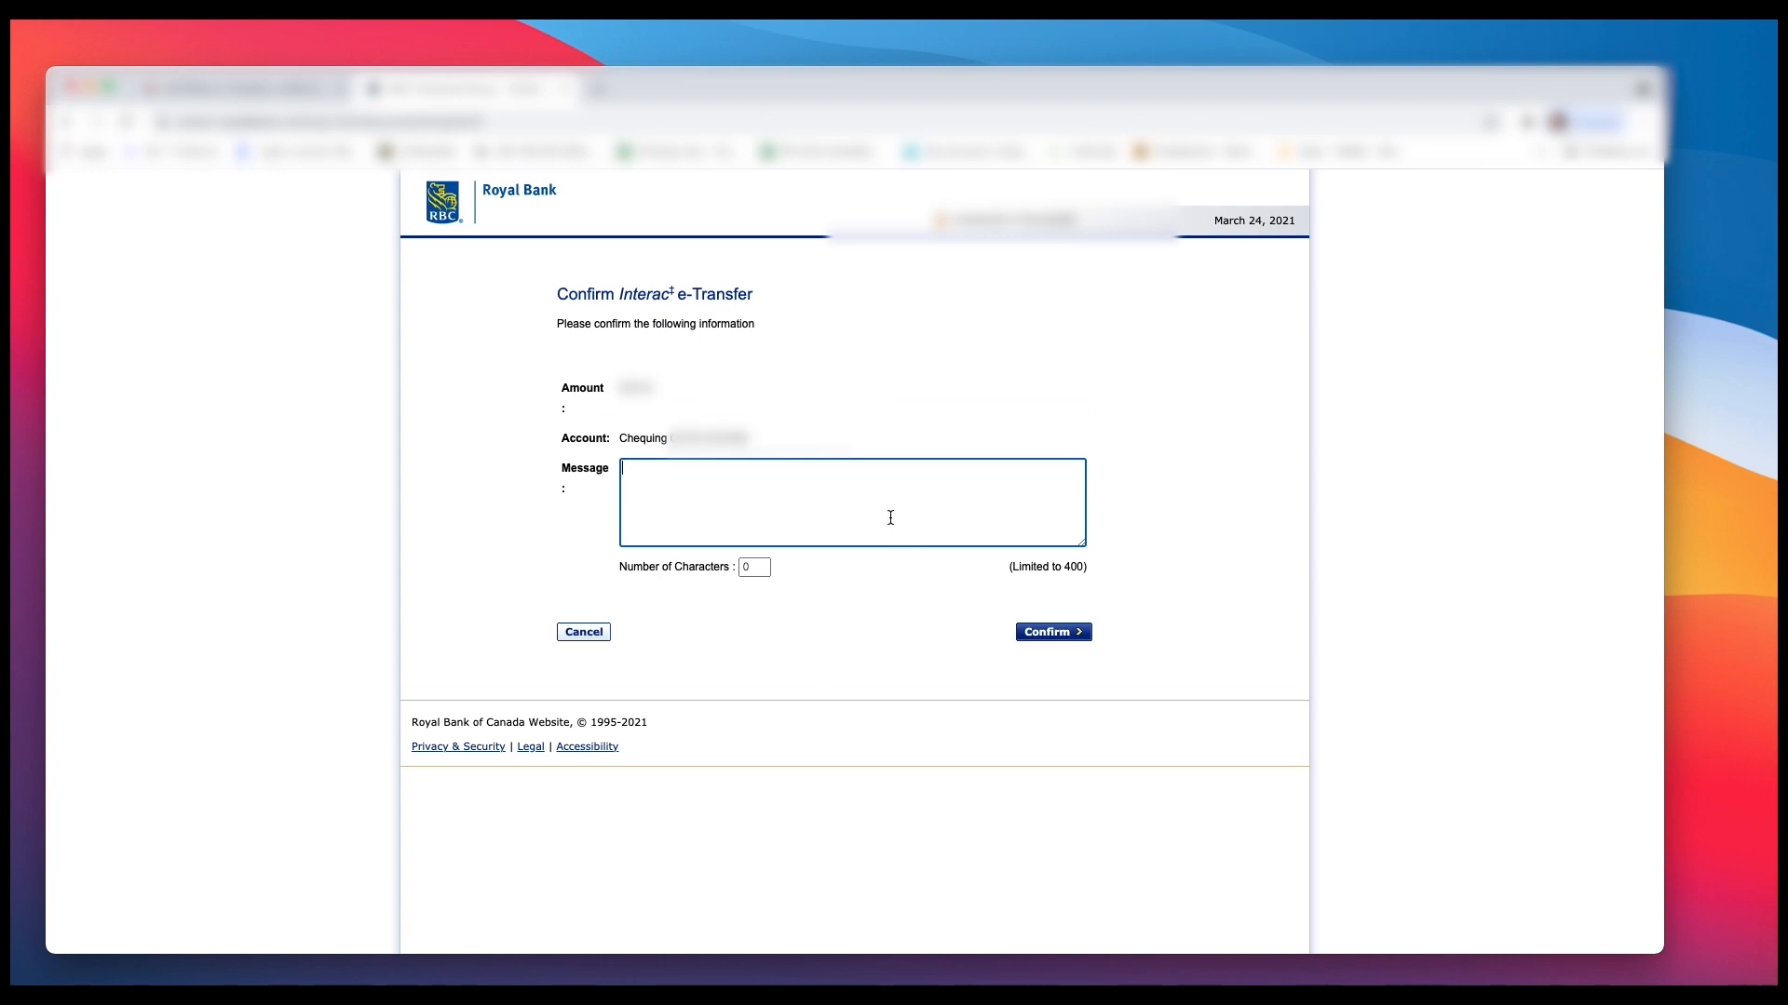
Step: Add the message 'Cause he owed me' and confirm the e-Transfer deposit into chequing
text(Cause)
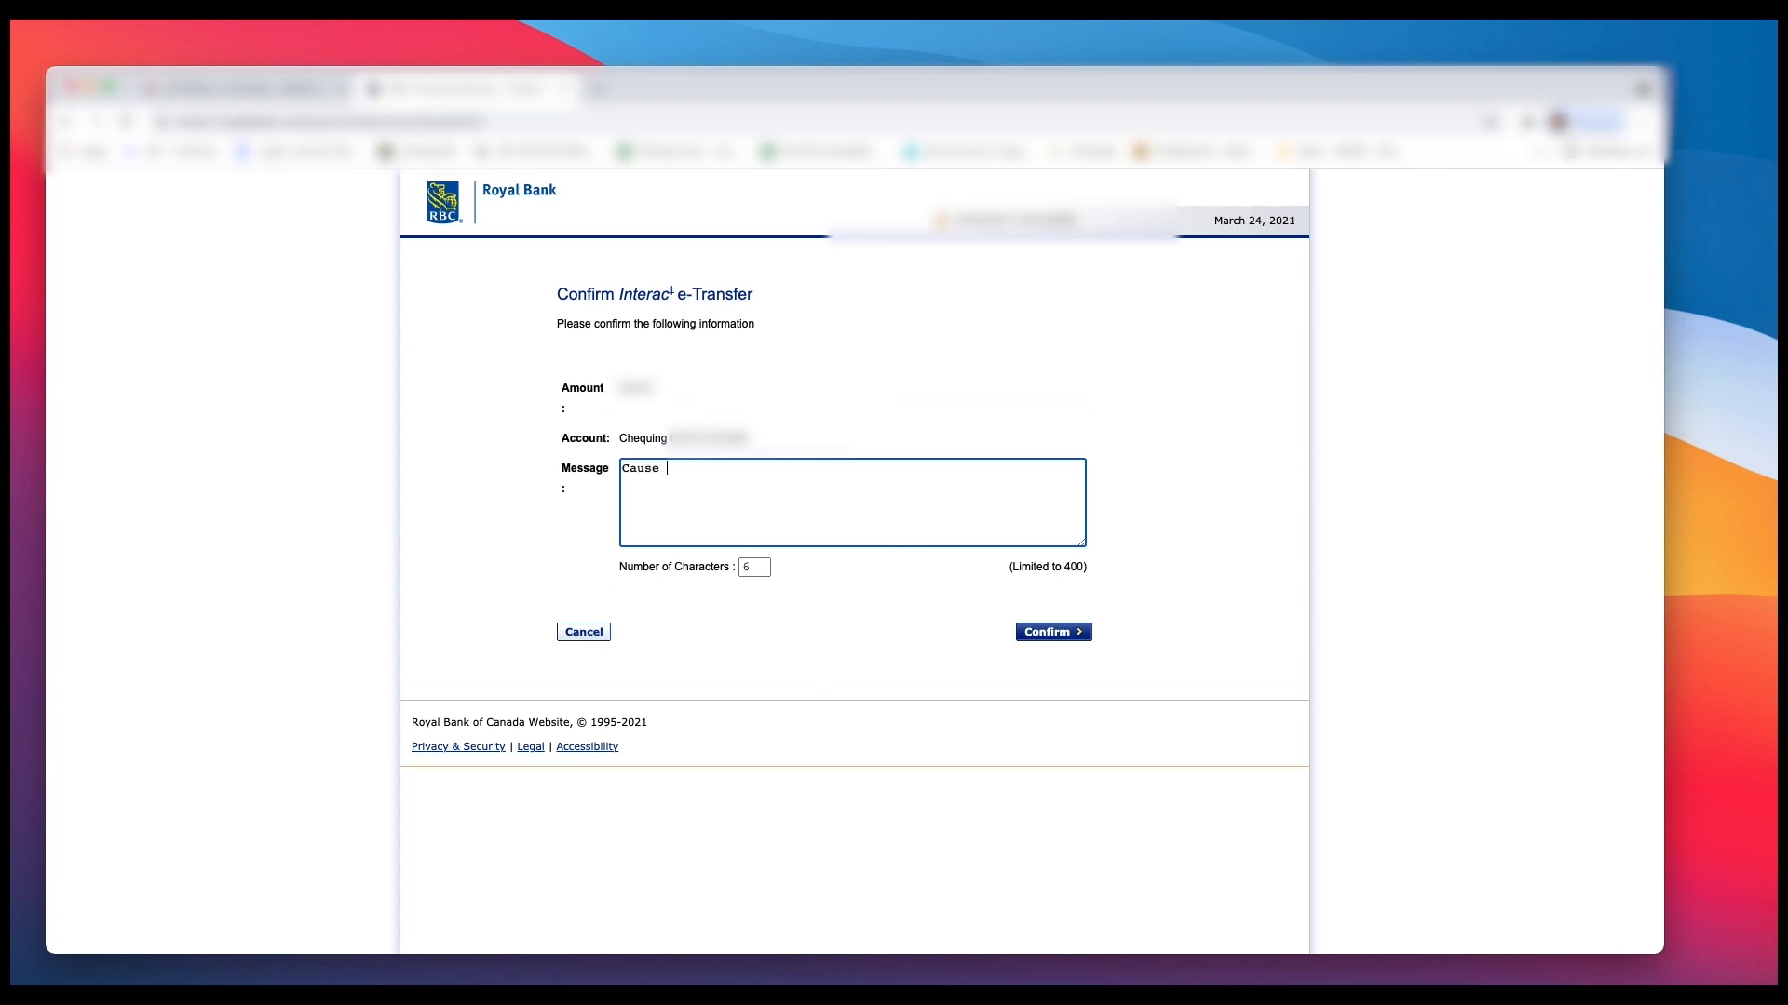
text(he owed)
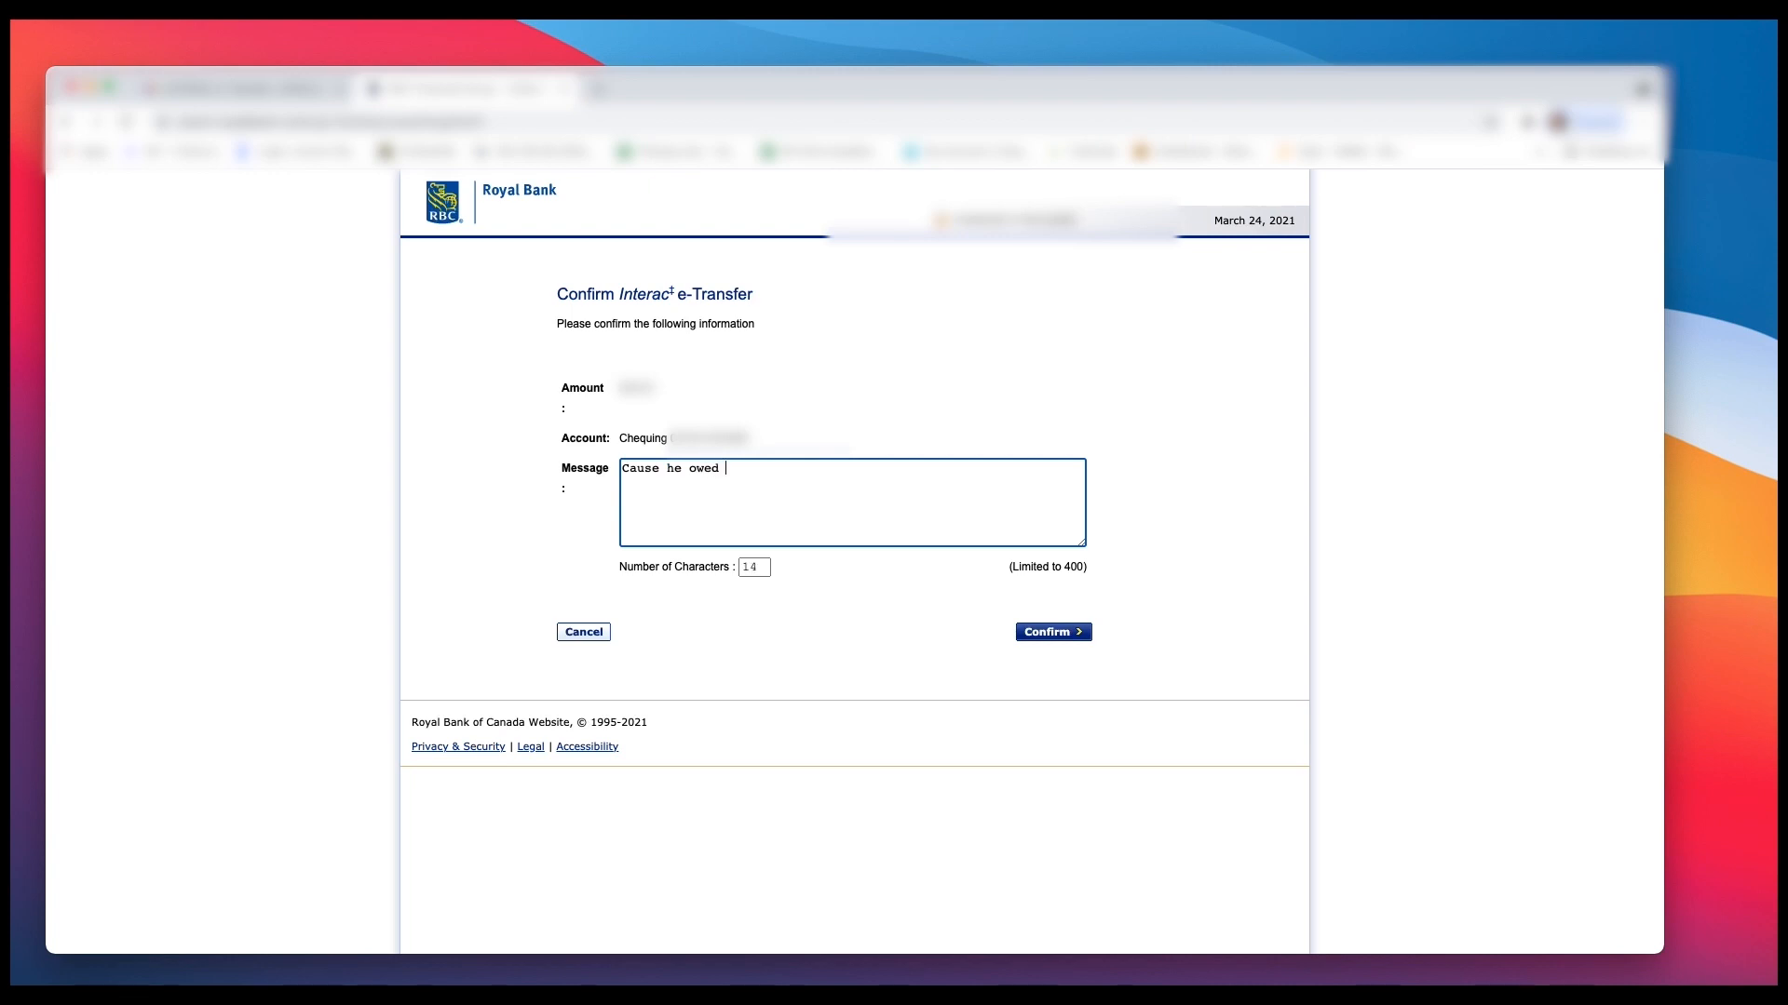
text(me)
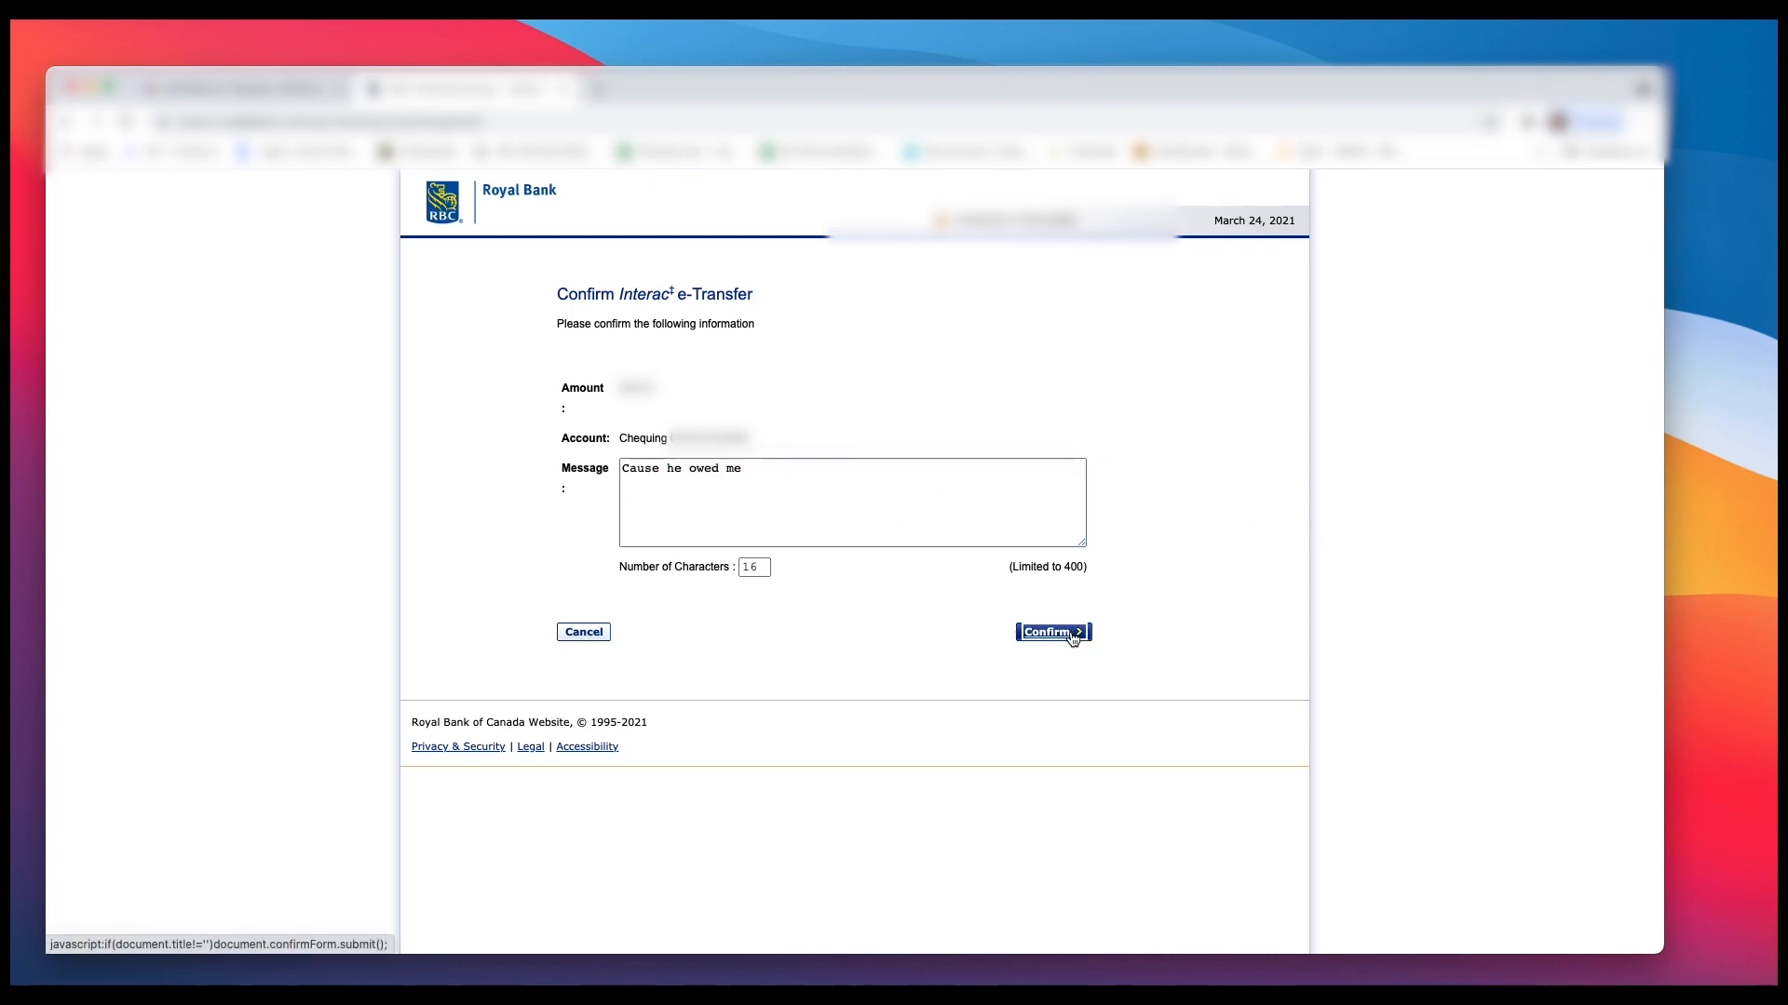
click(1051, 633)
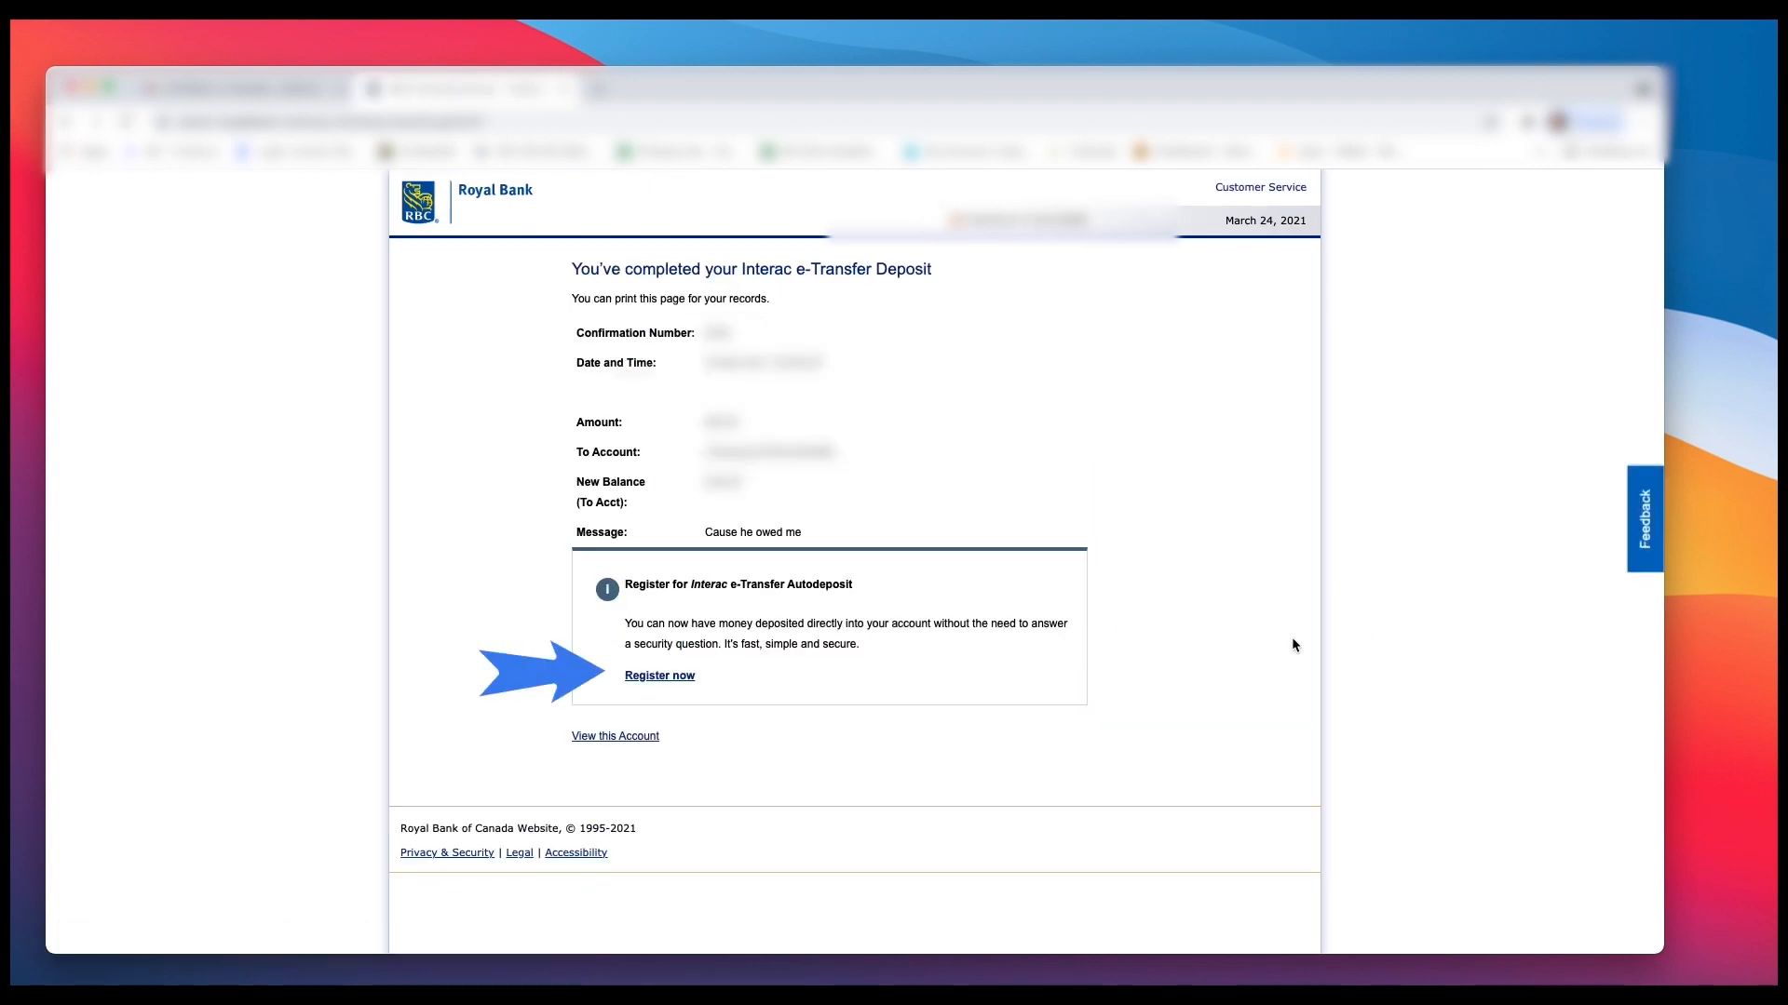
mouse_move(1126, 655)
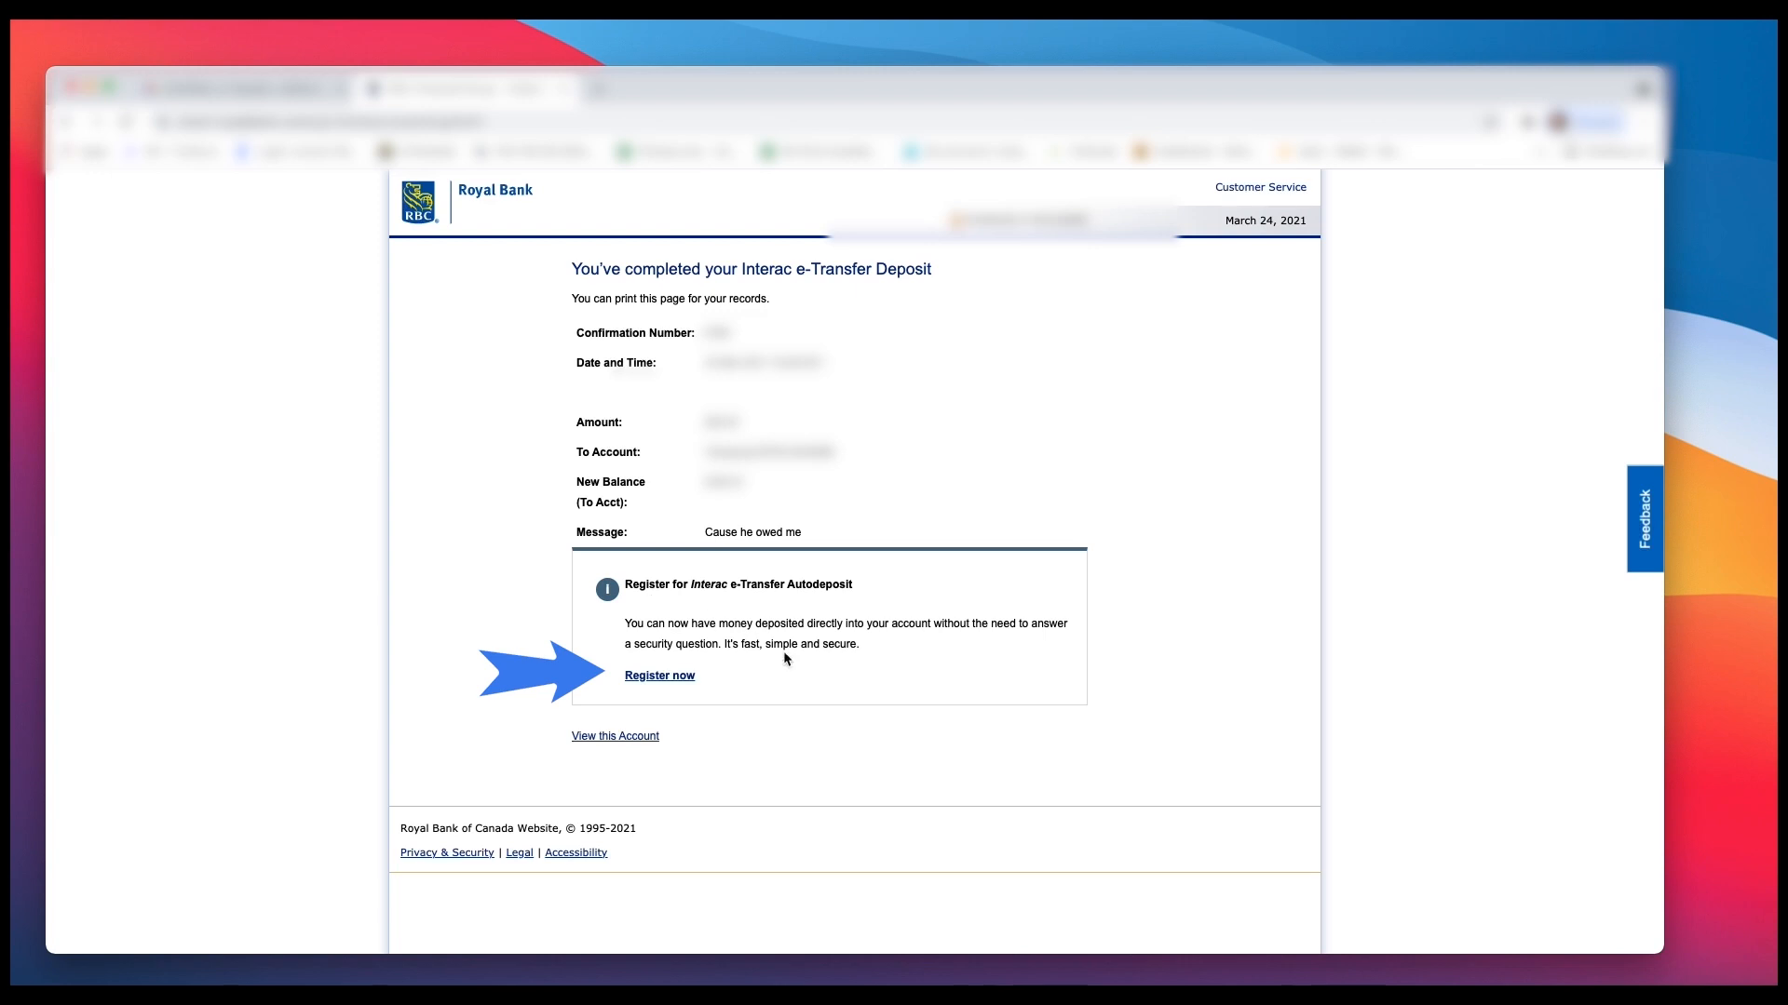
mouse_move(790, 706)
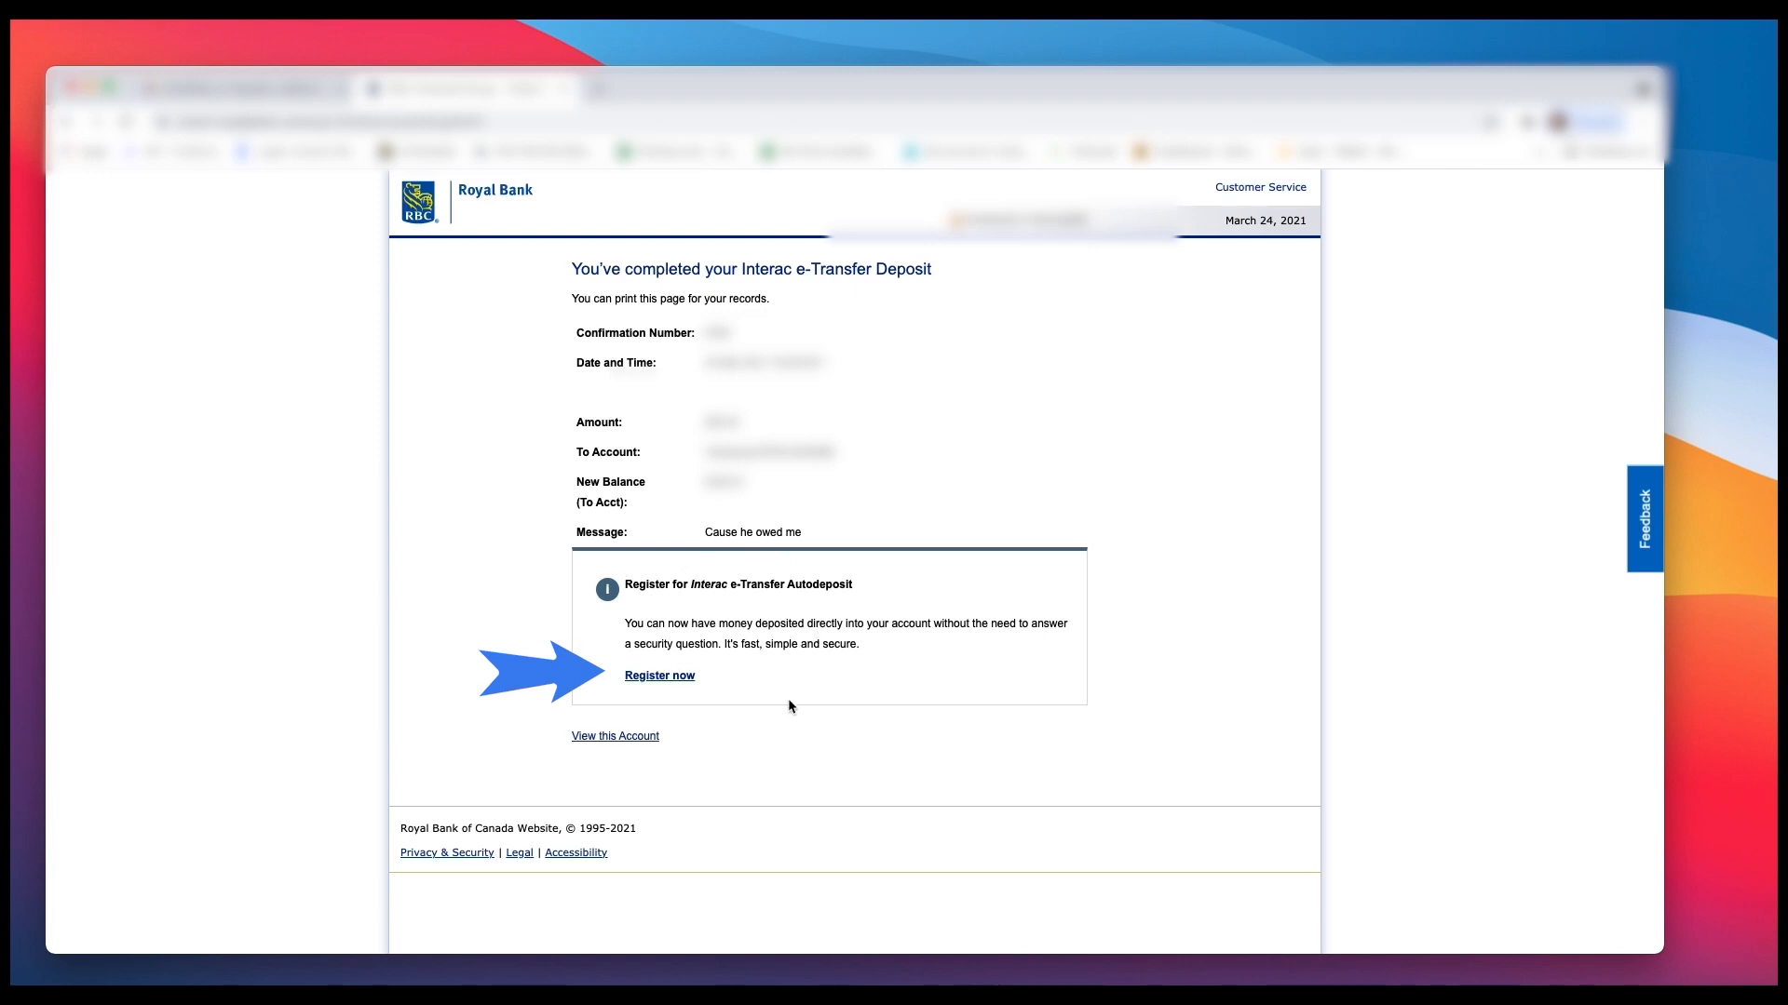
mouse_move(971, 621)
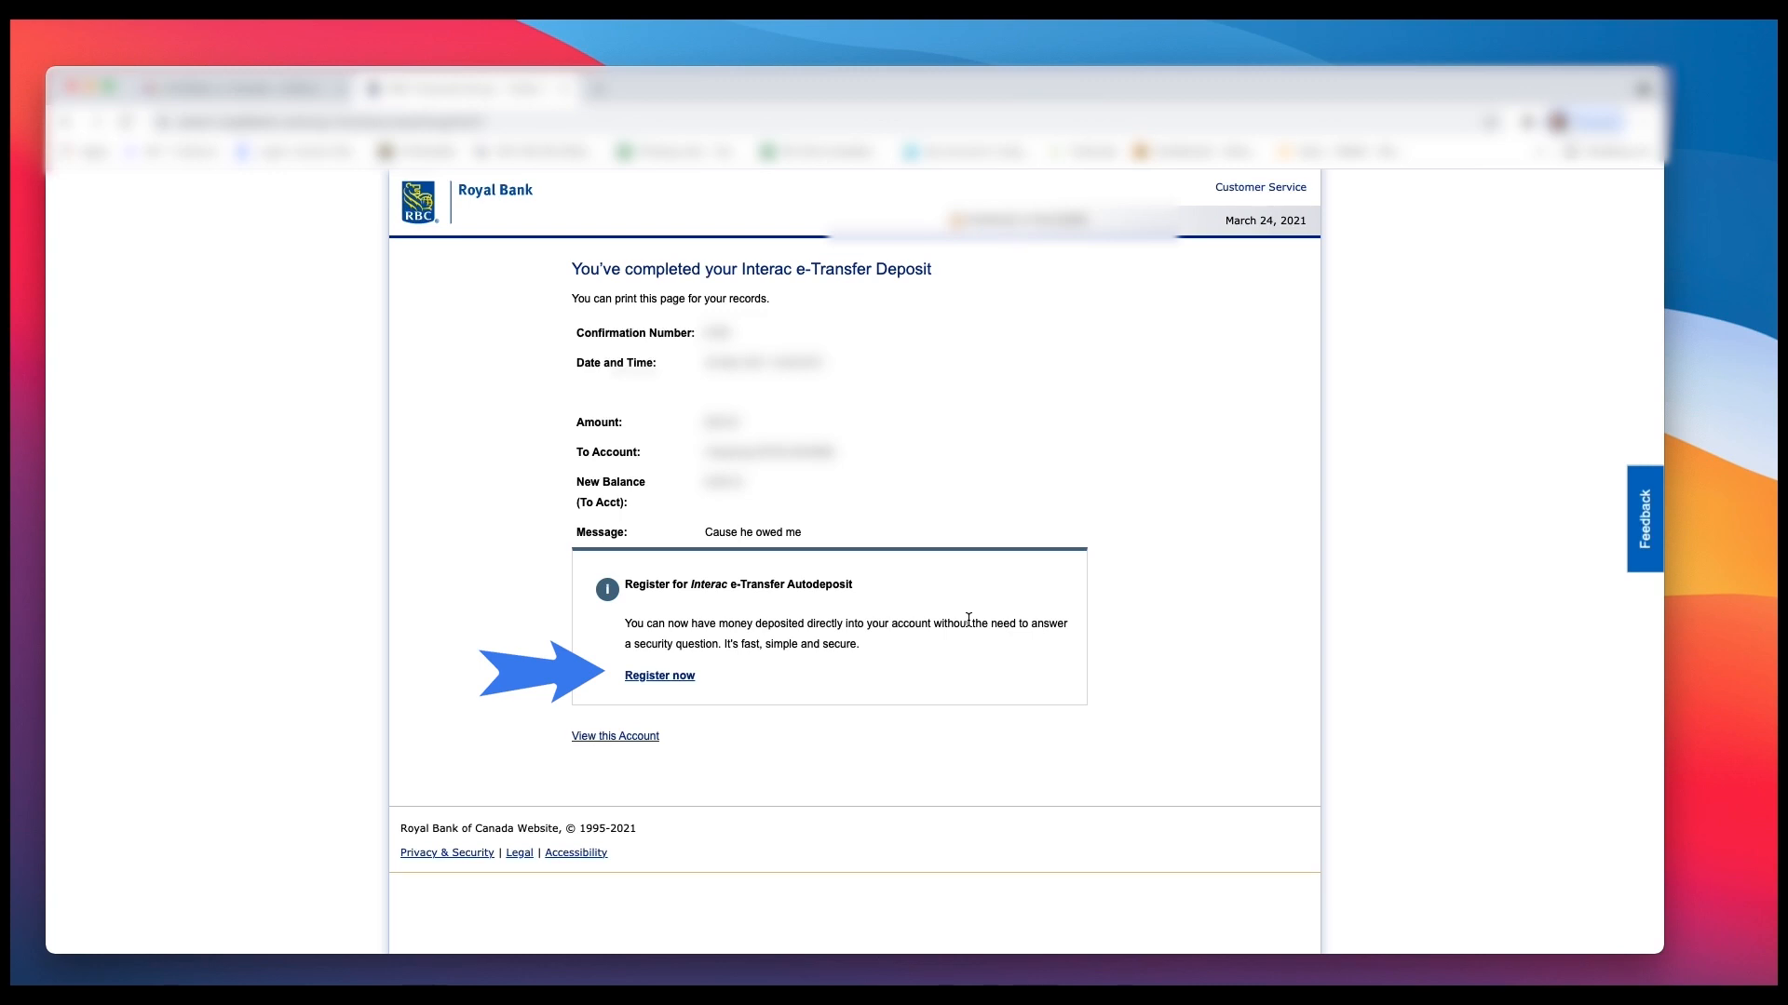
mouse_move(871, 680)
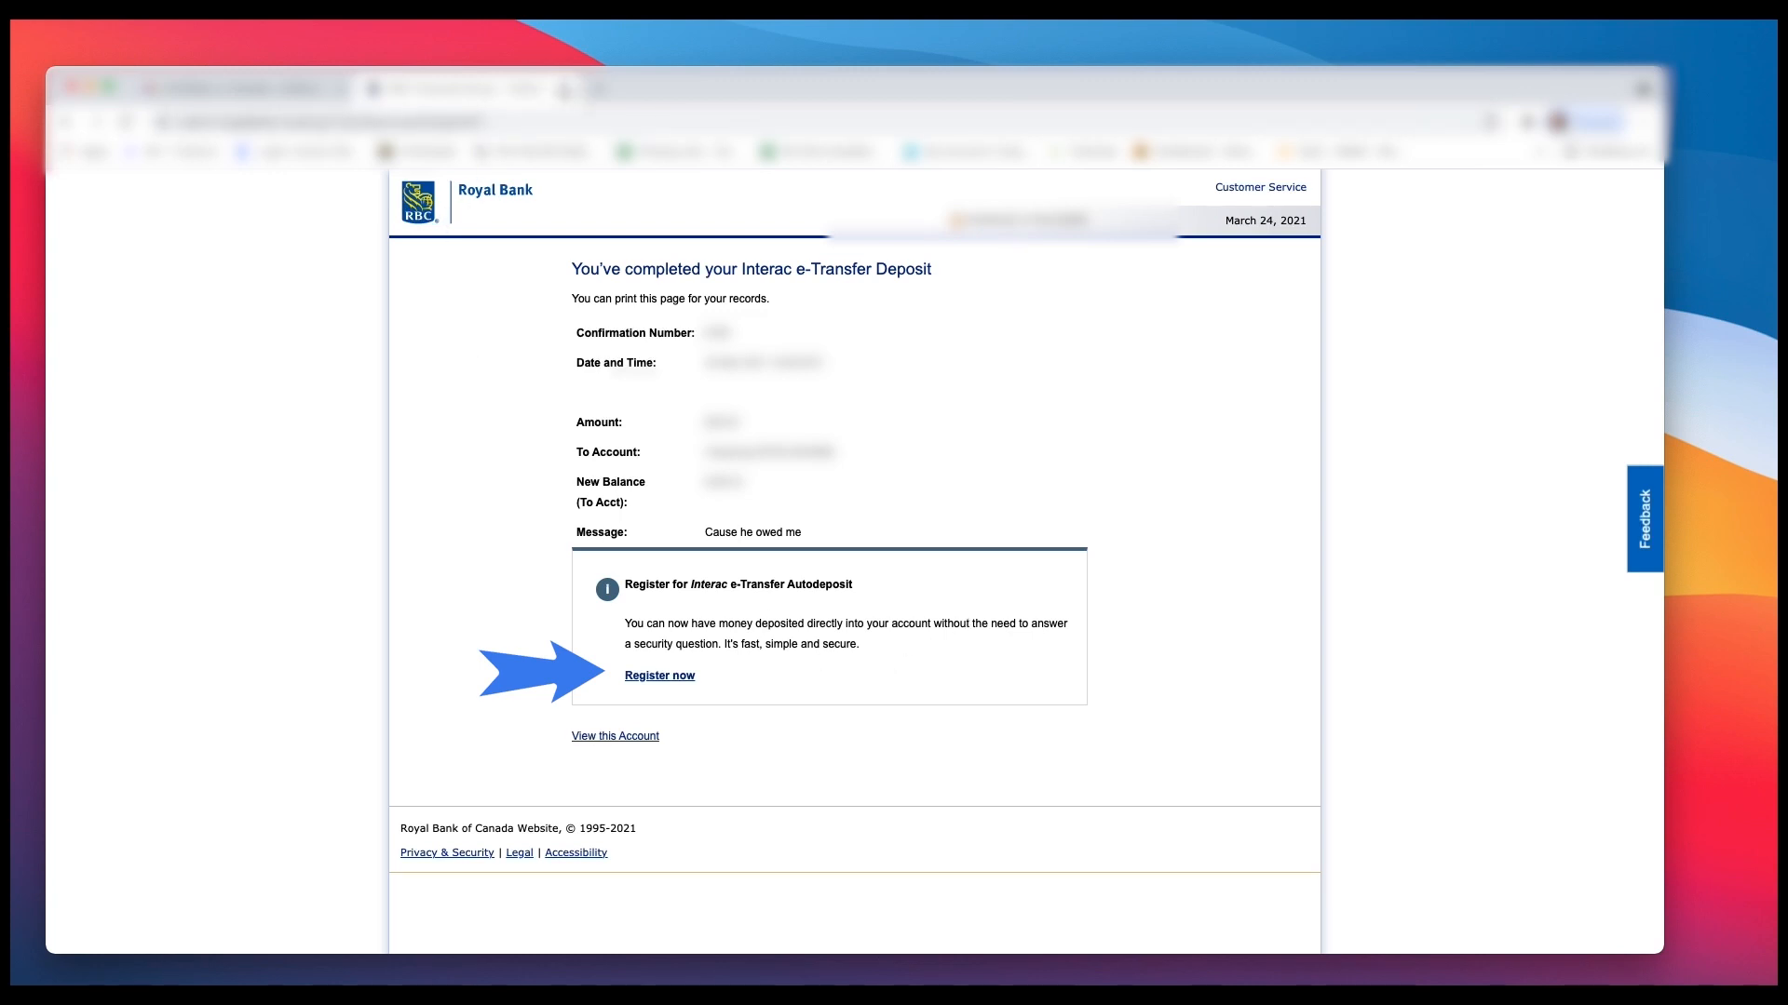
mouse_move(1112, 649)
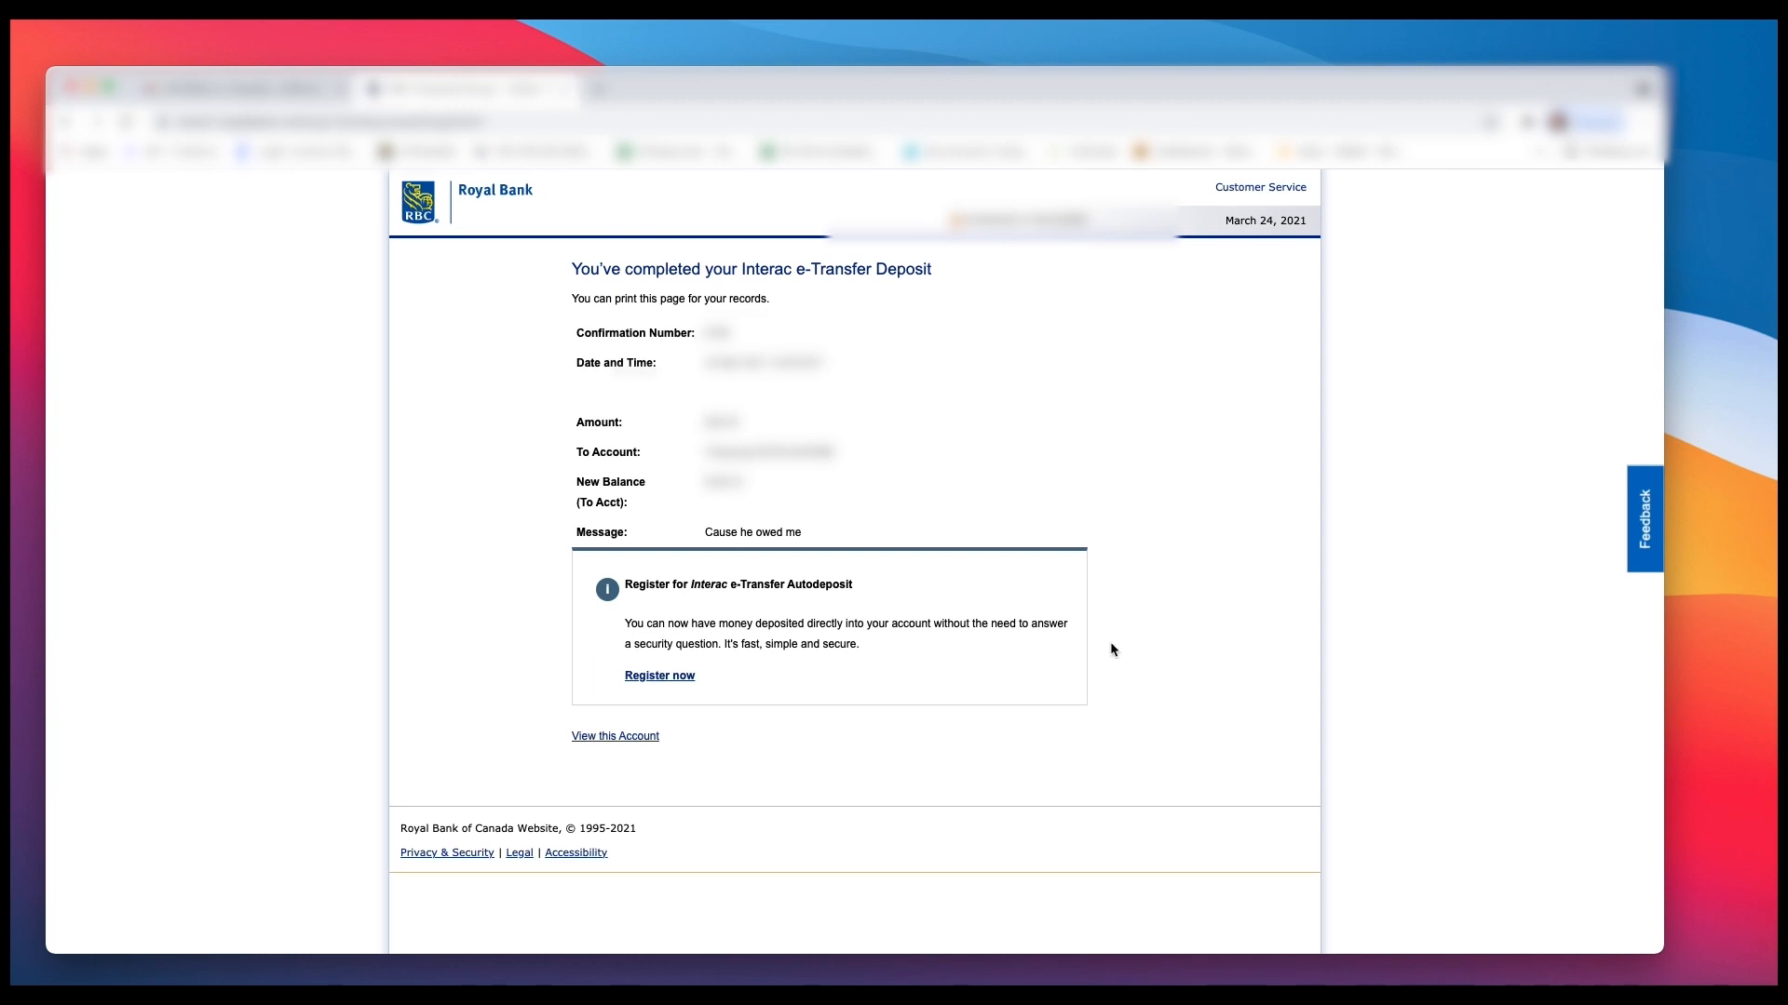
mouse_move(987, 721)
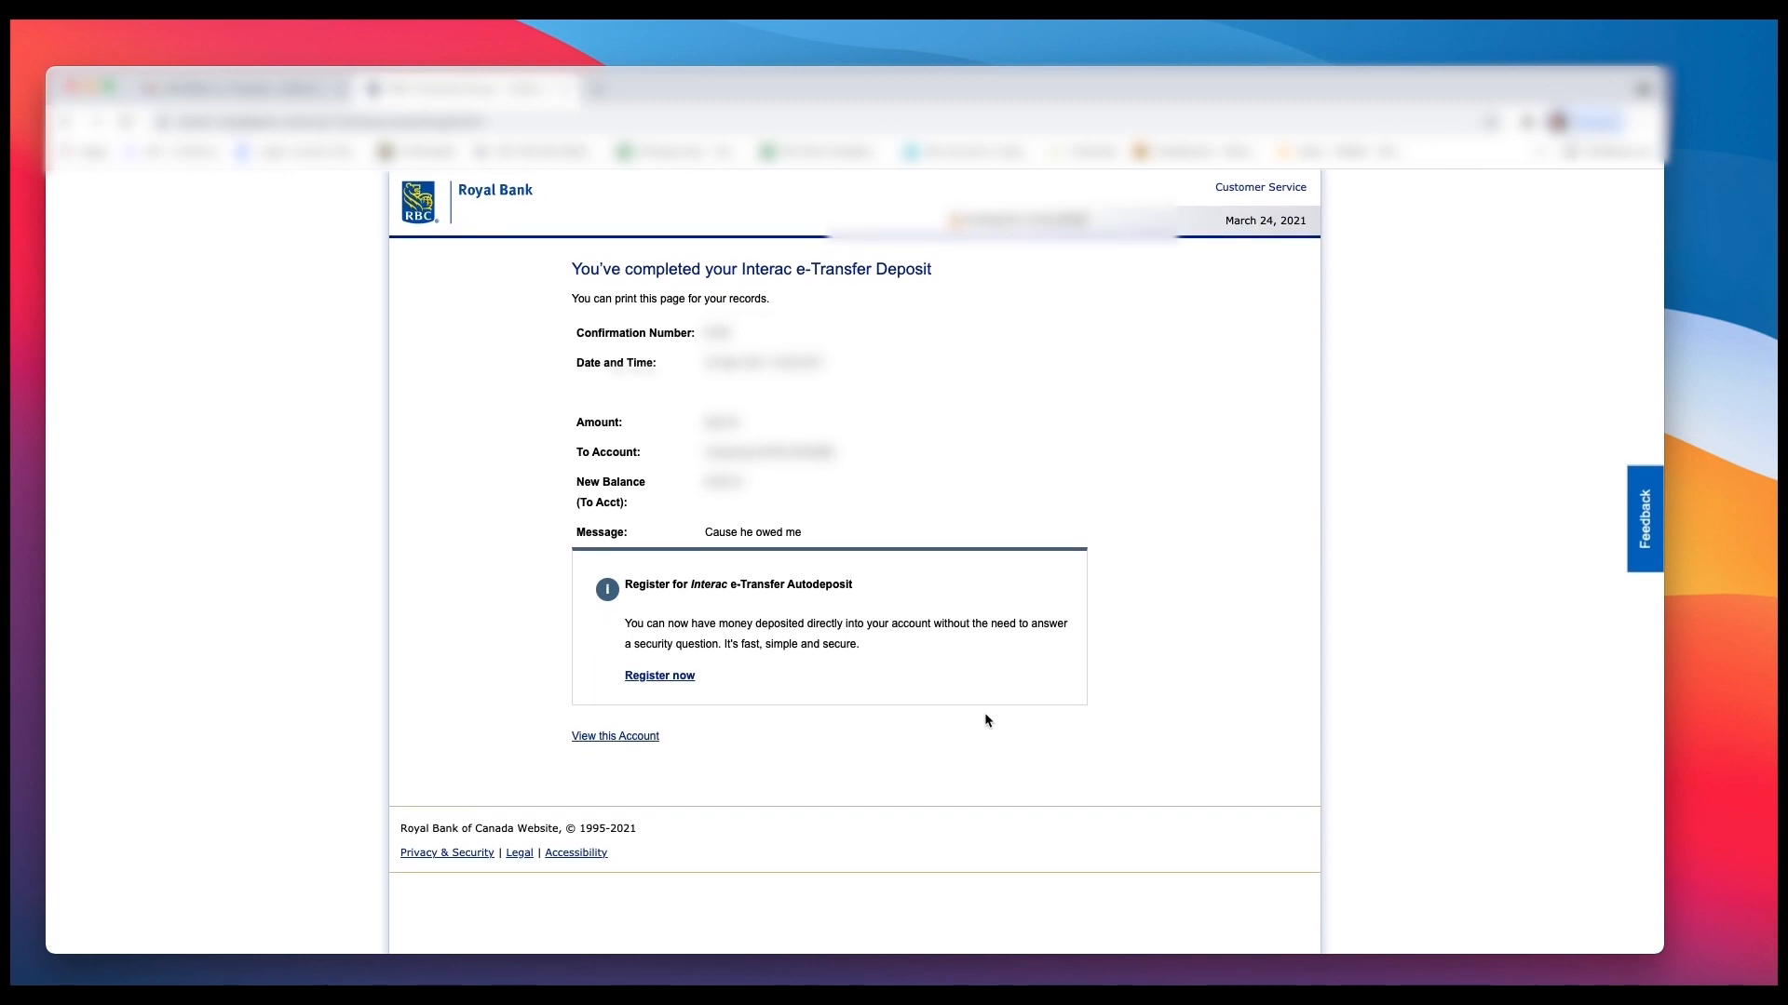
Step: Go from the deposit receipt to the RBC Signature No Limit Banking account's transactions
click(615, 736)
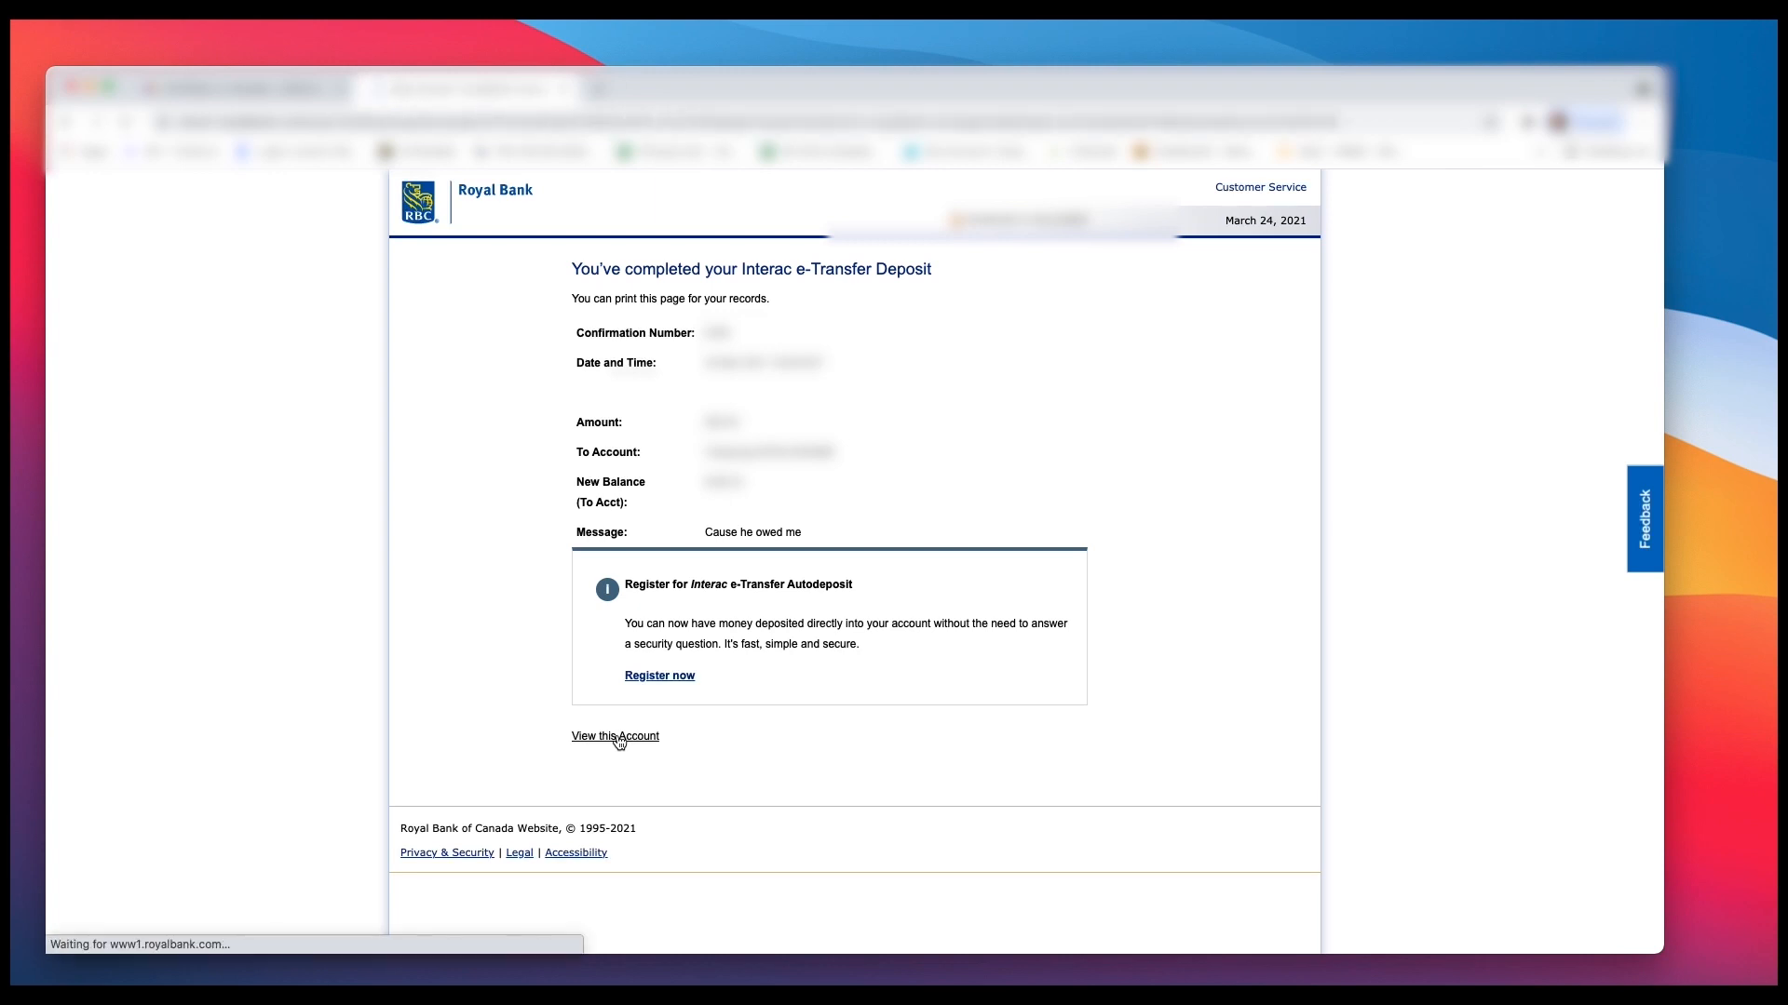
click(614, 736)
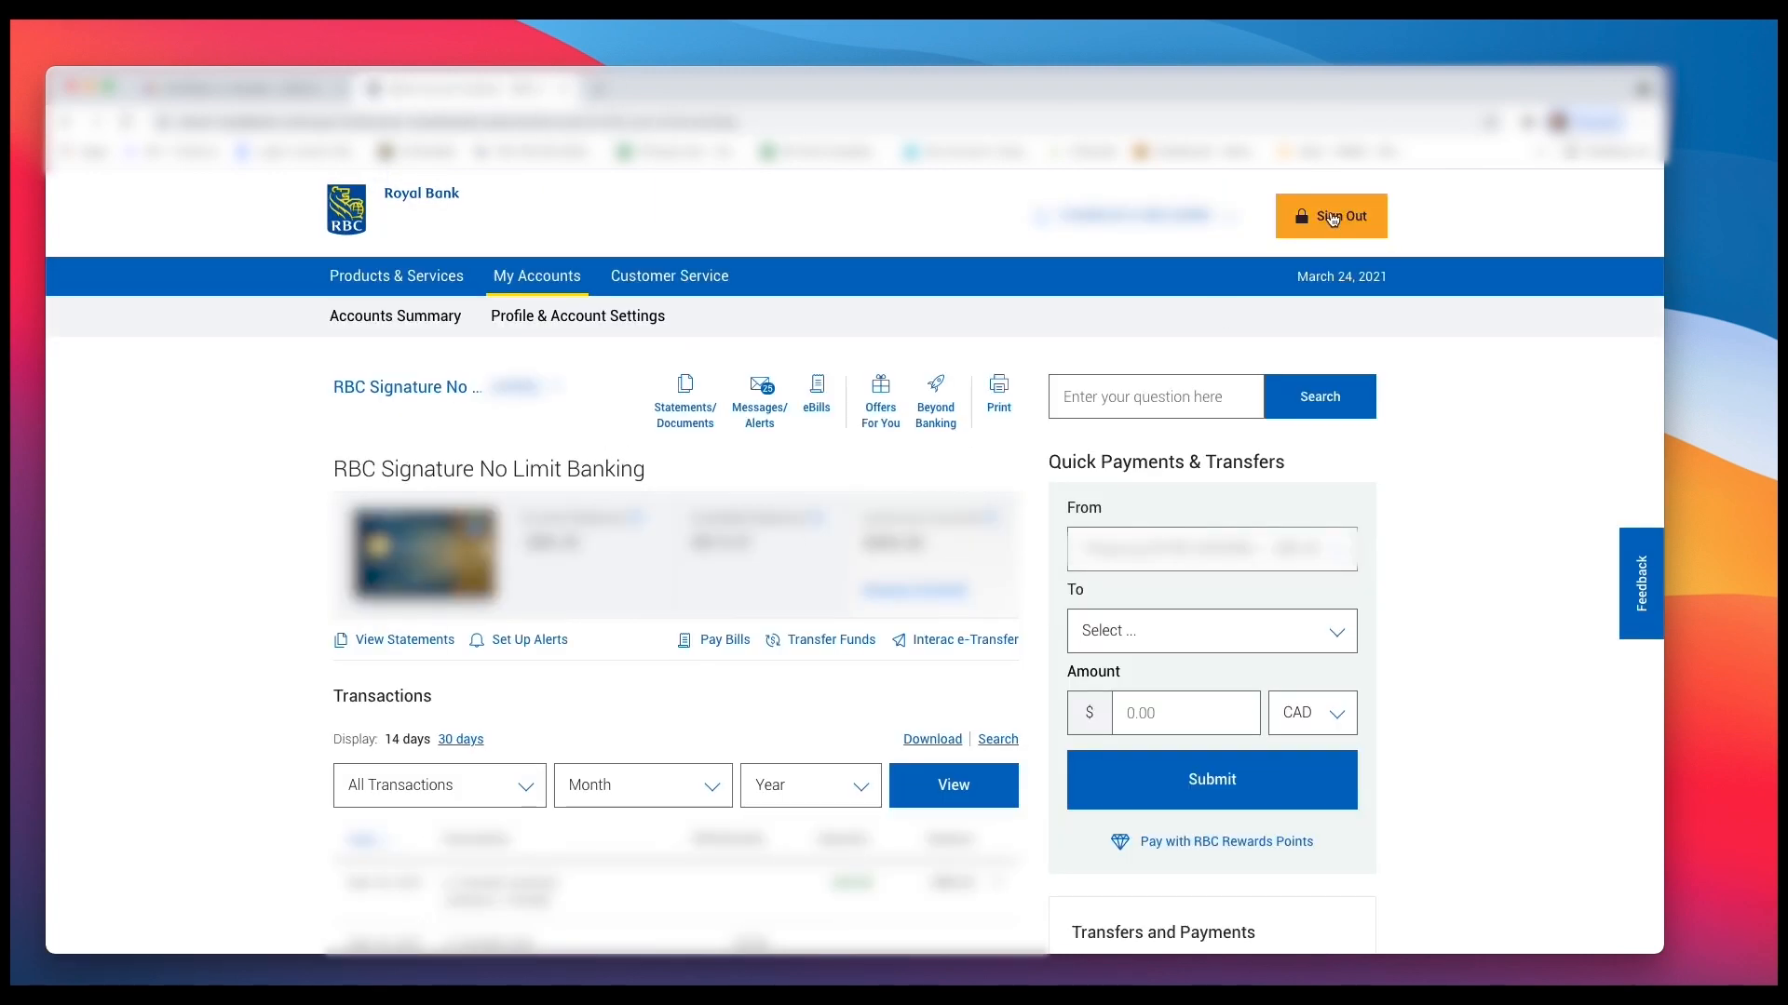